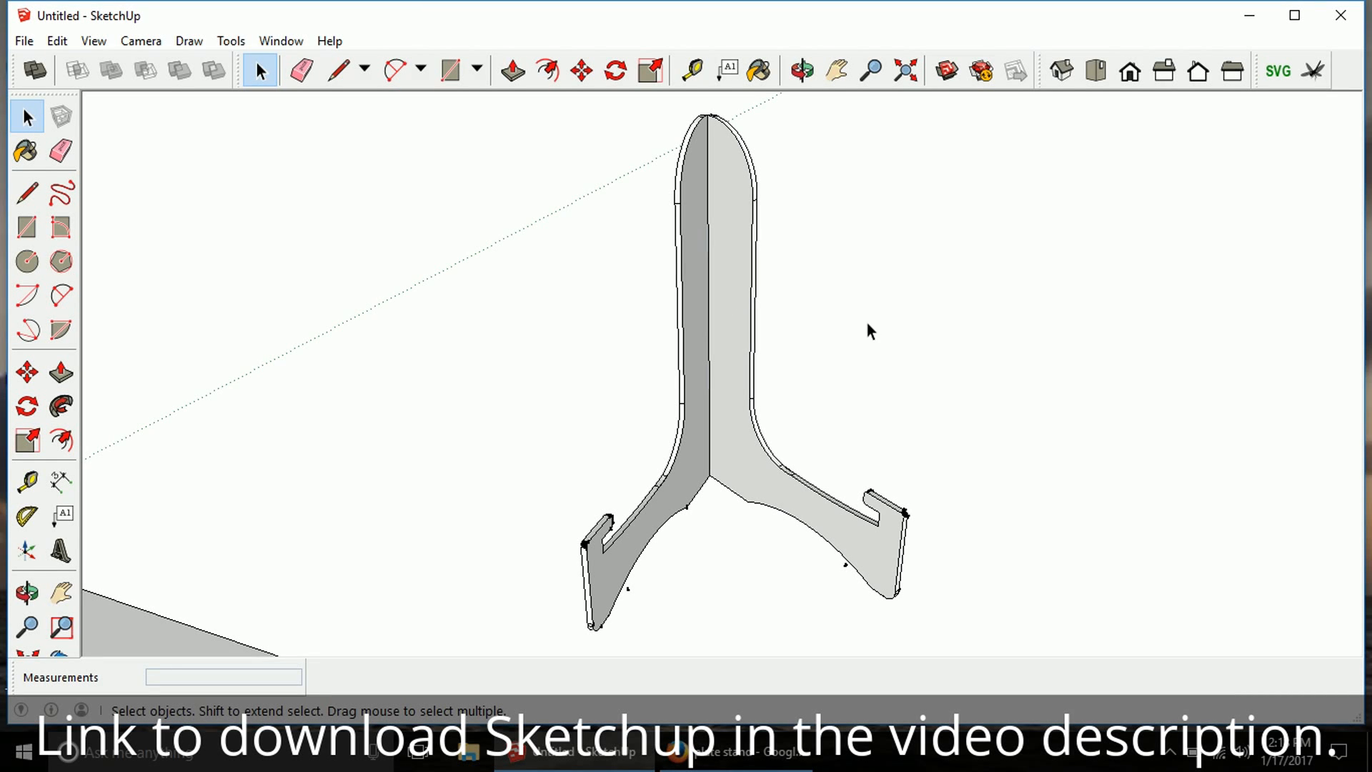
{"action": "mouse_move", "coordinate": [830, 352]}
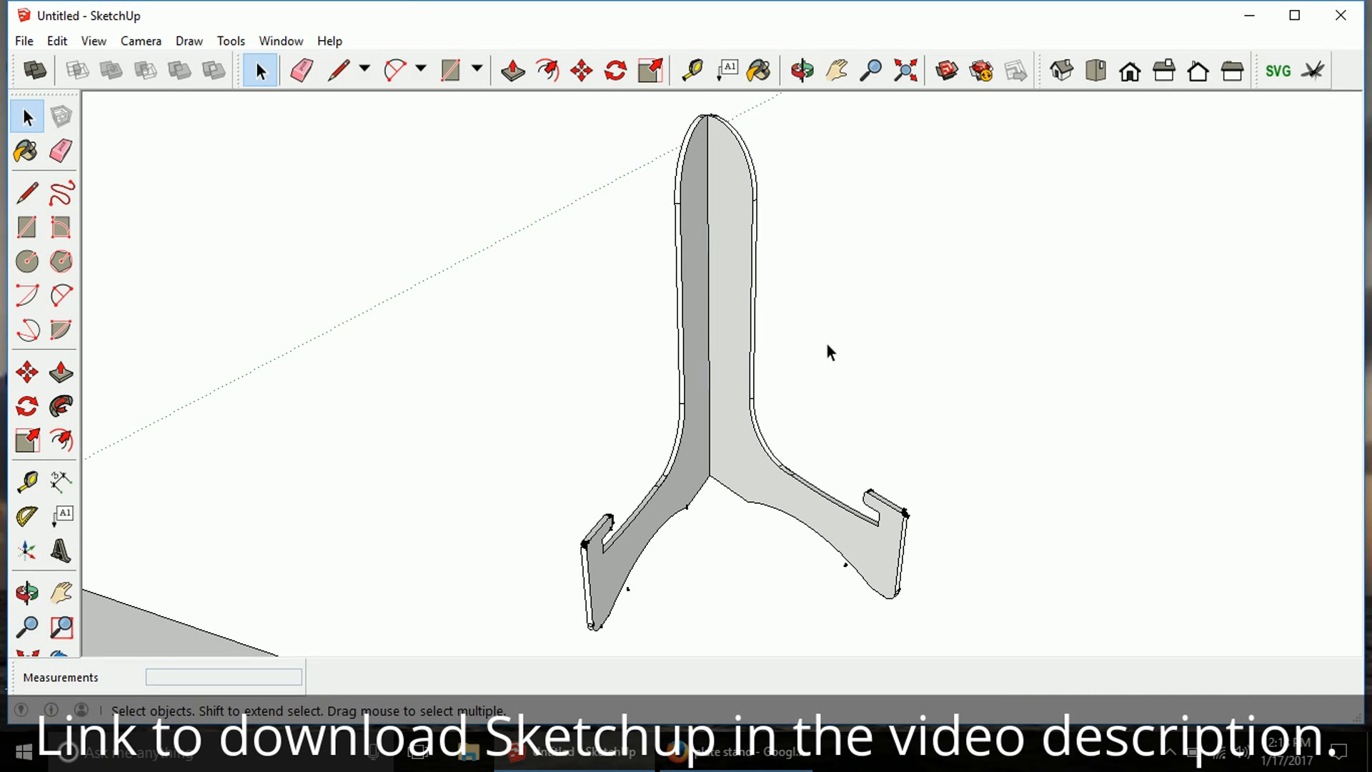
- Orbit the bookstand model, then select the side's large flat front face
{"action": "left_click", "coordinate": [800, 70]}
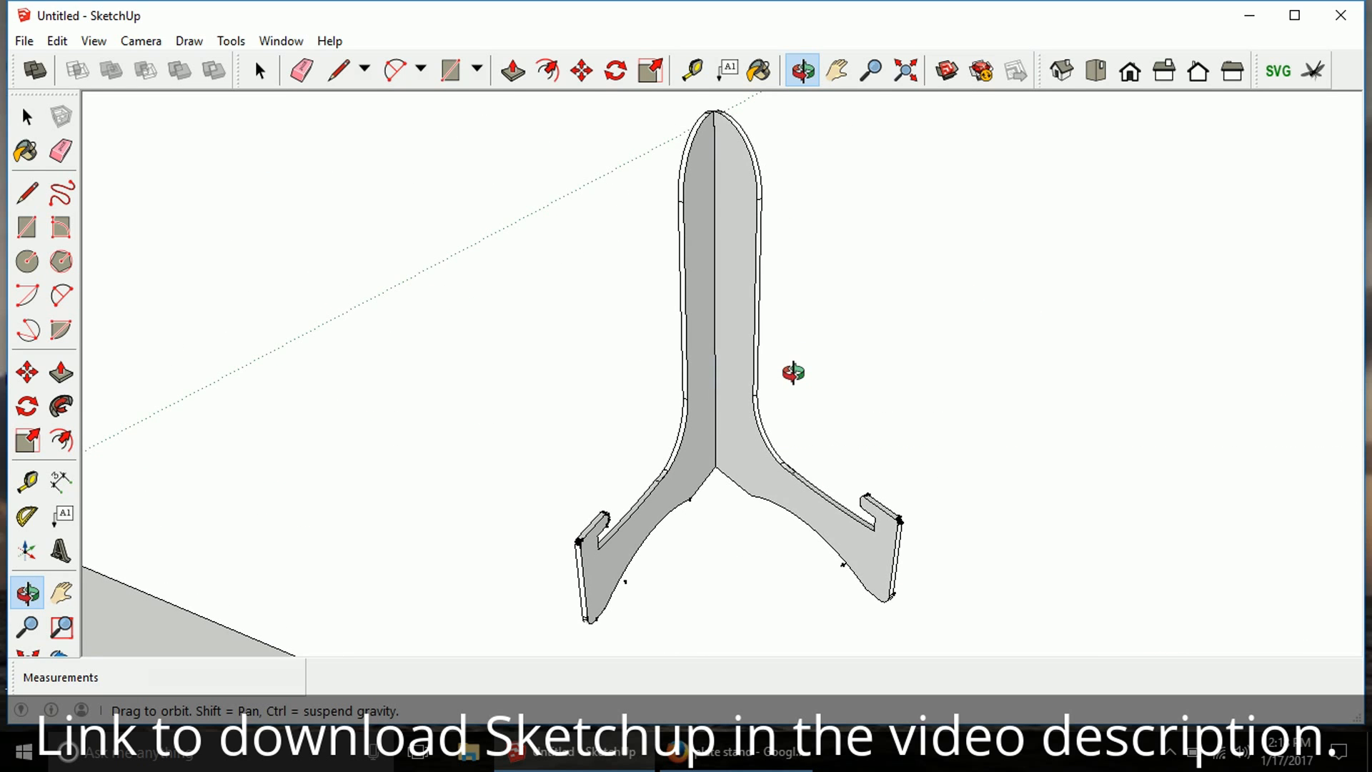
{"action": "left_click", "coordinate": [258, 70]}
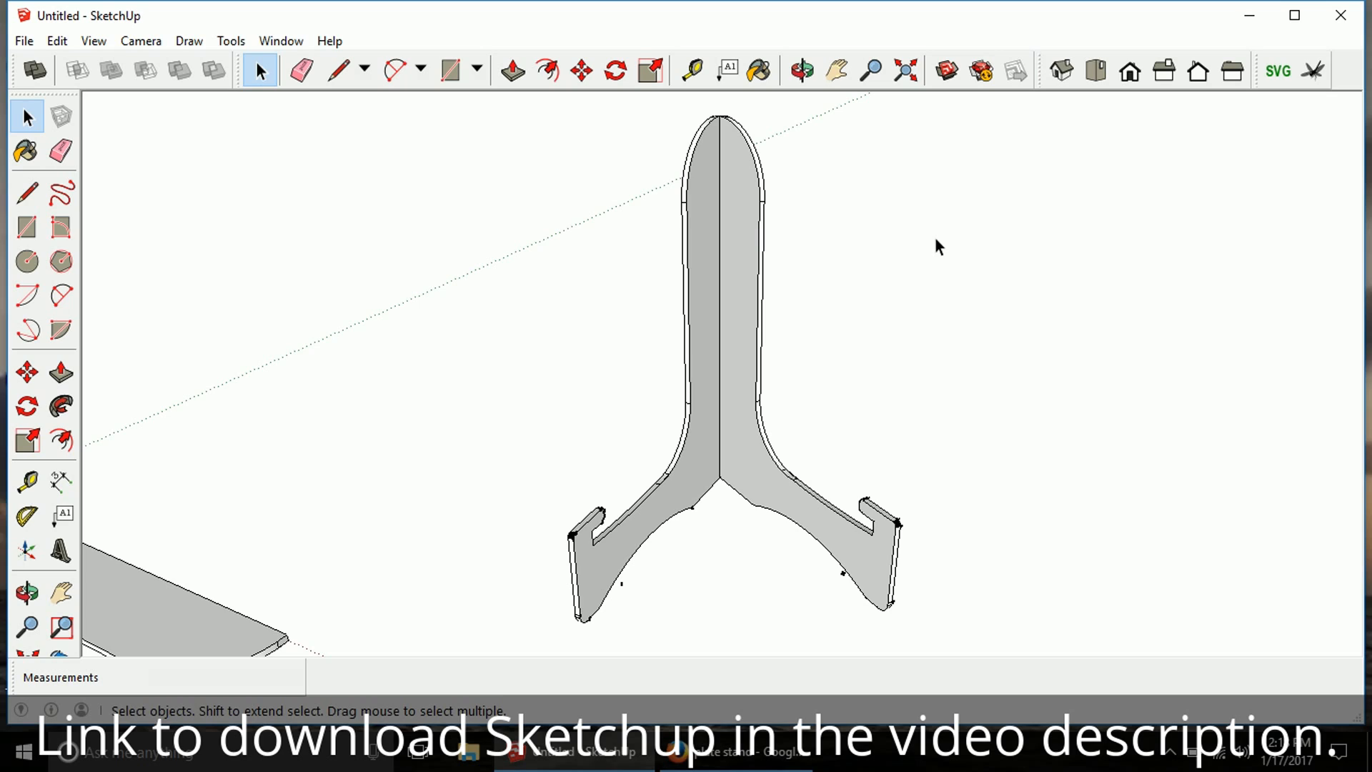
{"action": "mouse_move", "coordinate": [261, 179]}
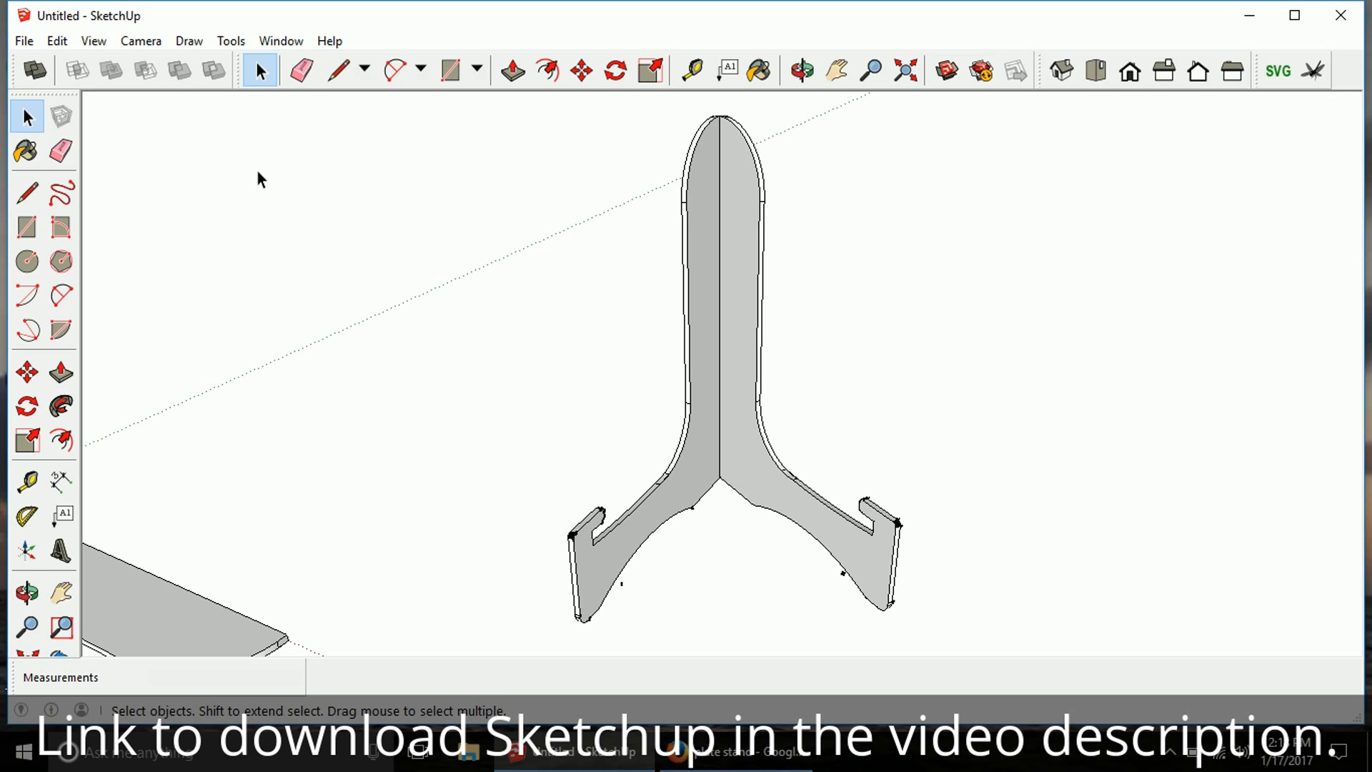
{"action": "mouse_move", "coordinate": [604, 357]}
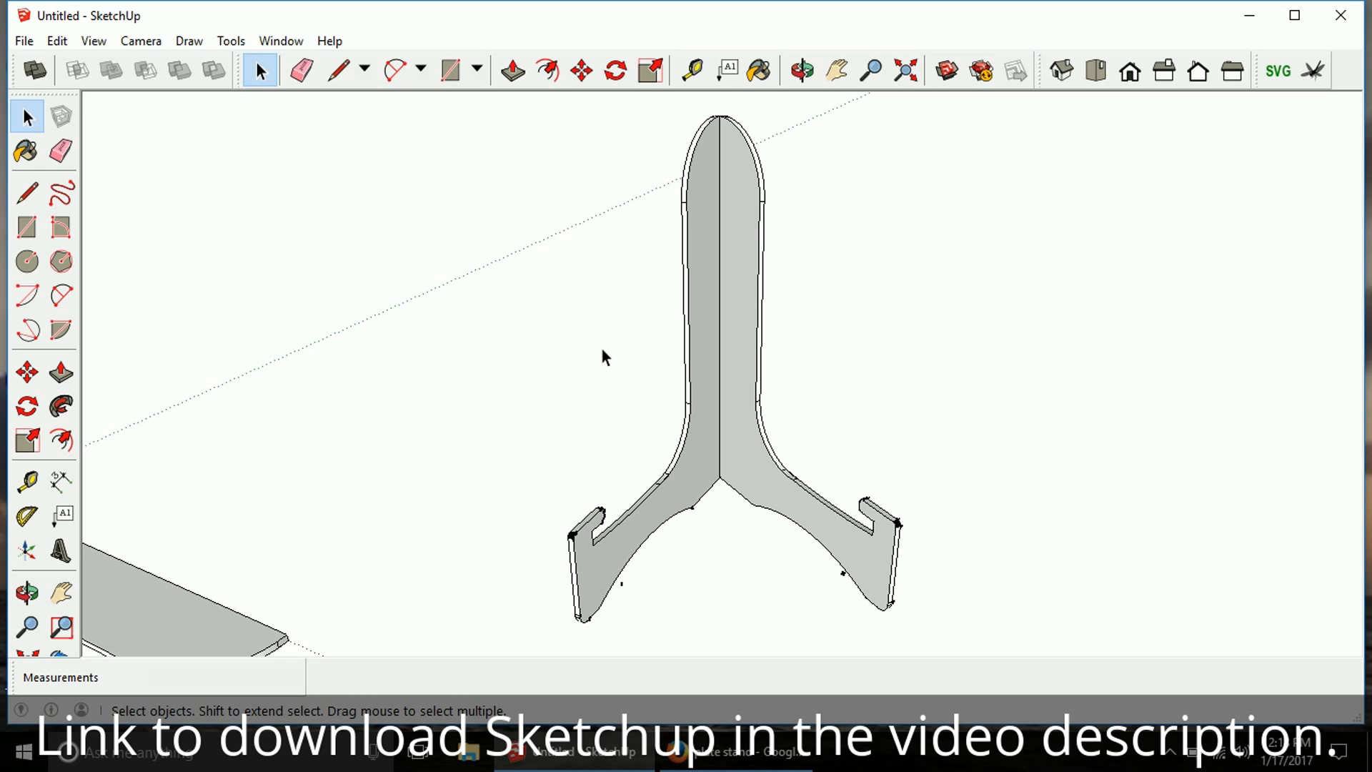
{"action": "mouse_move", "coordinate": [763, 330]}
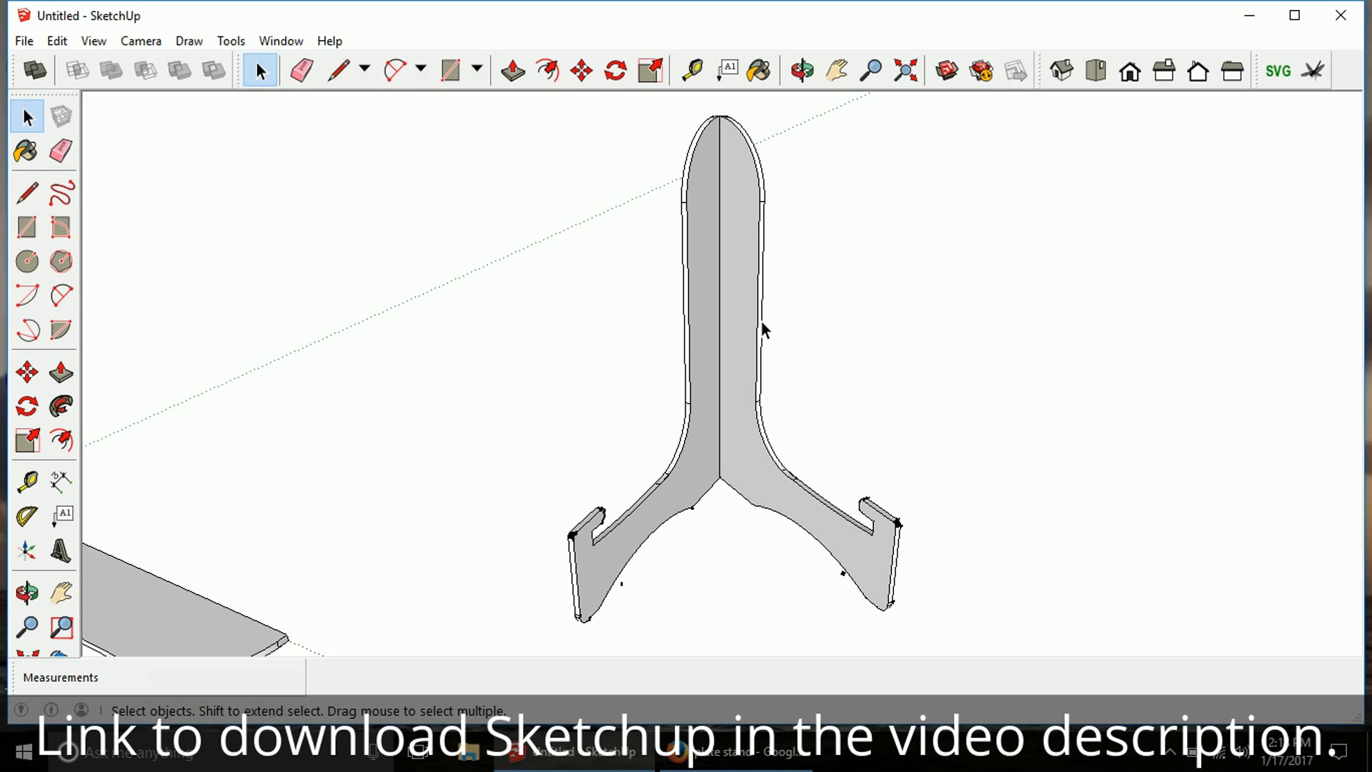
{"action": "mouse_move", "coordinate": [808, 273]}
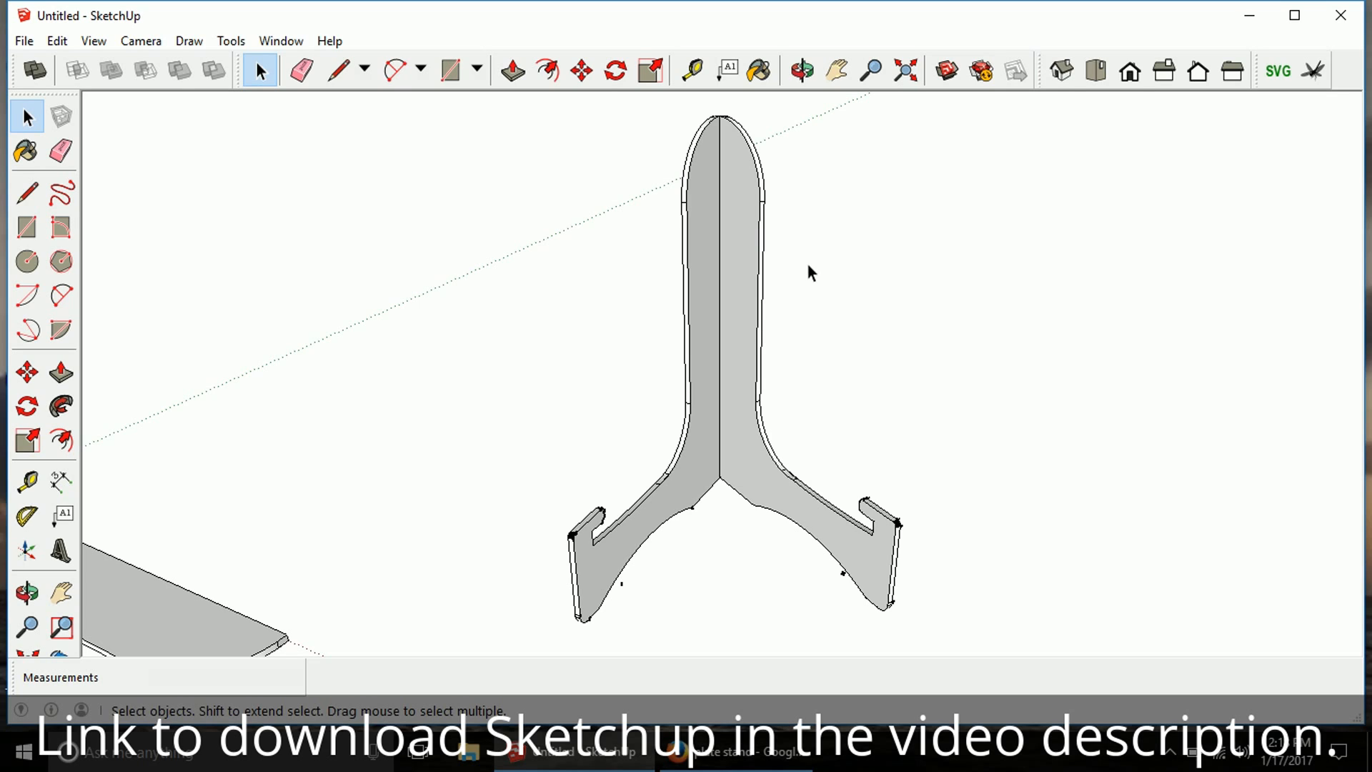
{"action": "mouse_move", "coordinate": [780, 284]}
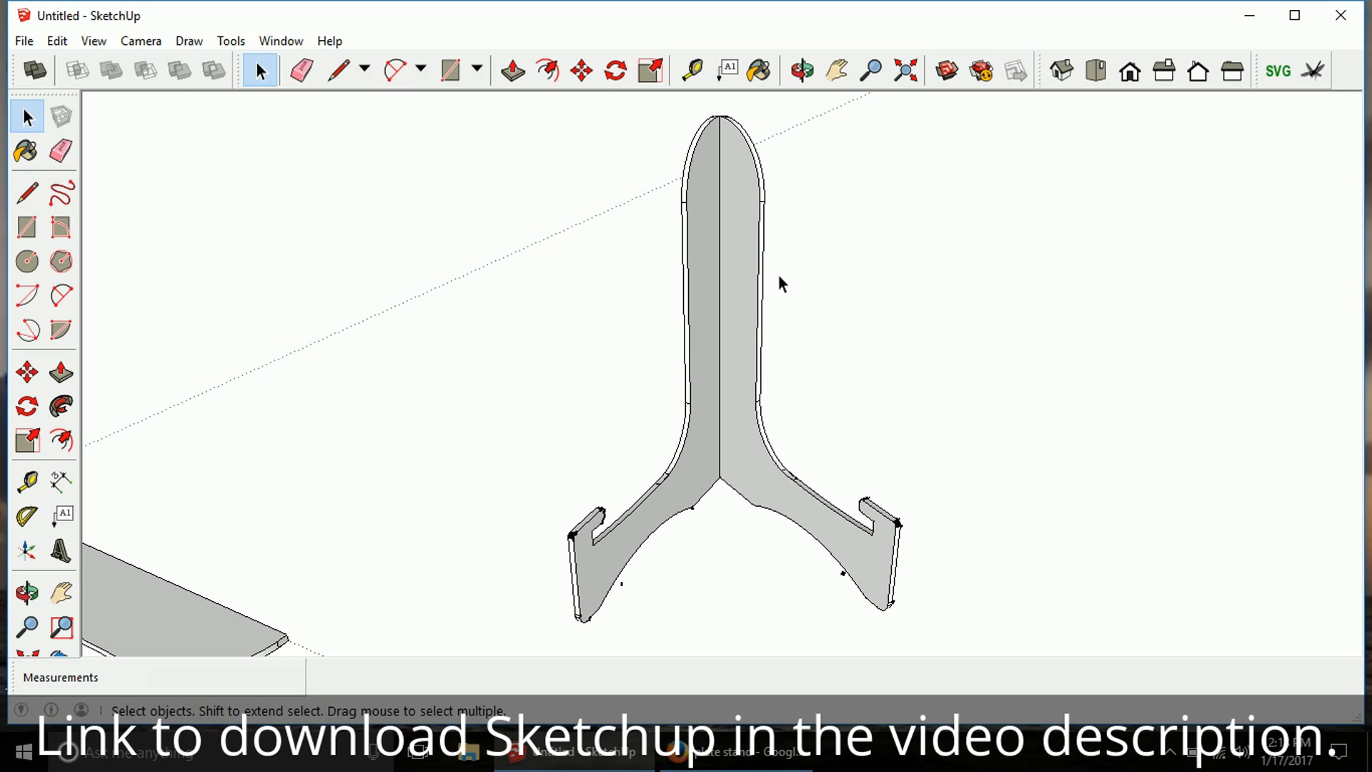
{"action": "mouse_move", "coordinate": [735, 291]}
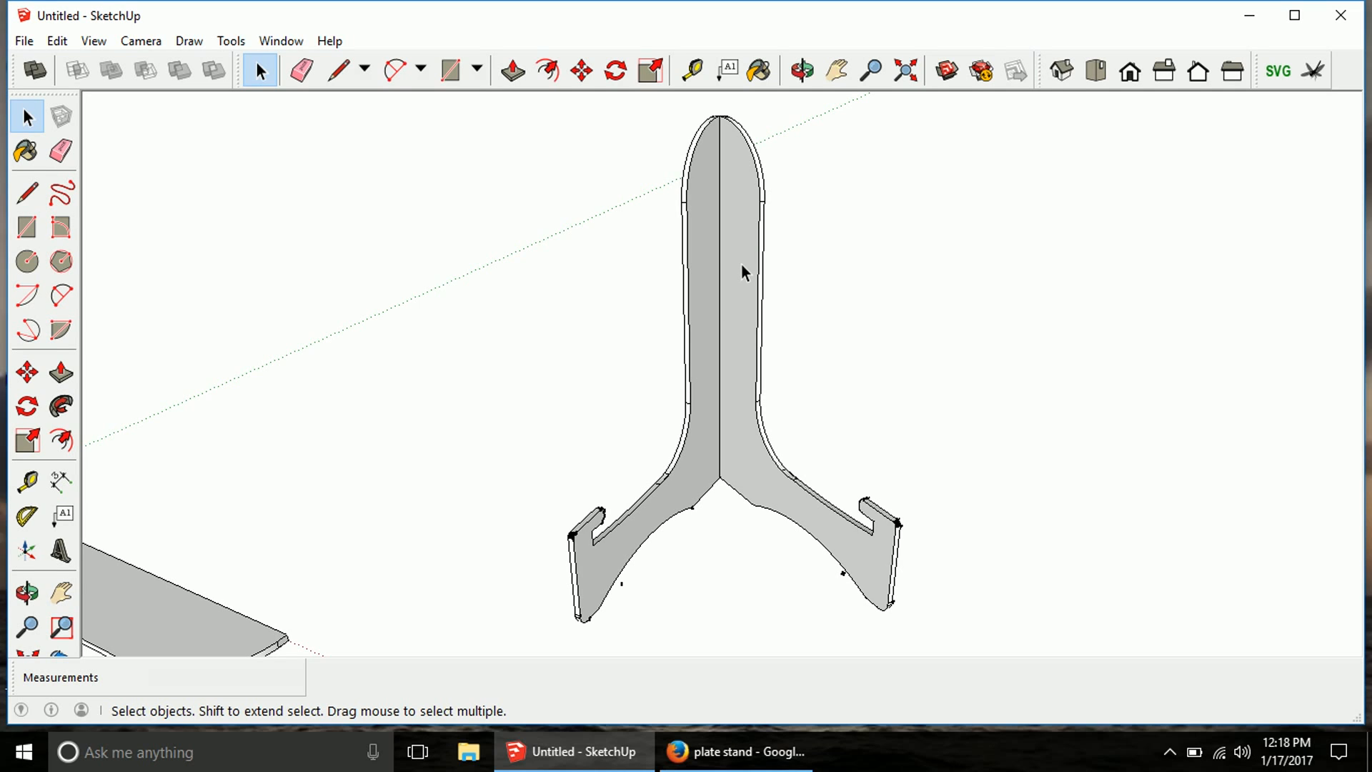
{"action": "mouse_move", "coordinate": [1153, 267]}
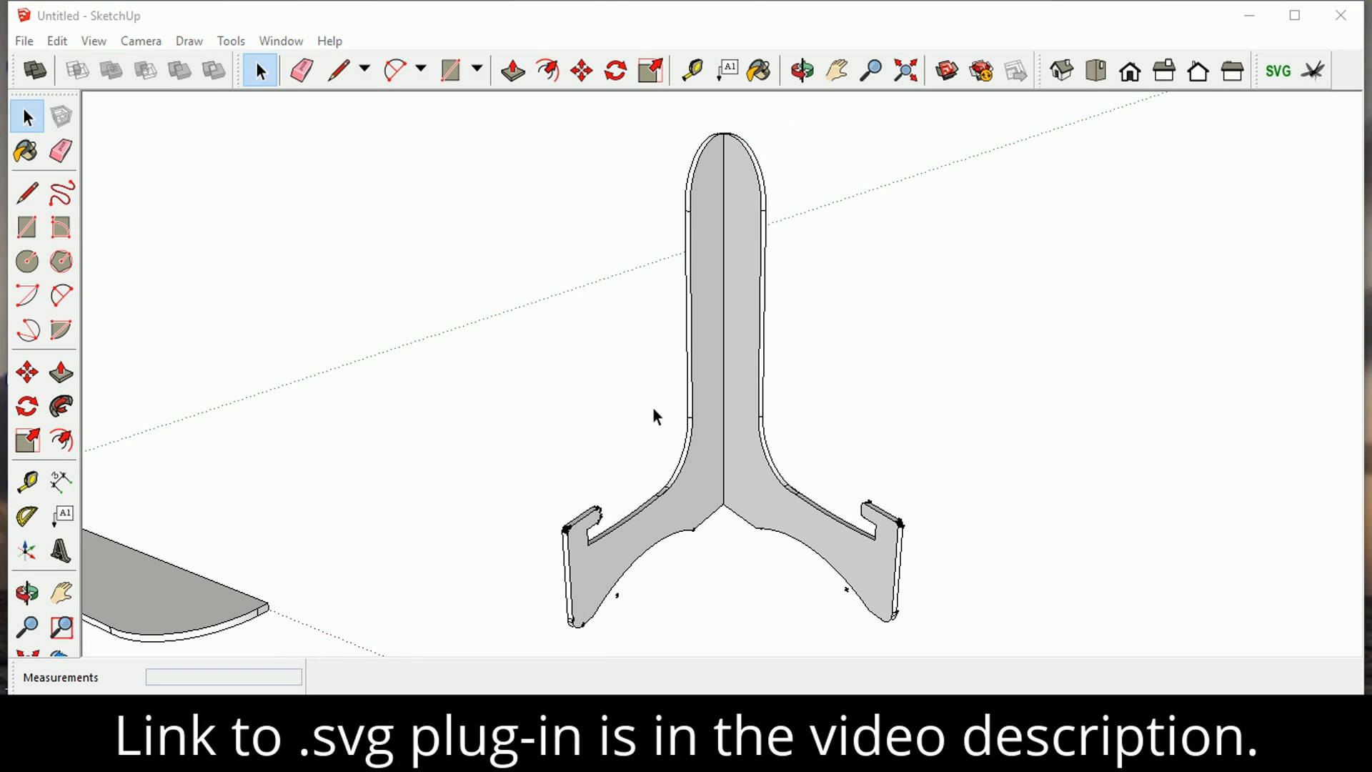
{"action": "mouse_move", "coordinate": [942, 237]}
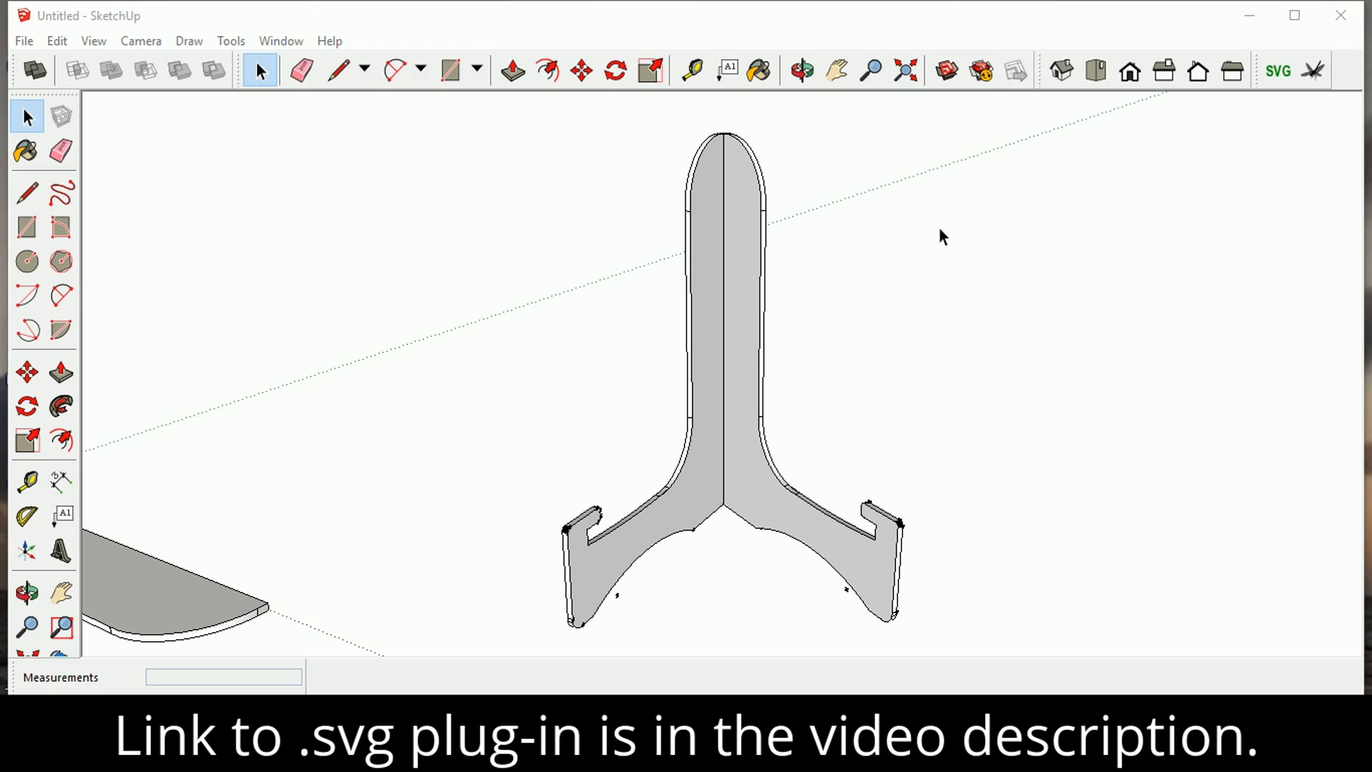
{"action": "mouse_move", "coordinate": [894, 172]}
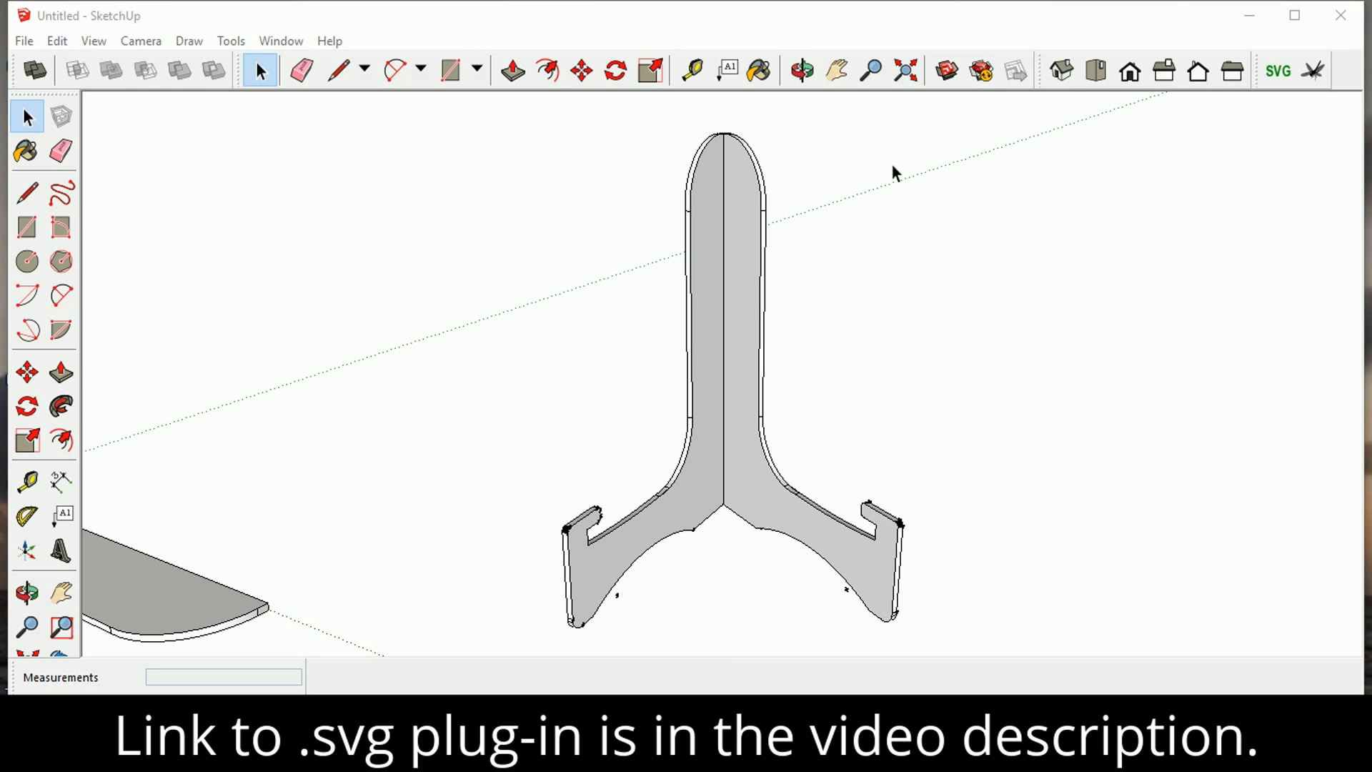
{"action": "mouse_move", "coordinate": [742, 297]}
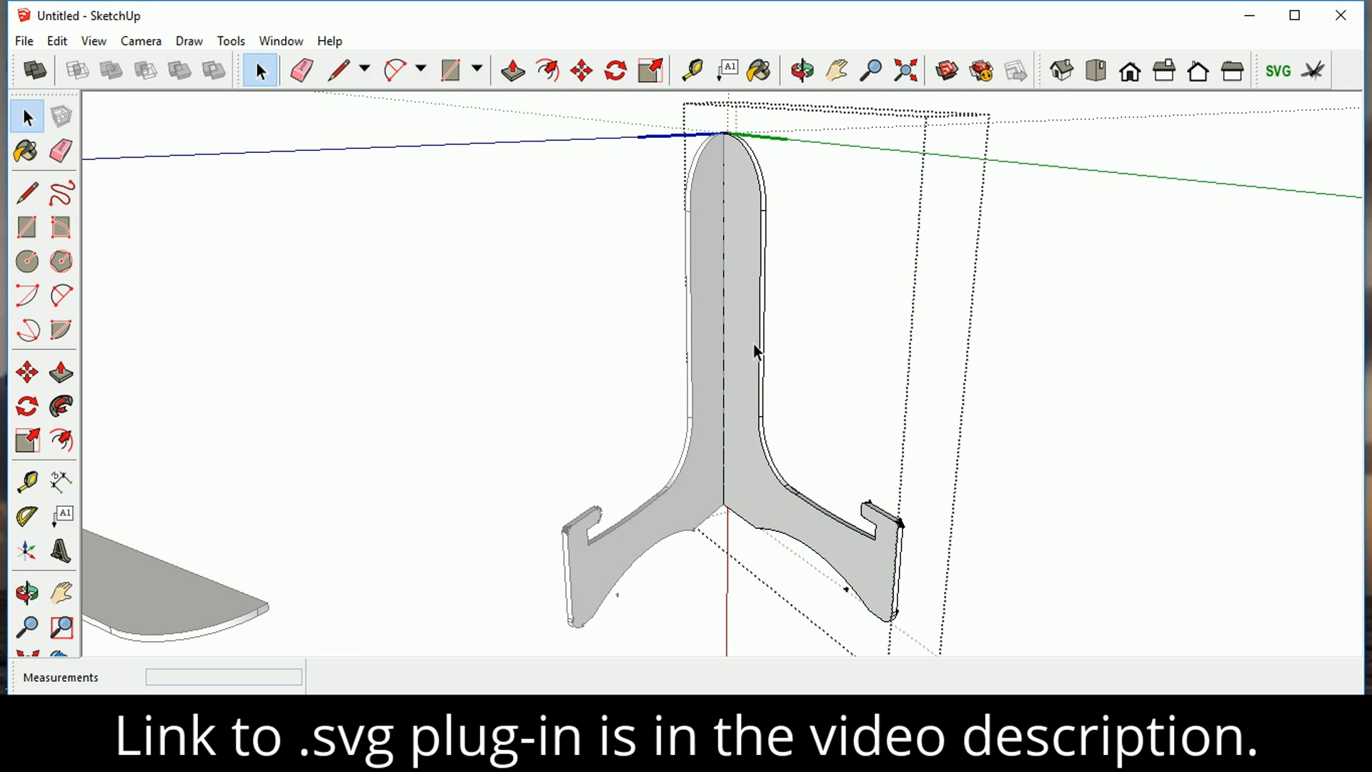
{"action": "mouse_move", "coordinate": [712, 106]}
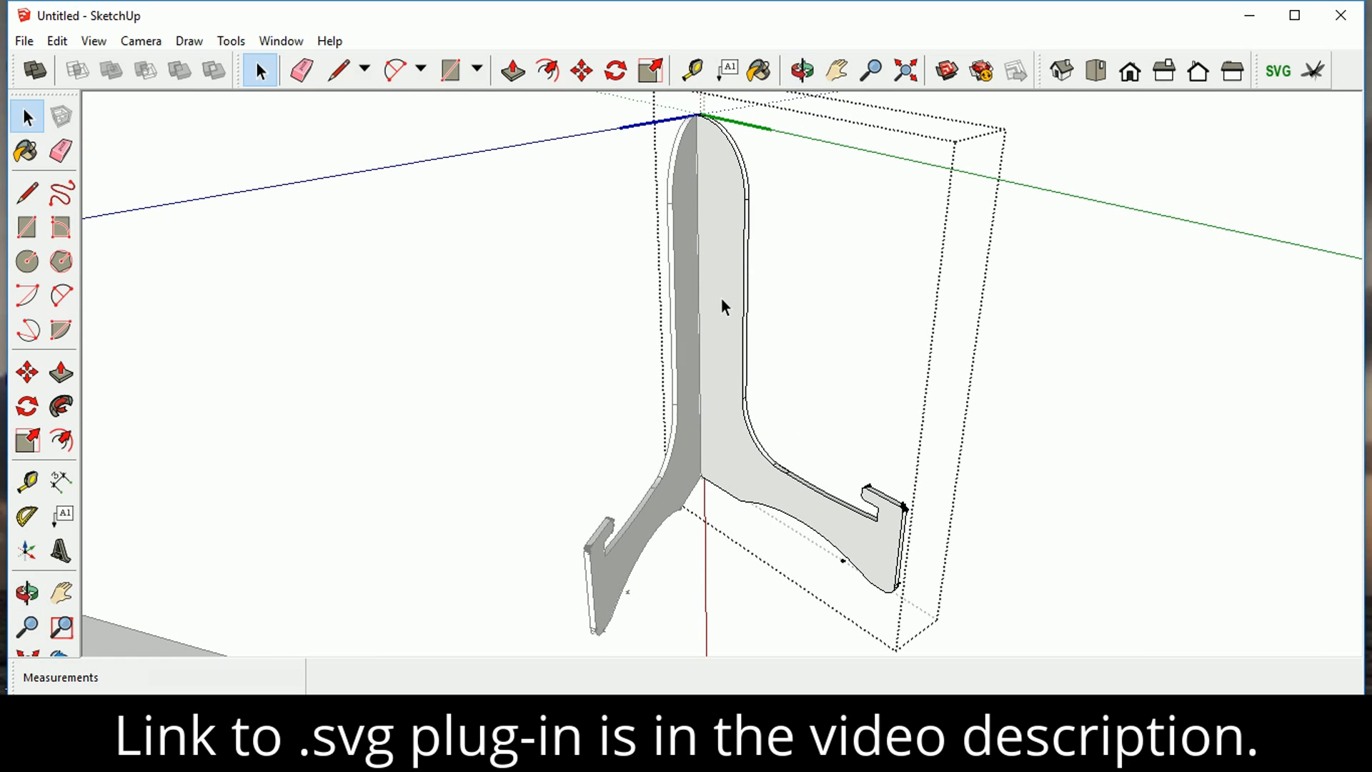
{"action": "left_click", "coordinate": [722, 306]}
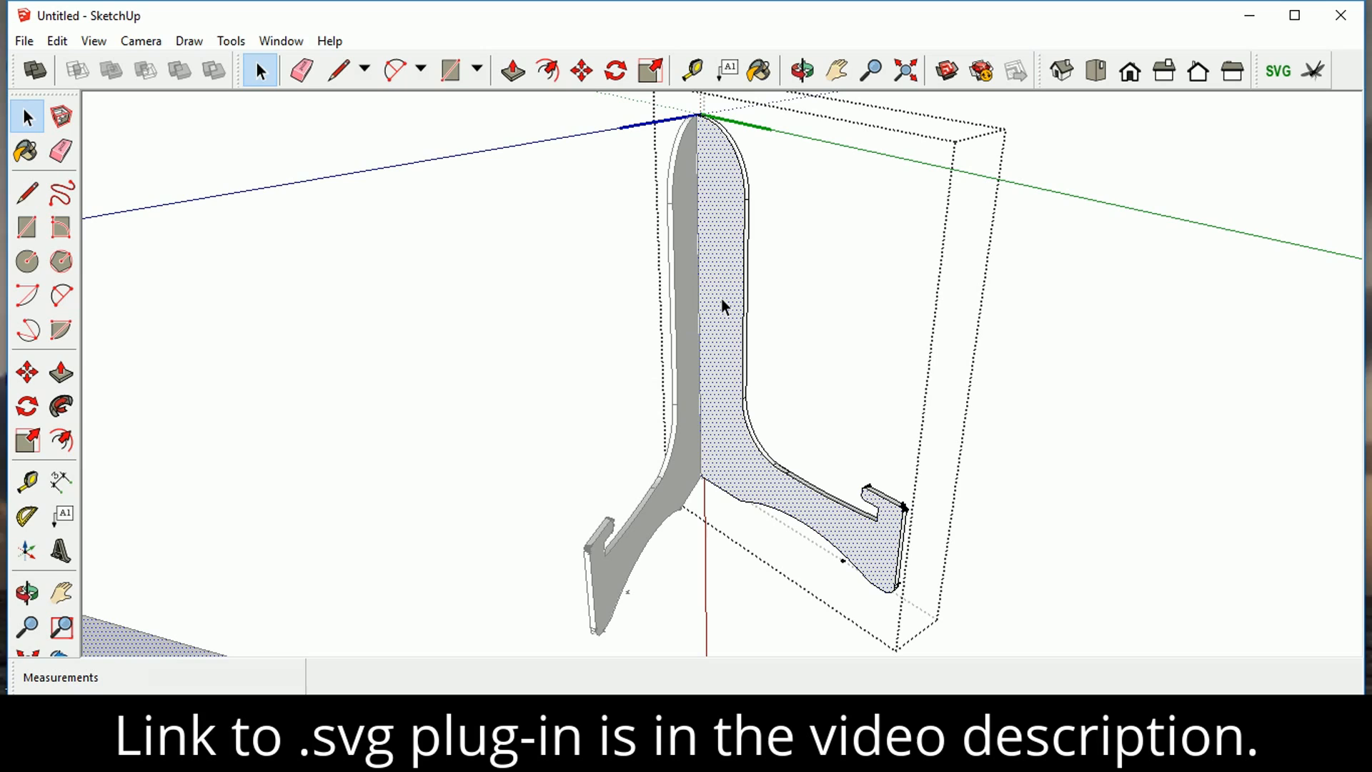
{"action": "mouse_move", "coordinate": [722, 418]}
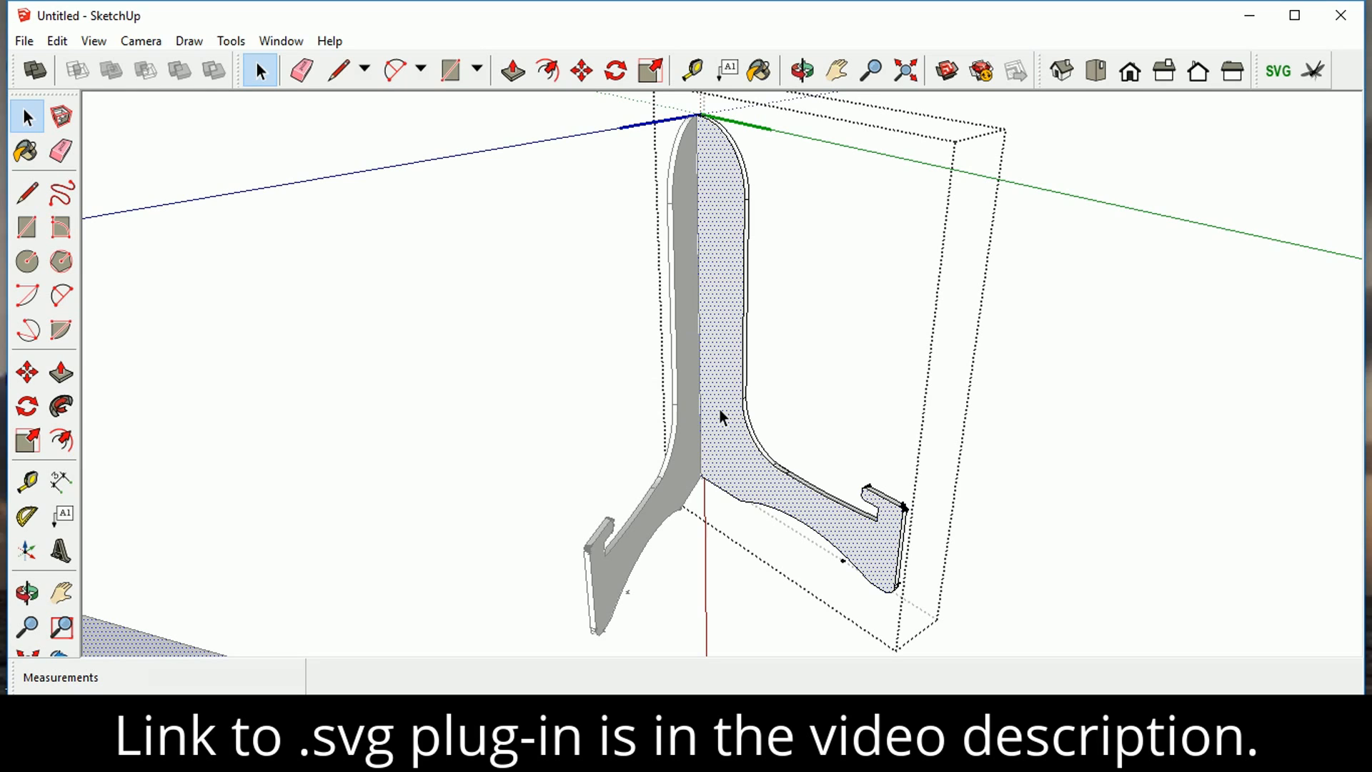
{"action": "mouse_move", "coordinate": [763, 508]}
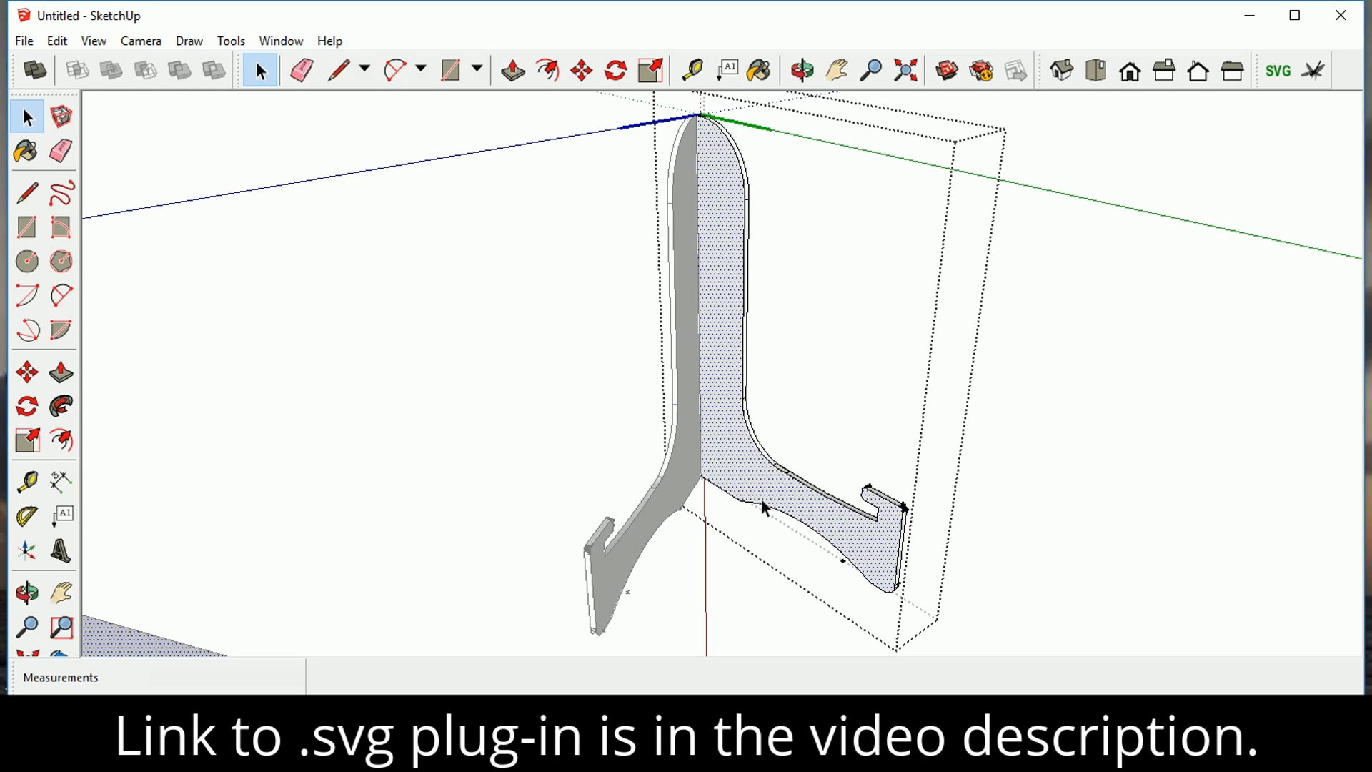
{"action": "mouse_move", "coordinate": [757, 193]}
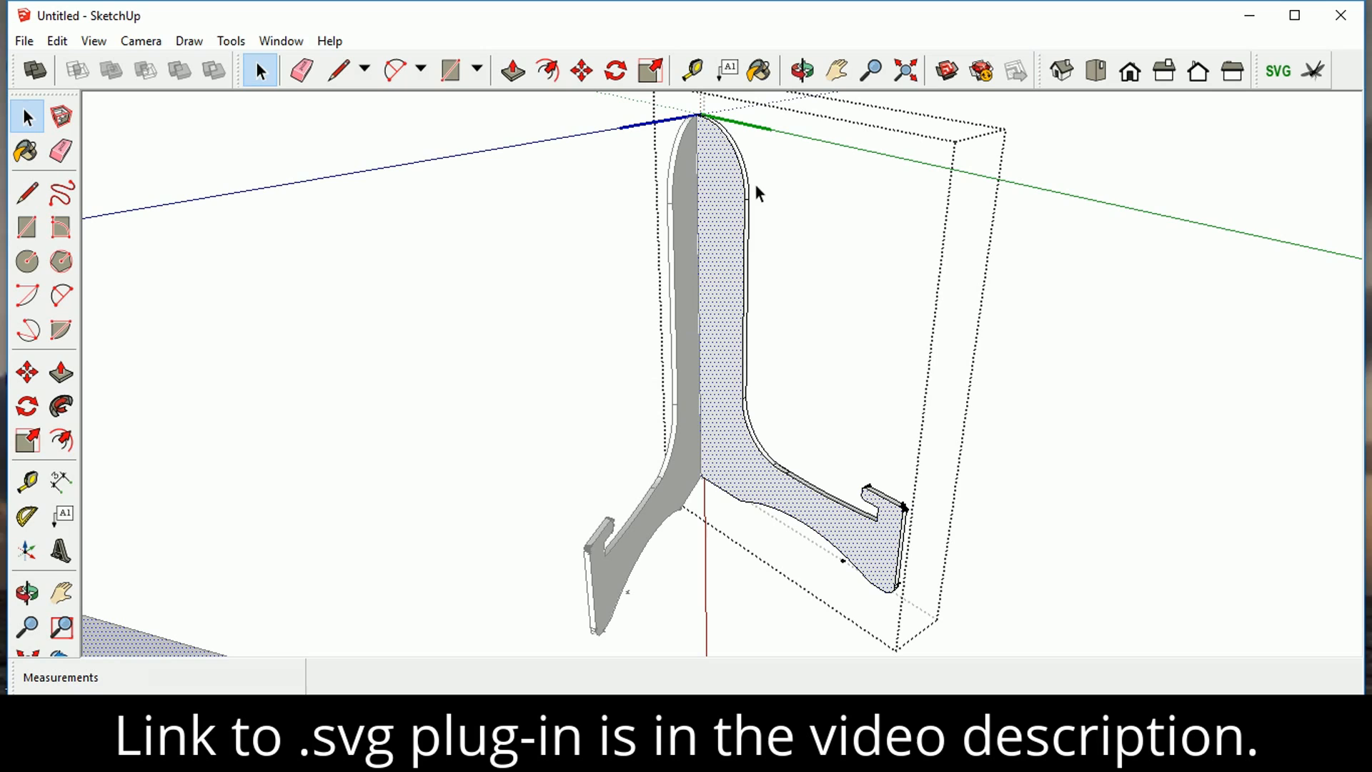
{"action": "mouse_move", "coordinate": [875, 497]}
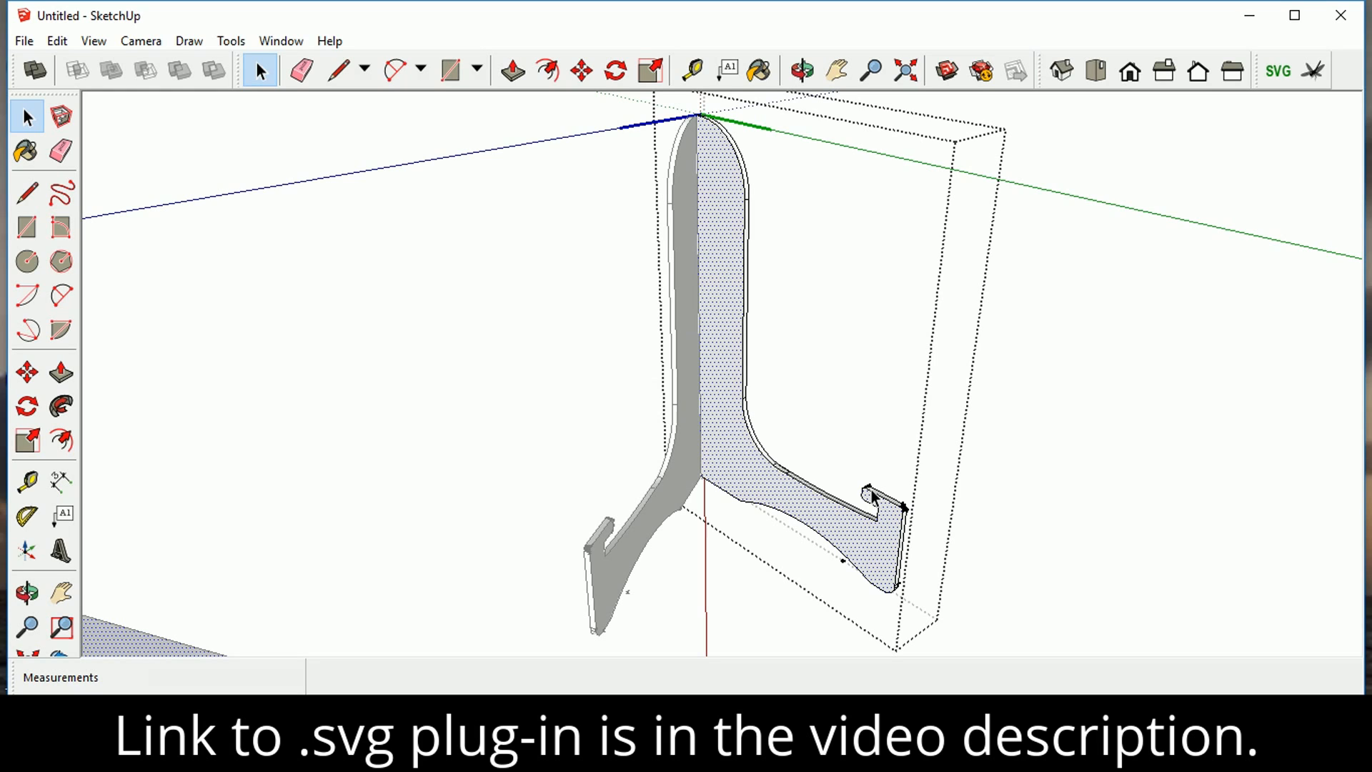
{"action": "mouse_move", "coordinate": [754, 487]}
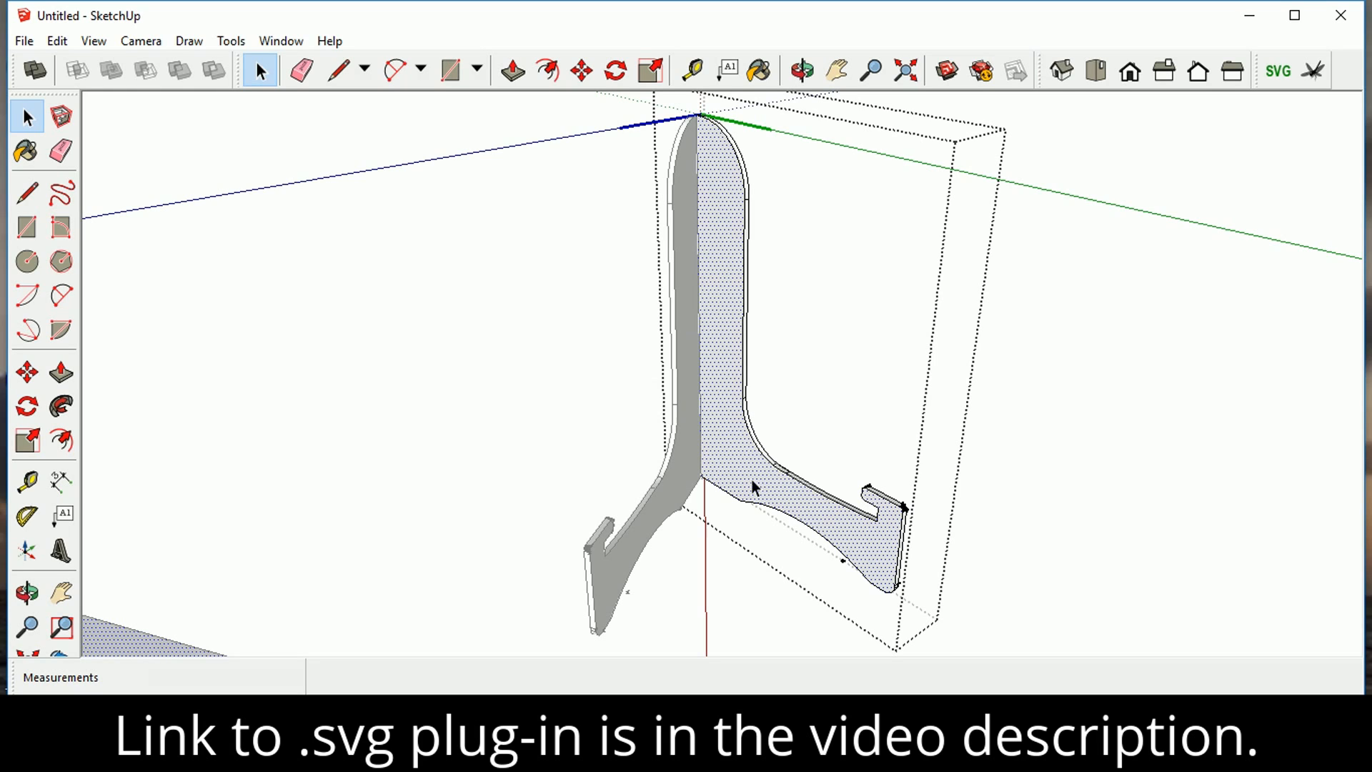
{"action": "mouse_move", "coordinate": [690, 257]}
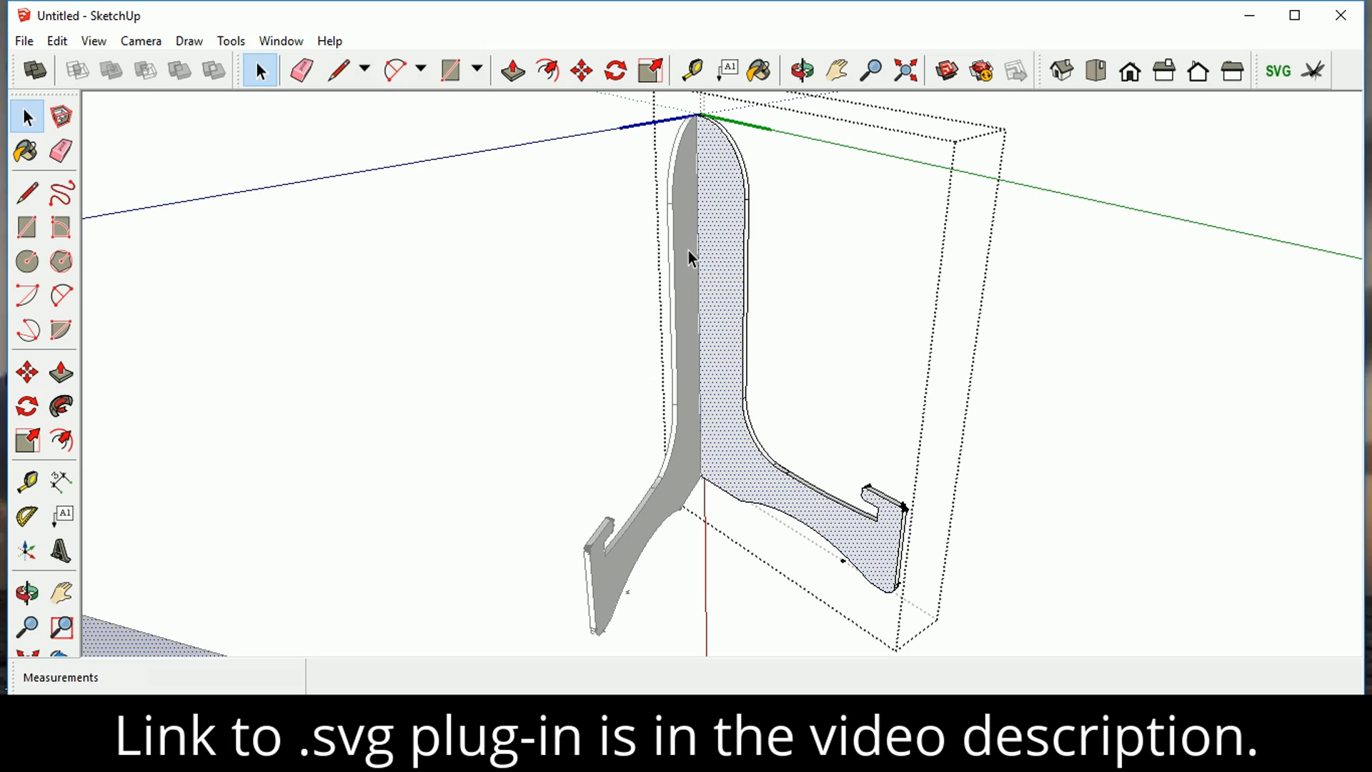
{"action": "mouse_move", "coordinate": [744, 166]}
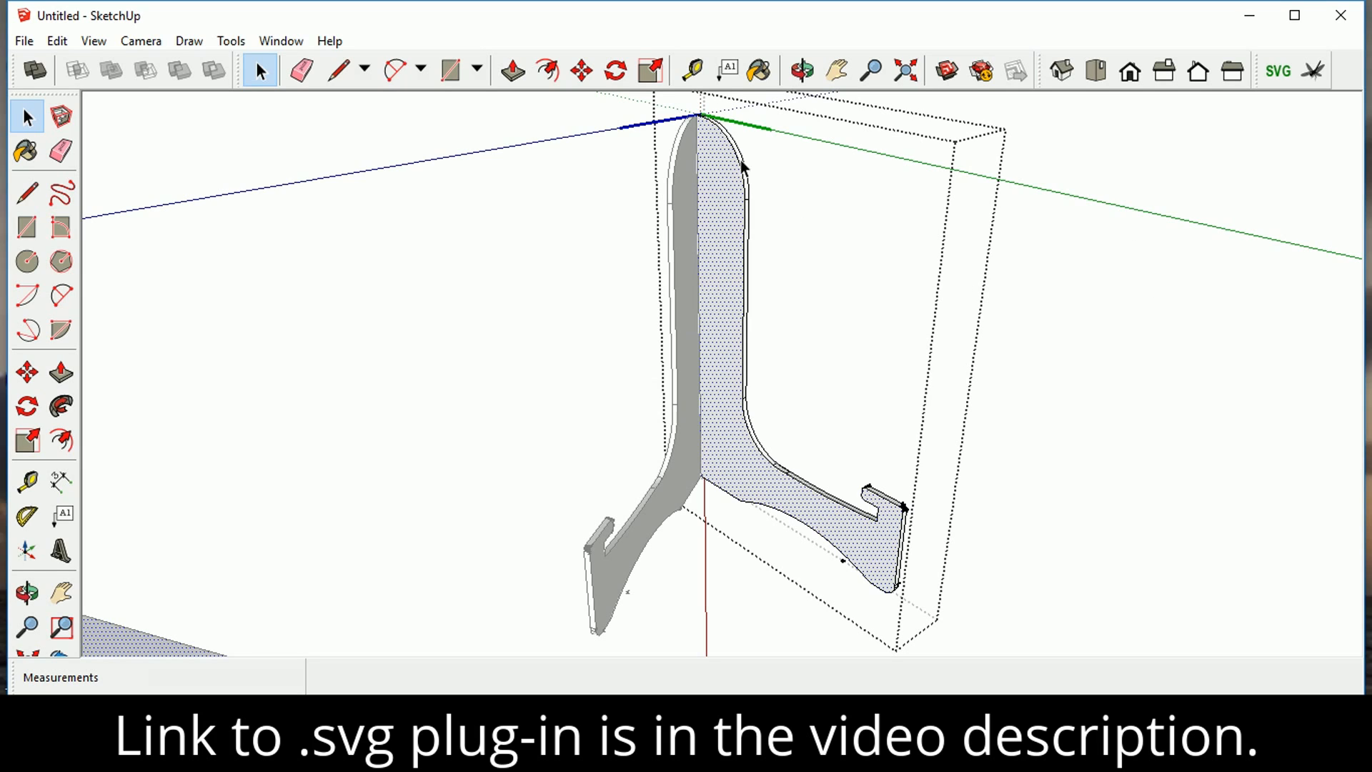
{"action": "mouse_move", "coordinate": [1266, 138]}
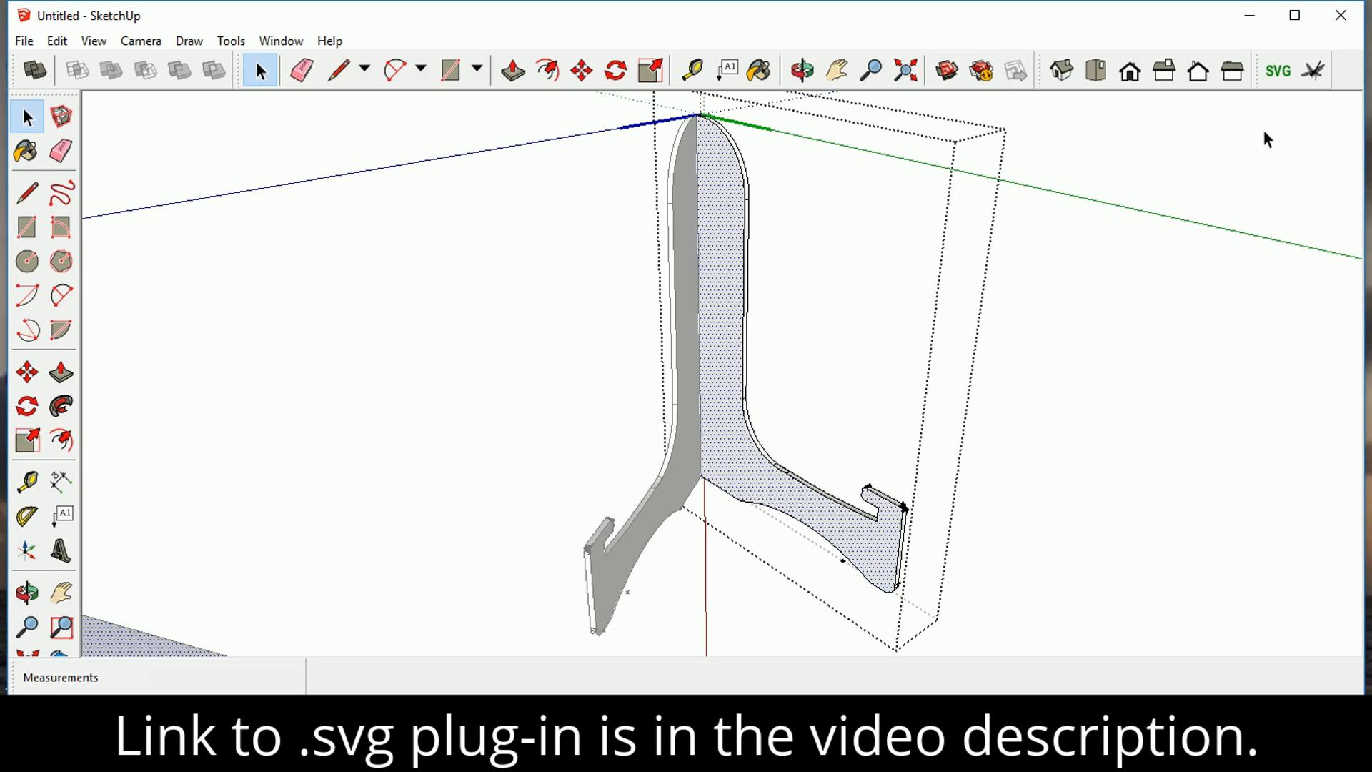
- Save the faces as bookstand.svg on the Desktop with file measurements set to Inches
{"action": "left_click", "coordinate": [1277, 71]}
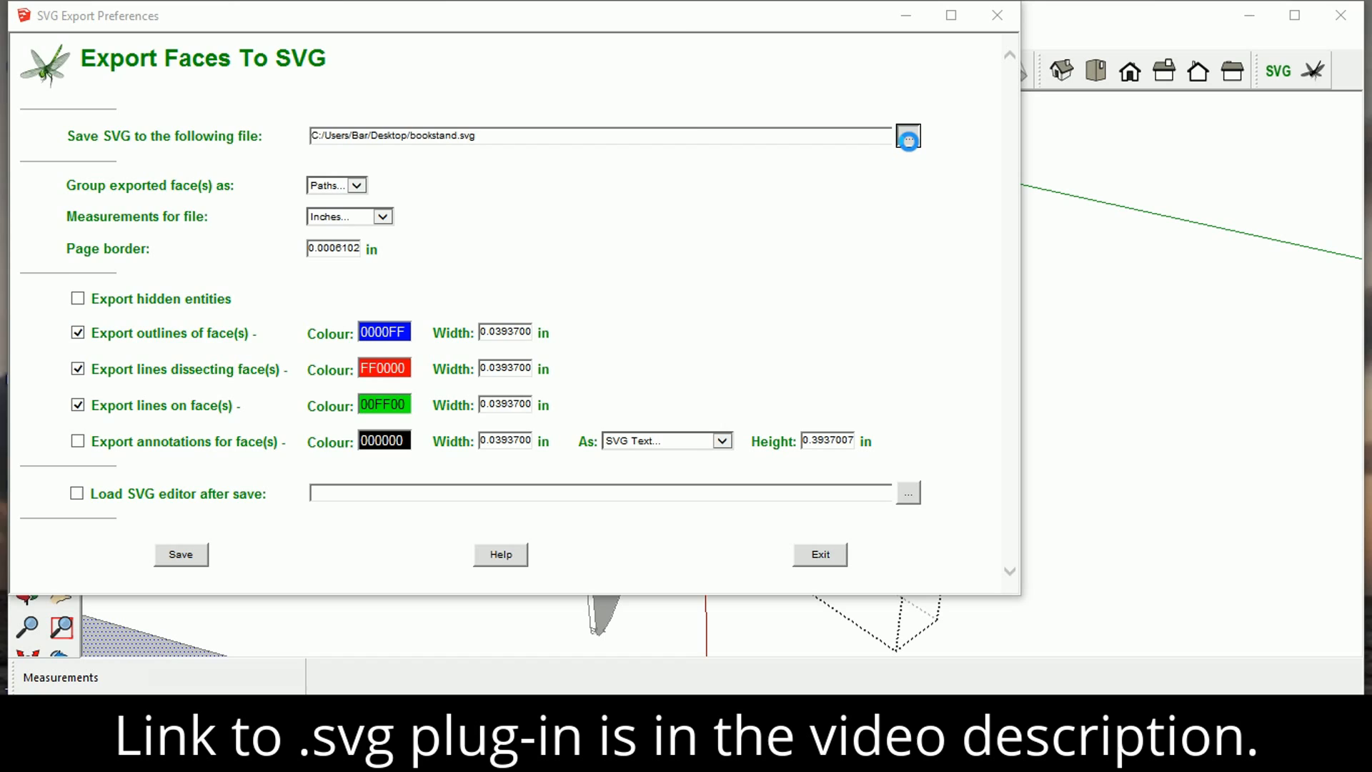
{"action": "left_click", "coordinate": [907, 137]}
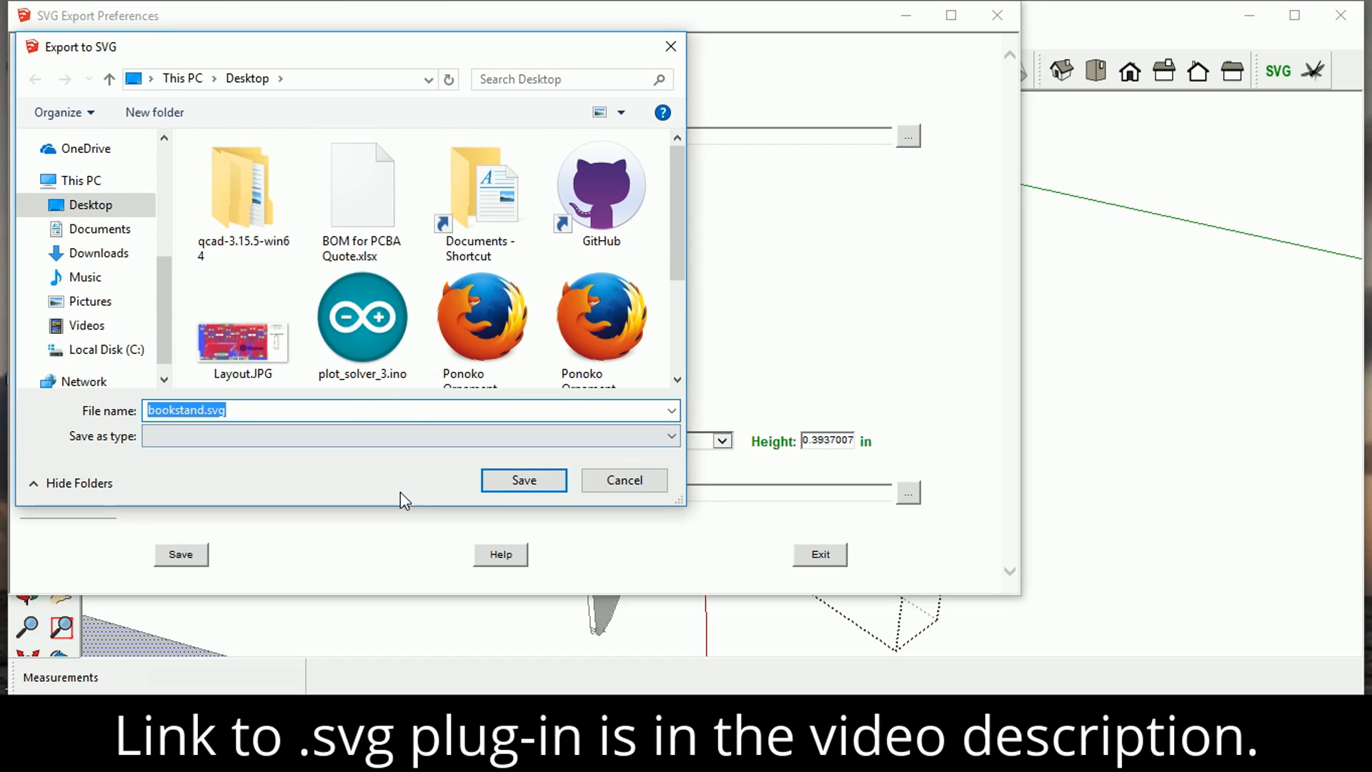
{"action": "mouse_move", "coordinate": [522, 479]}
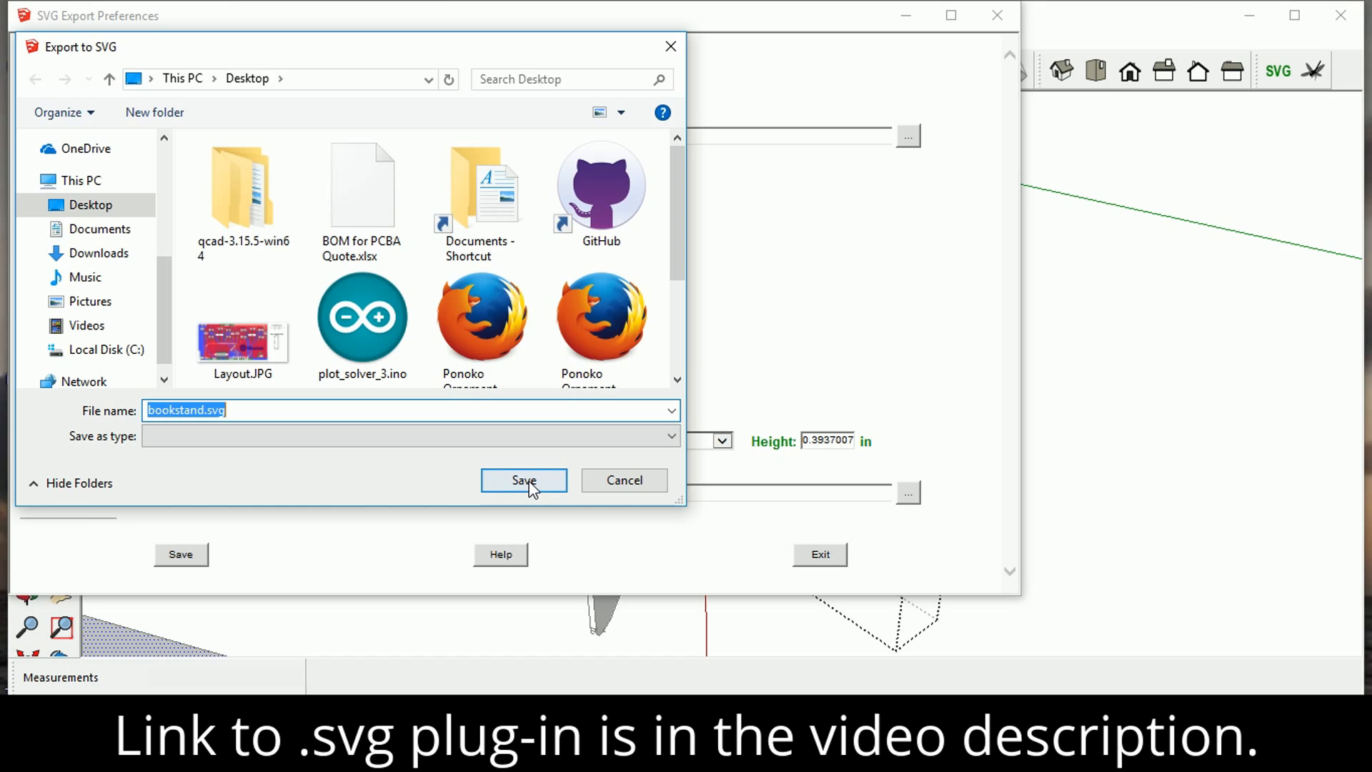
{"action": "left_click", "coordinate": [523, 480]}
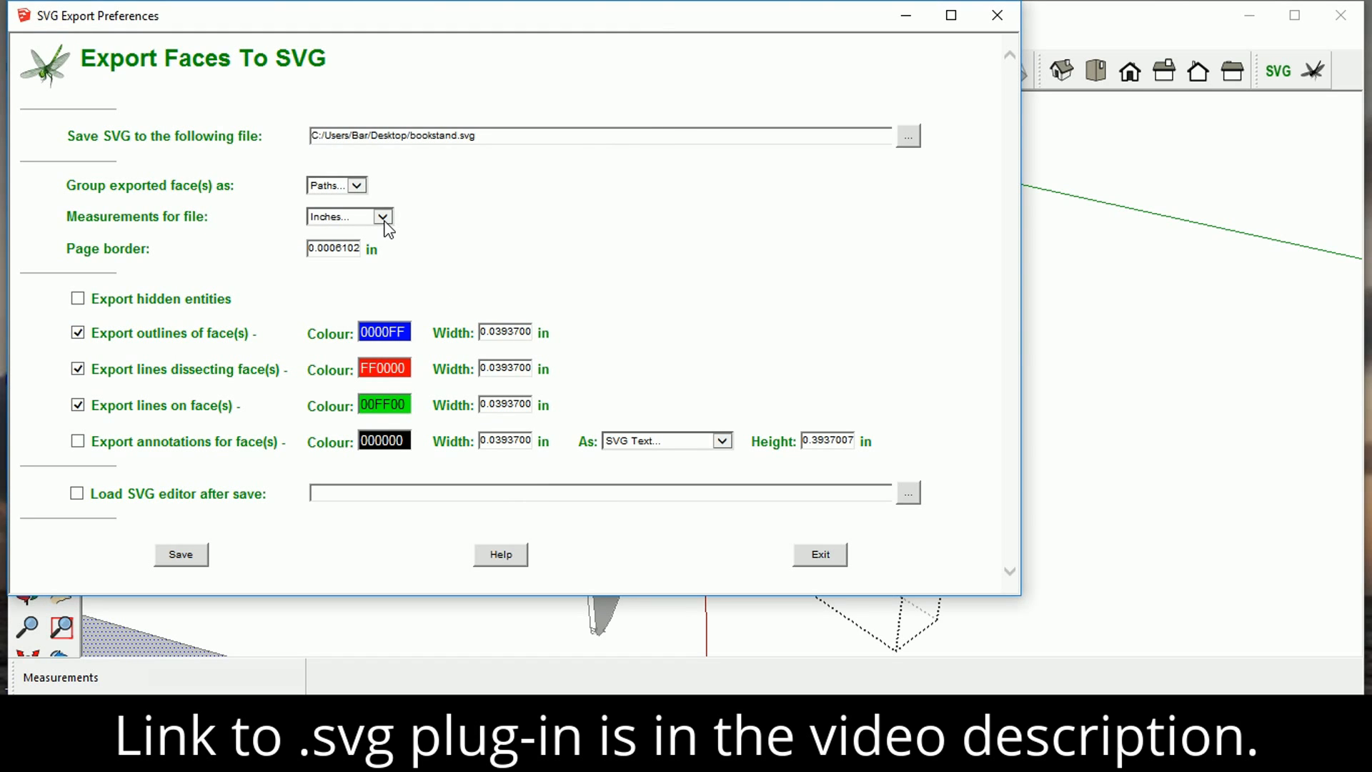
{"action": "left_click", "coordinate": [382, 216]}
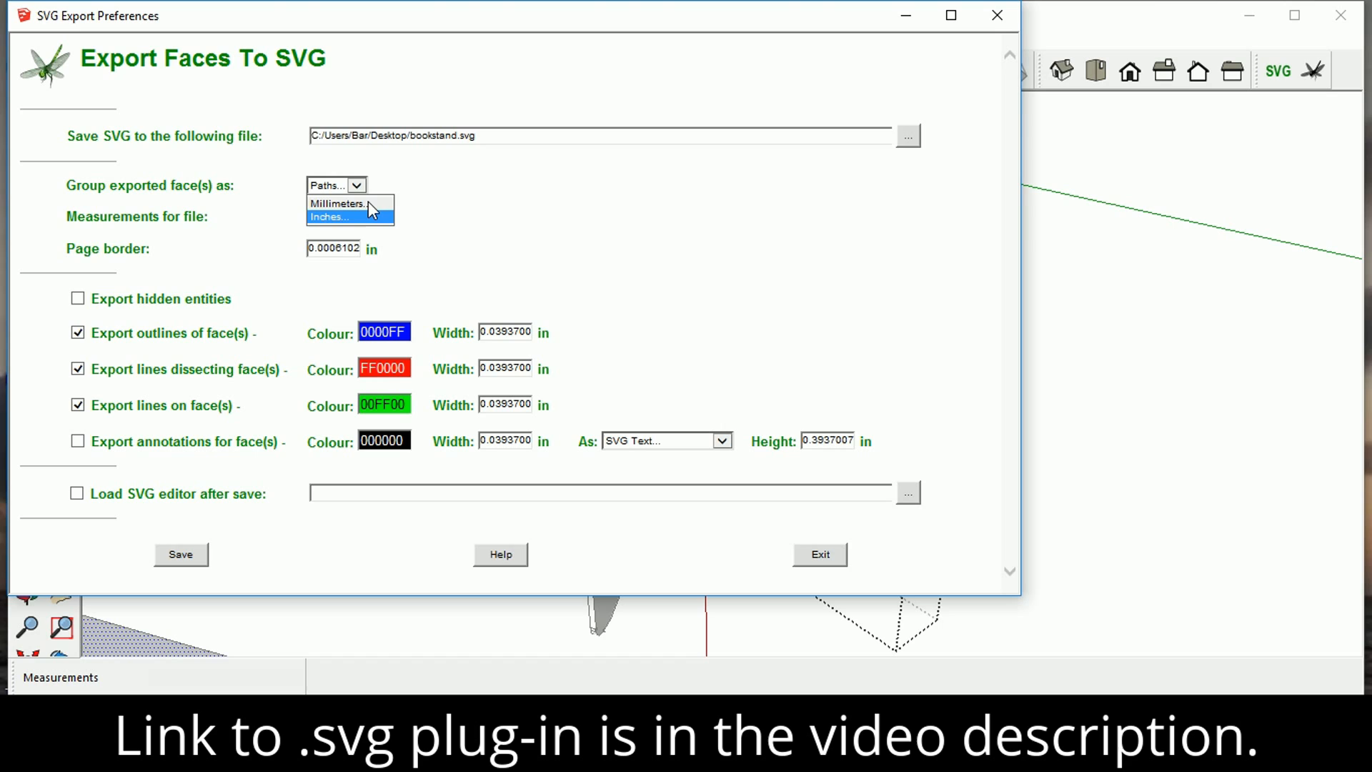
{"action": "mouse_move", "coordinate": [367, 228]}
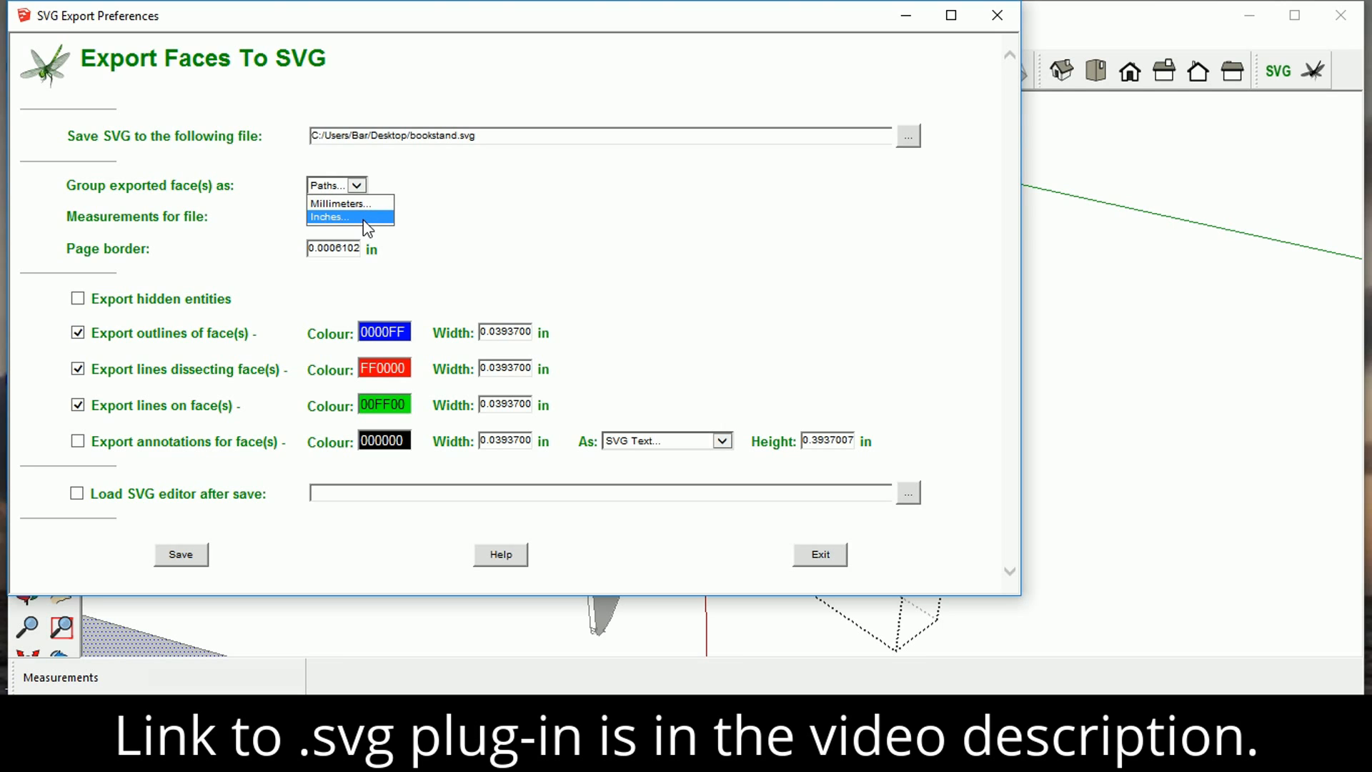
{"action": "left_click", "coordinate": [328, 215]}
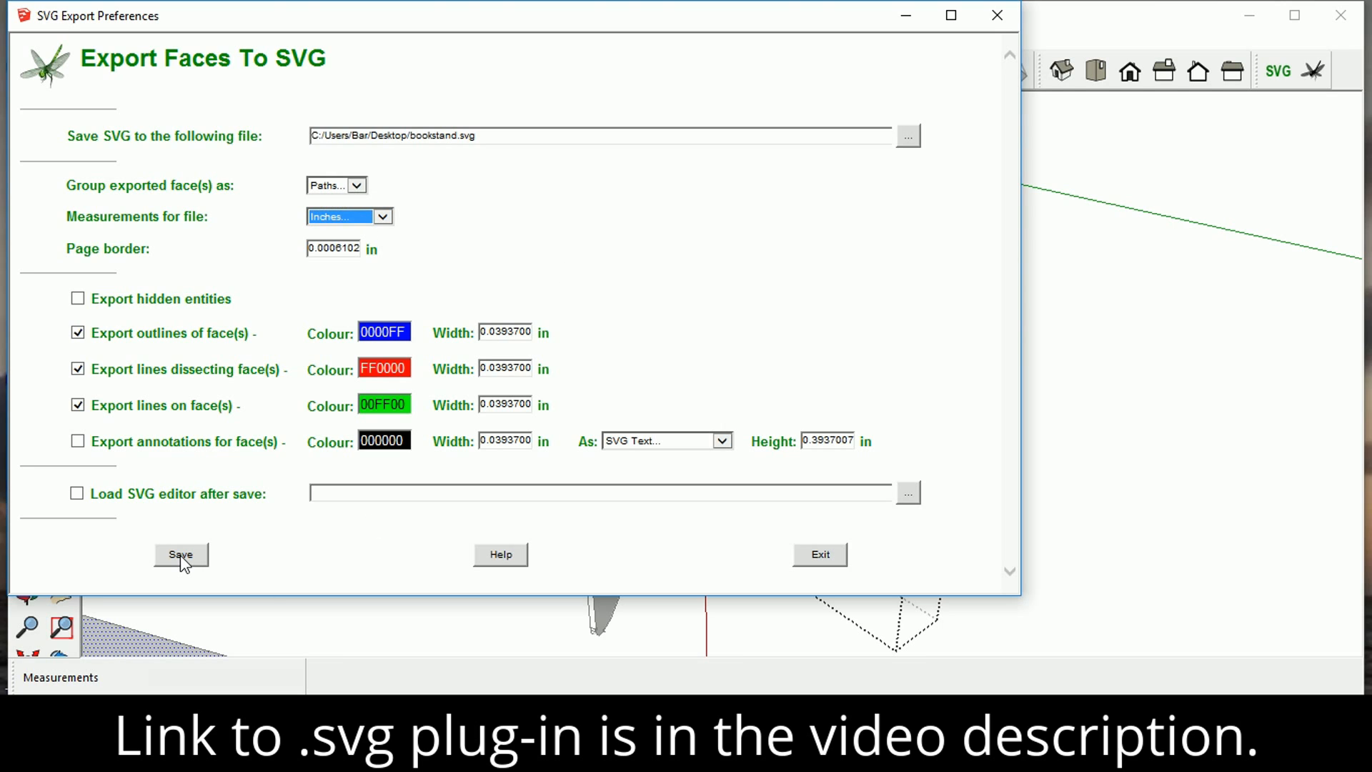
{"action": "left_click", "coordinate": [180, 554]}
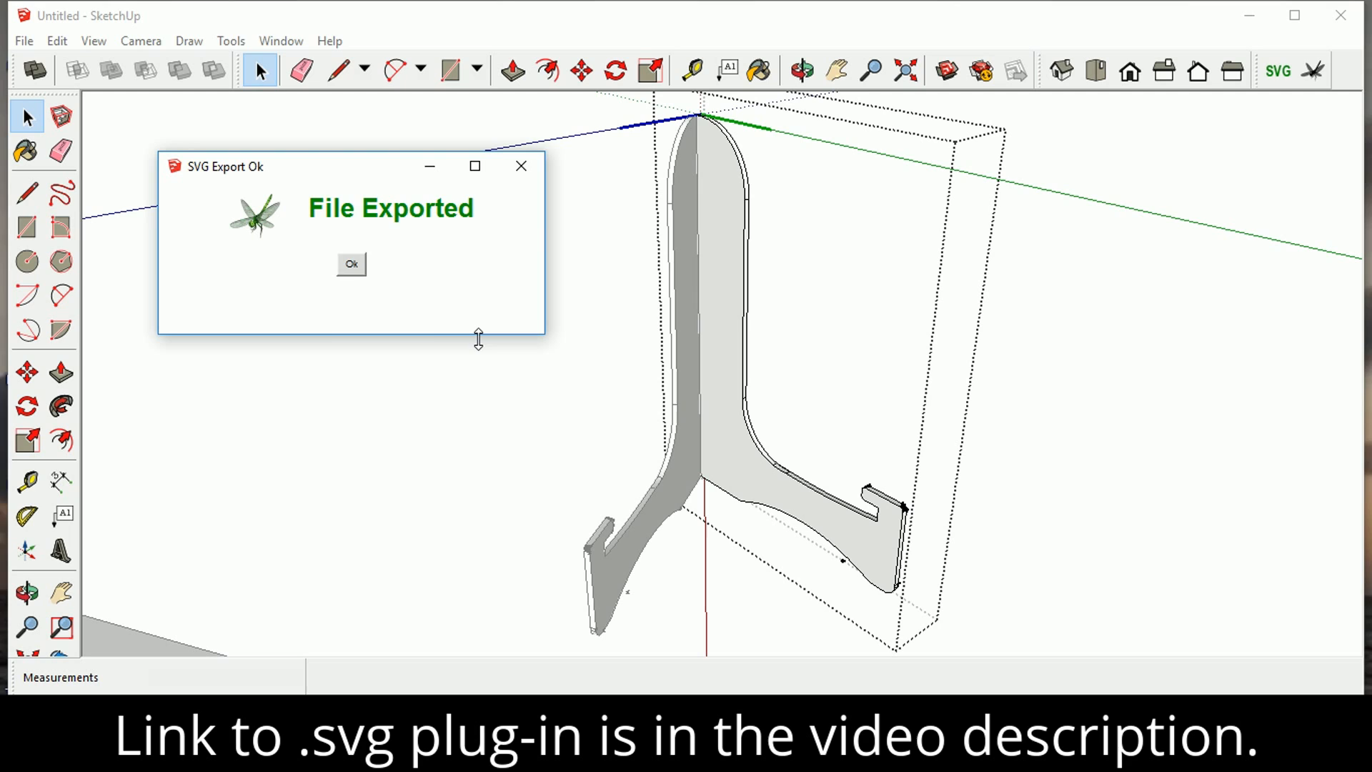
{"action": "mouse_move", "coordinate": [395, 321]}
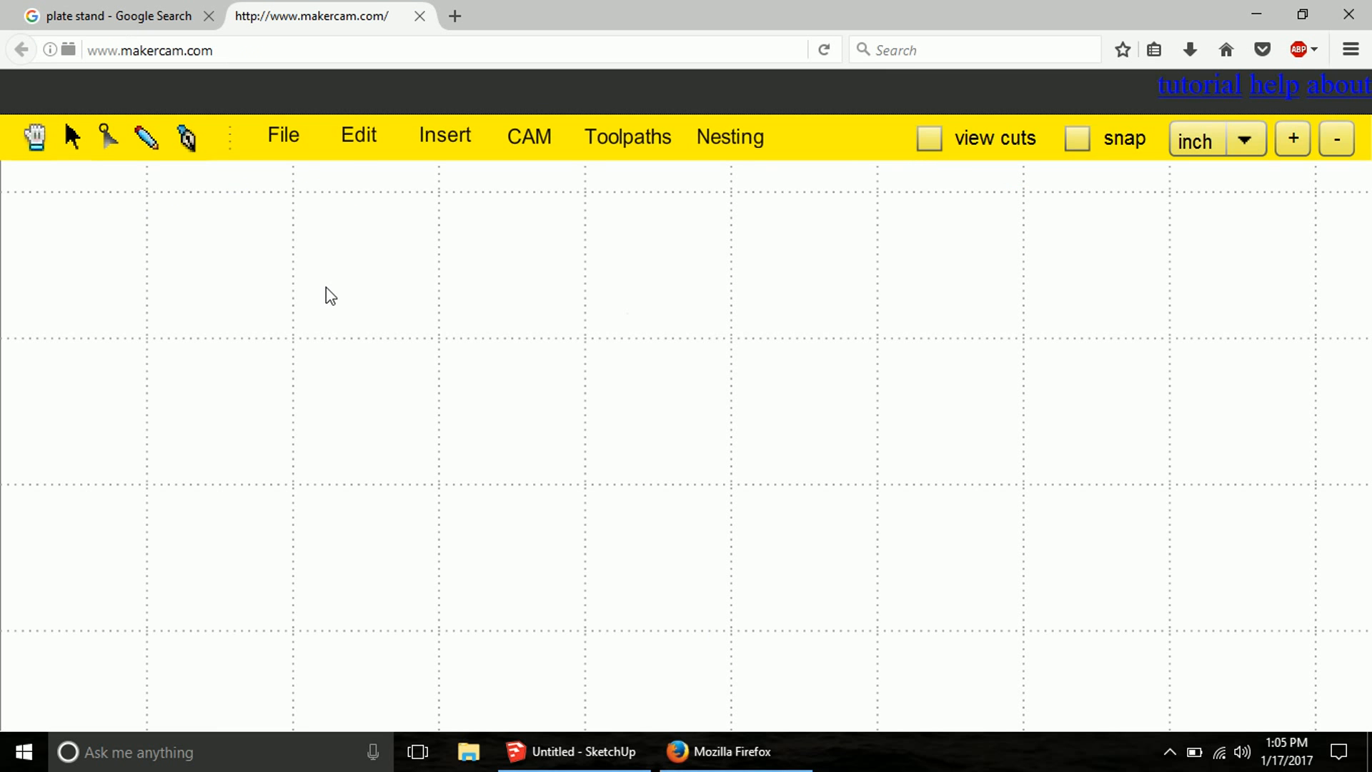
{"action": "mouse_move", "coordinate": [284, 171]}
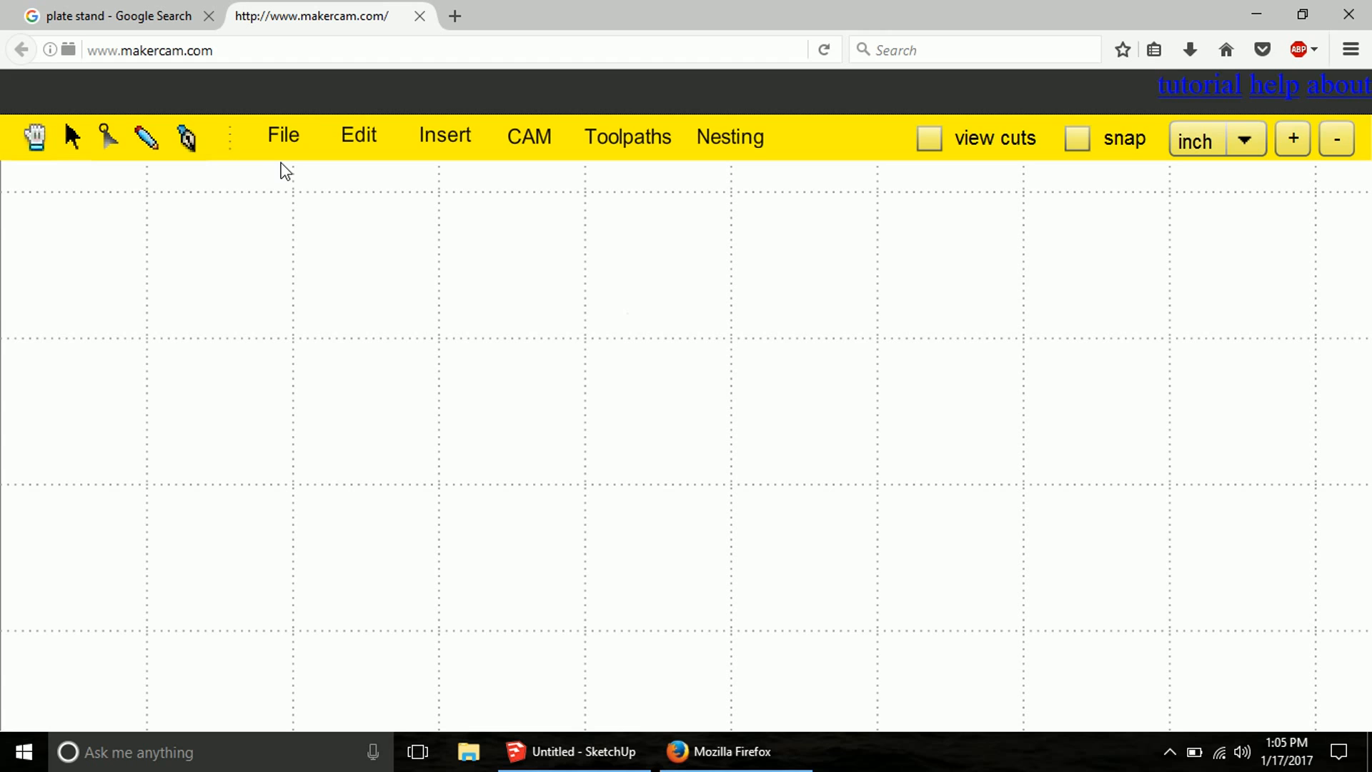
- Load bookstand.svg from the Desktop through File > Open SVG File
{"action": "left_click", "coordinate": [283, 136]}
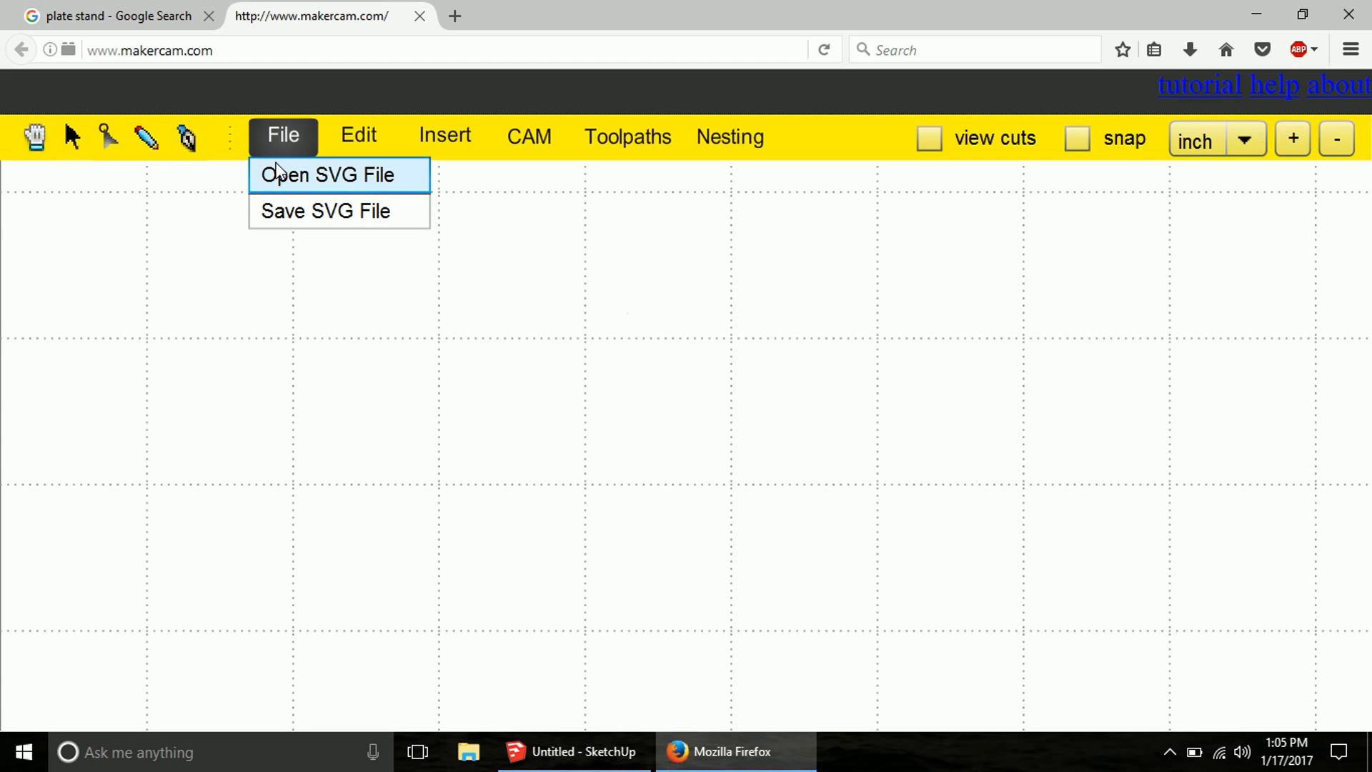
{"action": "left_click", "coordinate": [327, 174]}
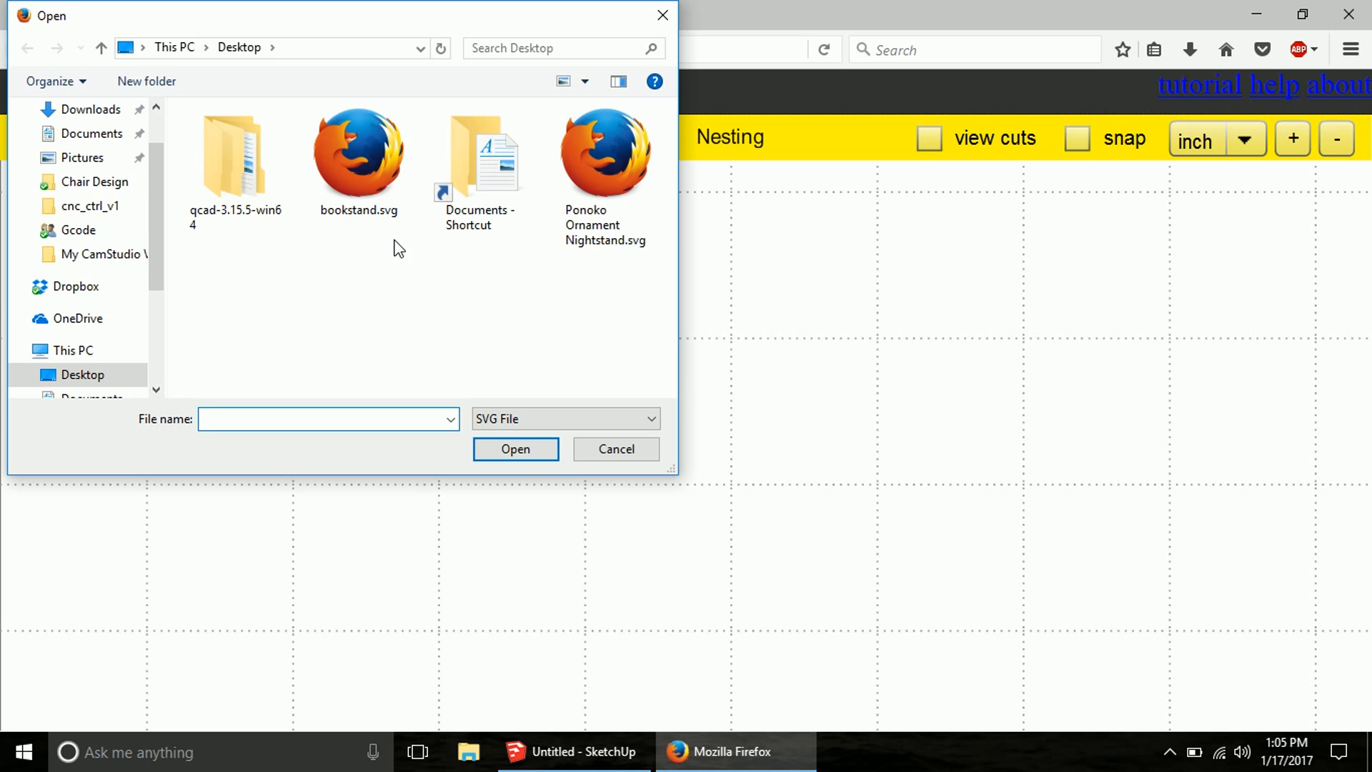
{"action": "left_click", "coordinate": [358, 158]}
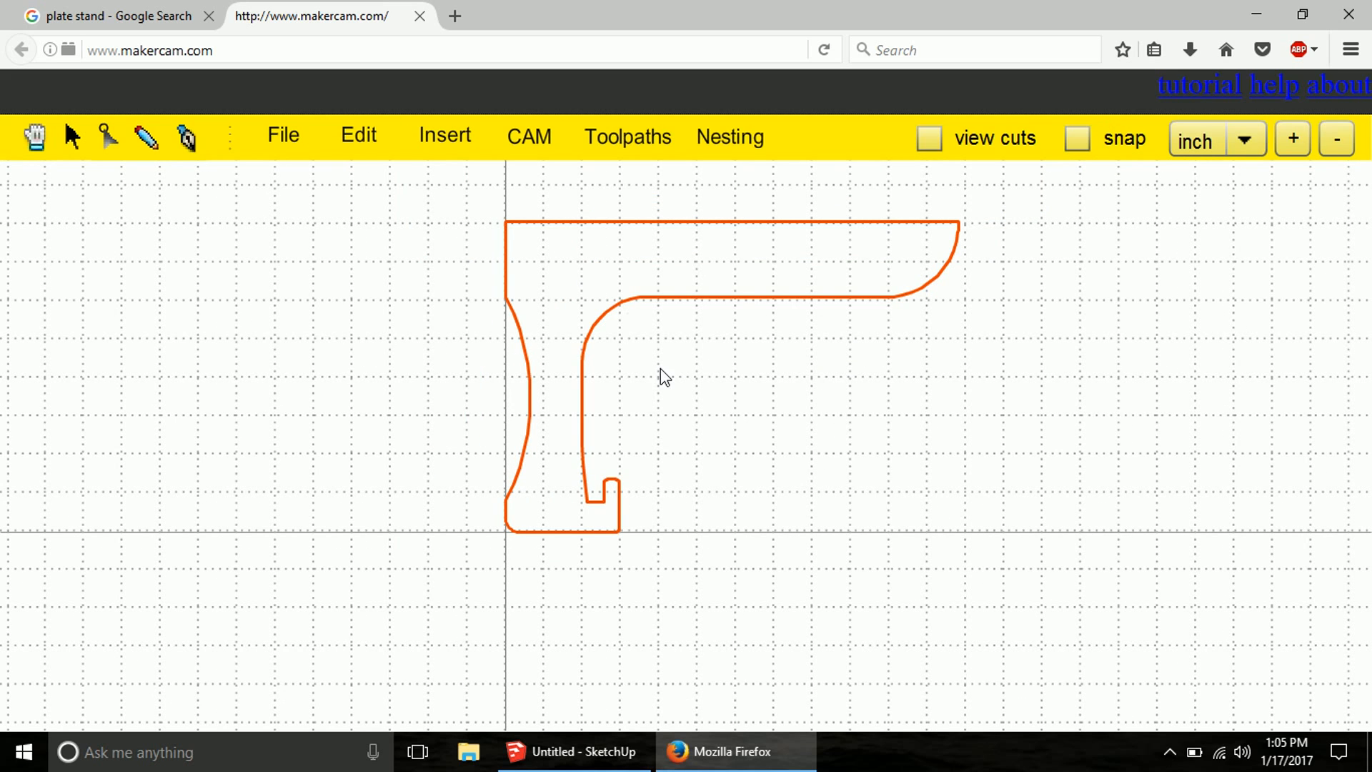
{"action": "mouse_move", "coordinate": [573, 238]}
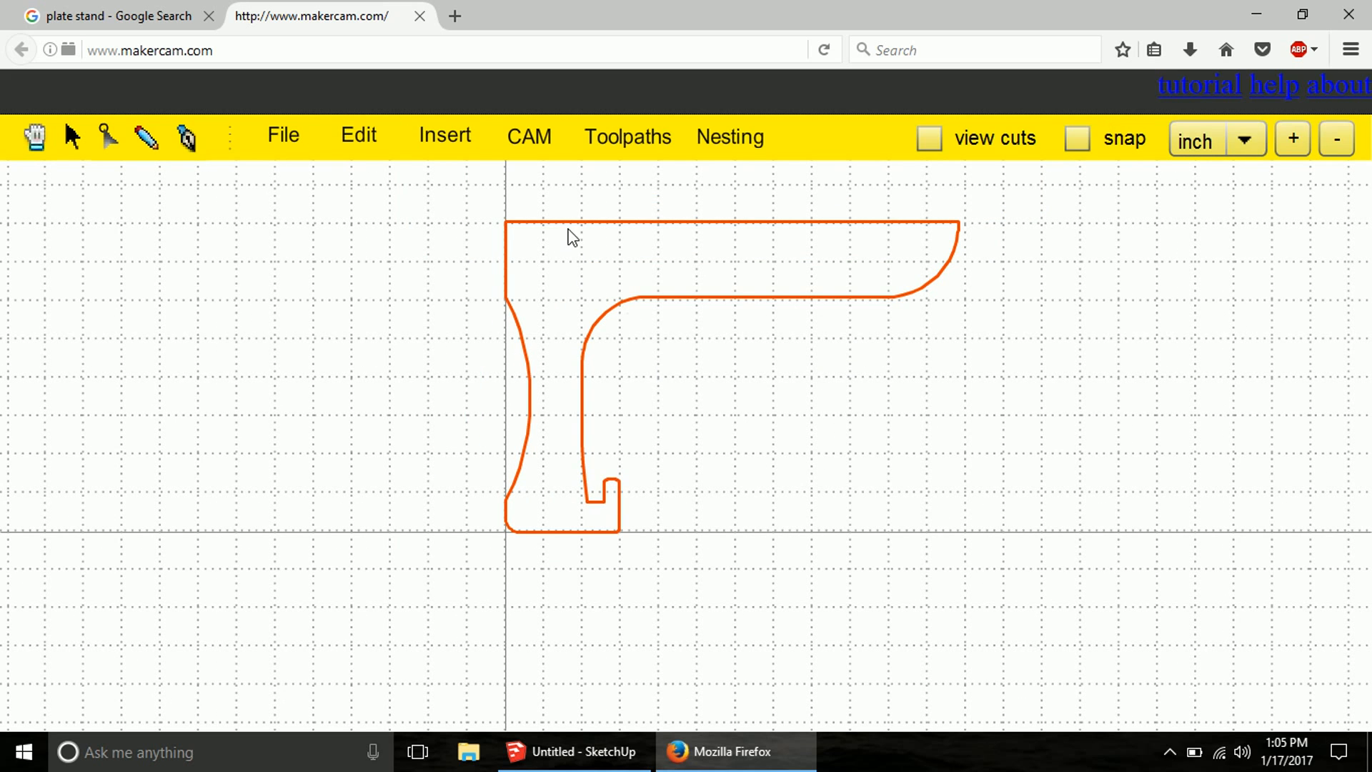
- Copy the bookstand side outline with Edit > Copy
{"action": "left_click", "coordinate": [357, 136]}
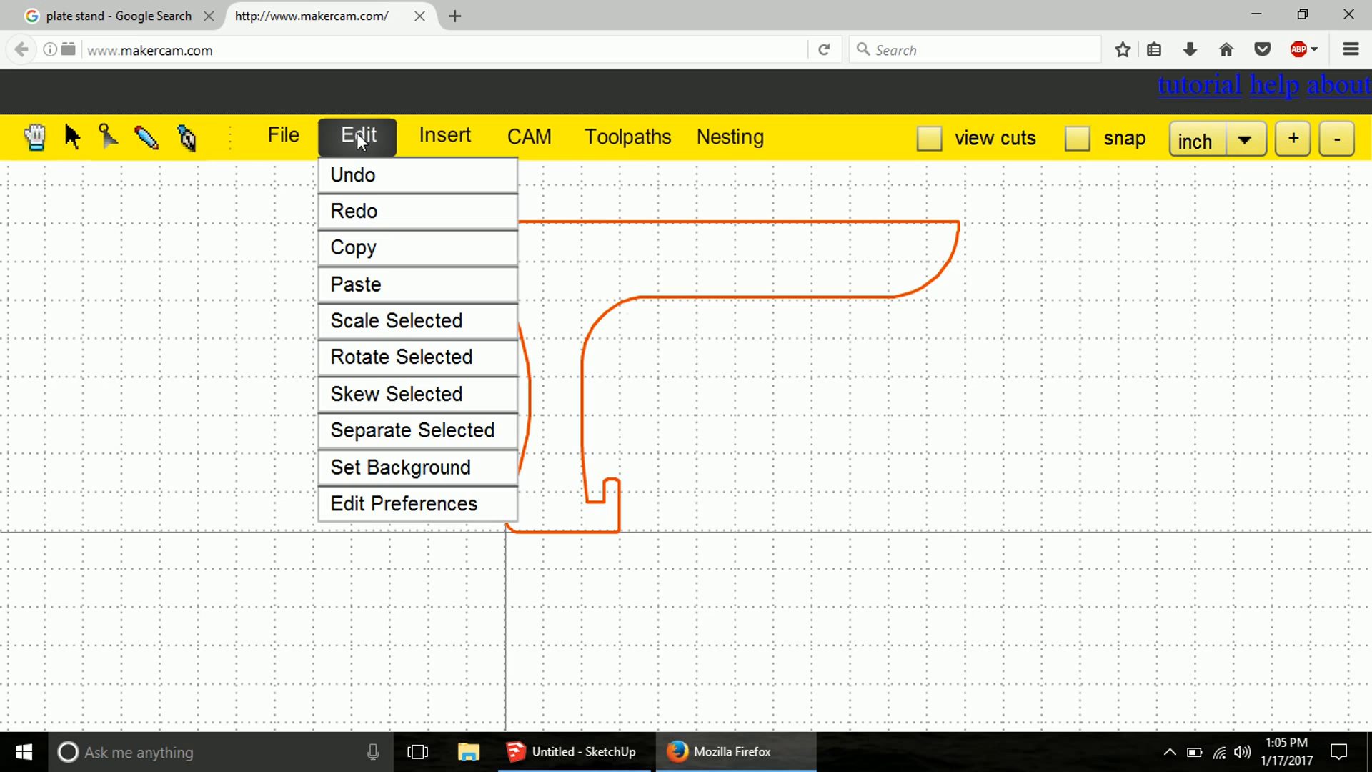
{"action": "left_click", "coordinate": [452, 226]}
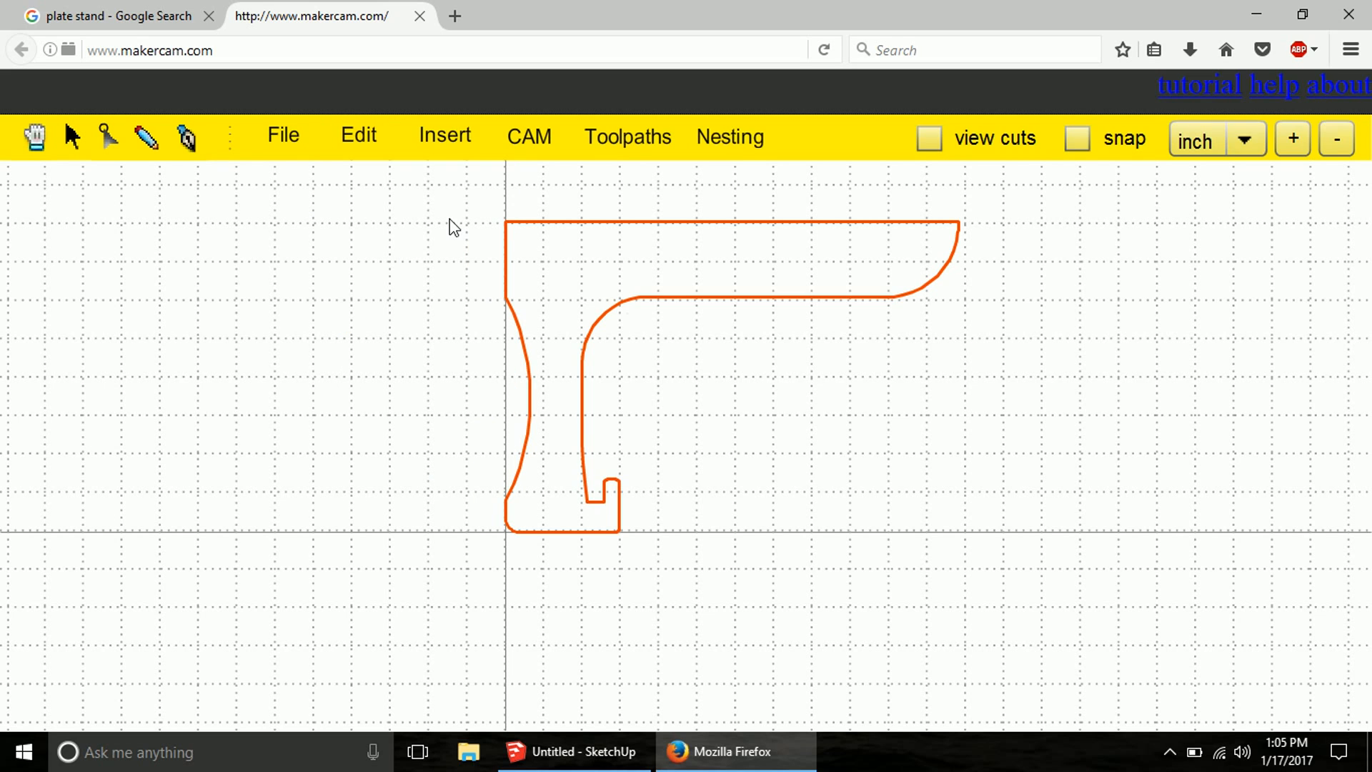
{"action": "mouse_move", "coordinate": [646, 316]}
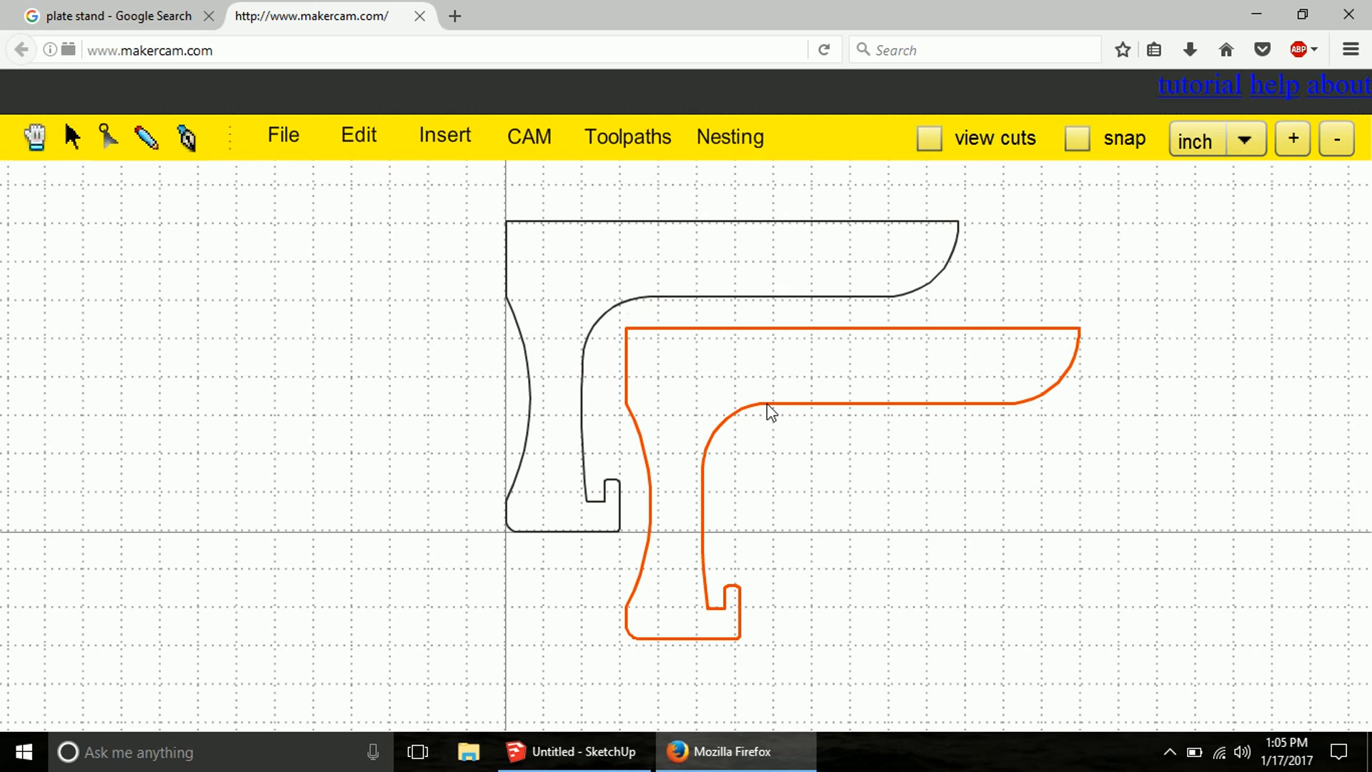
{"action": "mouse_move", "coordinate": [1101, 269]}
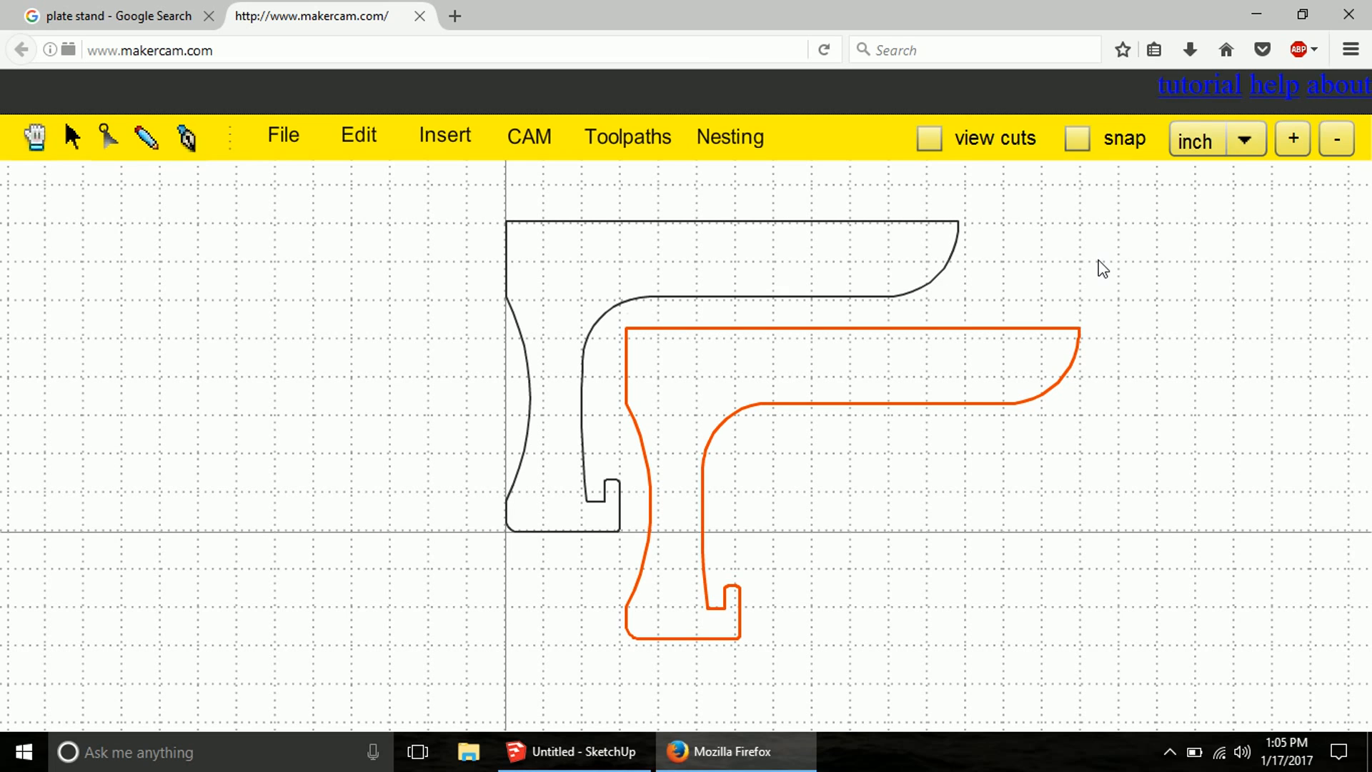
{"action": "mouse_move", "coordinate": [495, 224]}
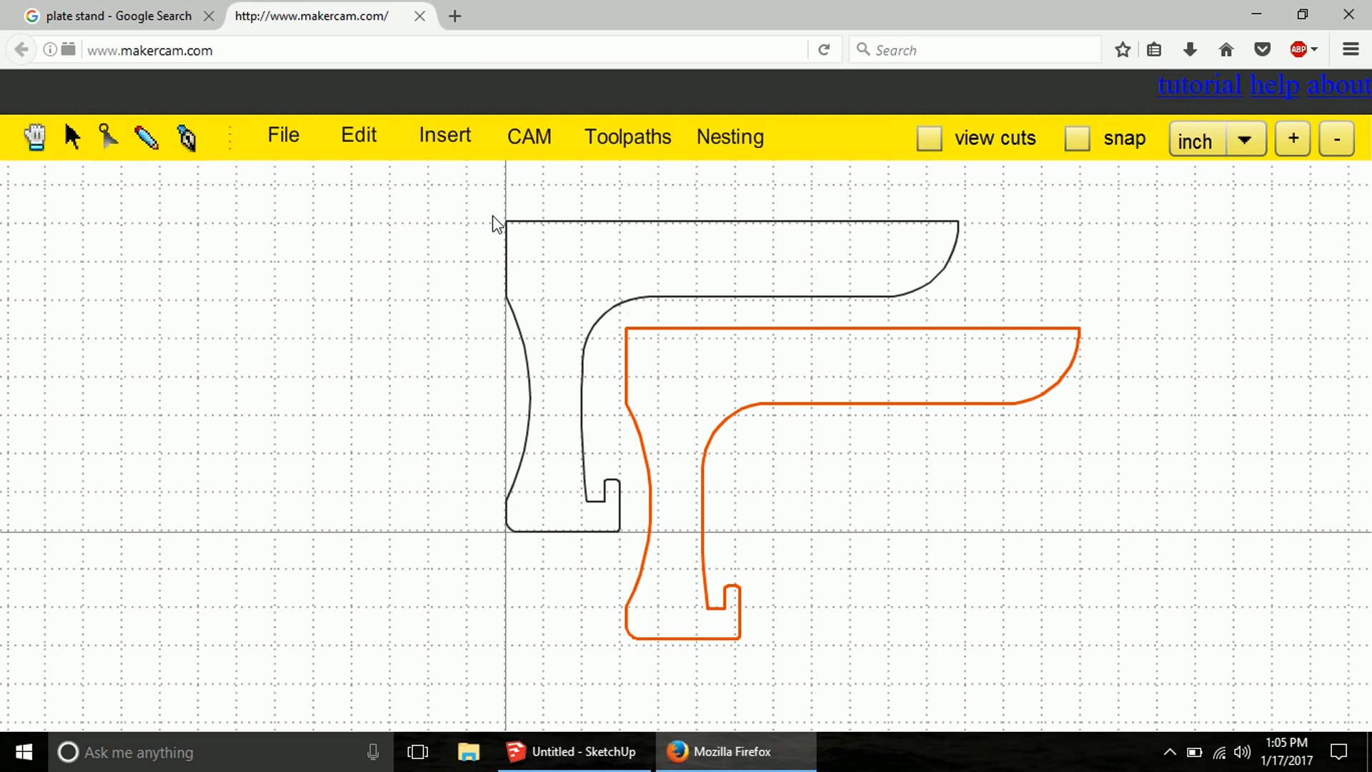
{"action": "mouse_move", "coordinate": [455, 200]}
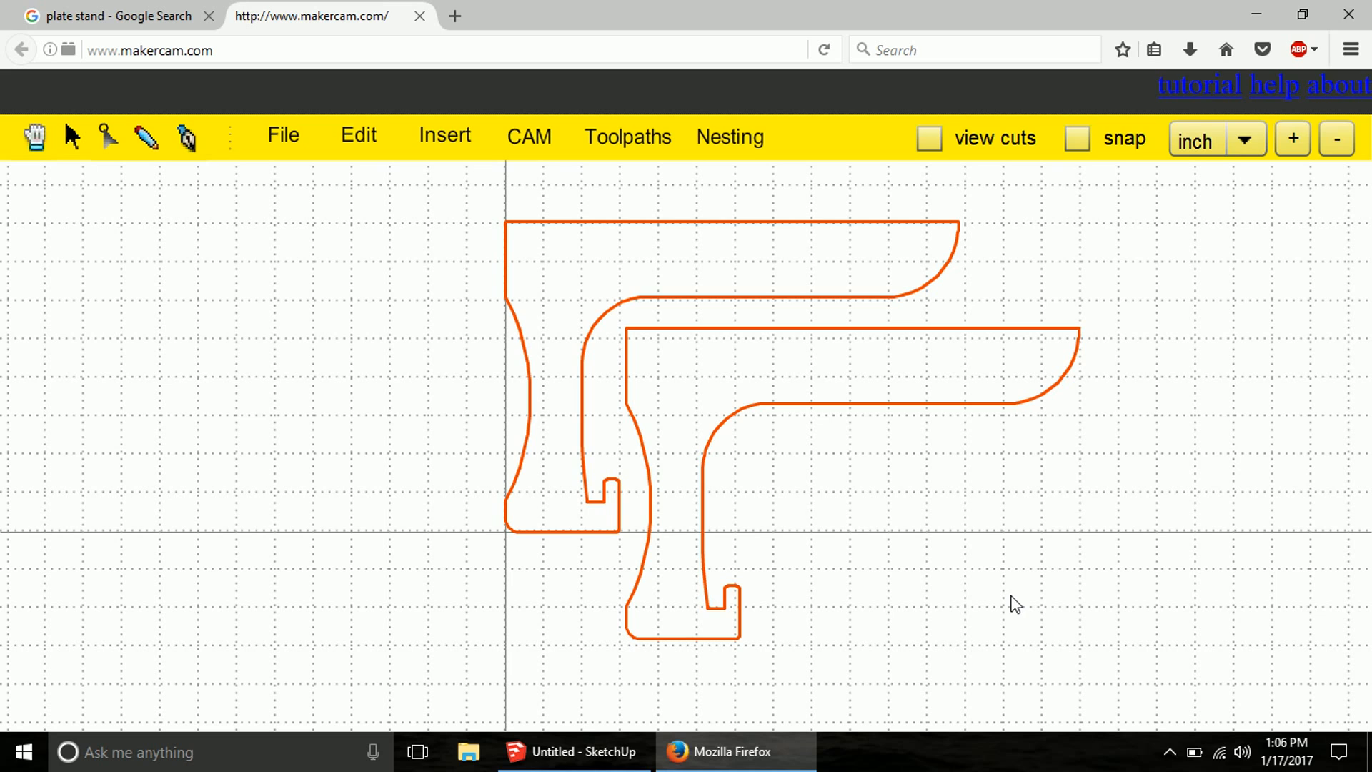
- Add an outside profile operation: 0.25 in tool, −0.55 in depth, 0.1 step down, feed rate 25
{"action": "left_click", "coordinate": [529, 137]}
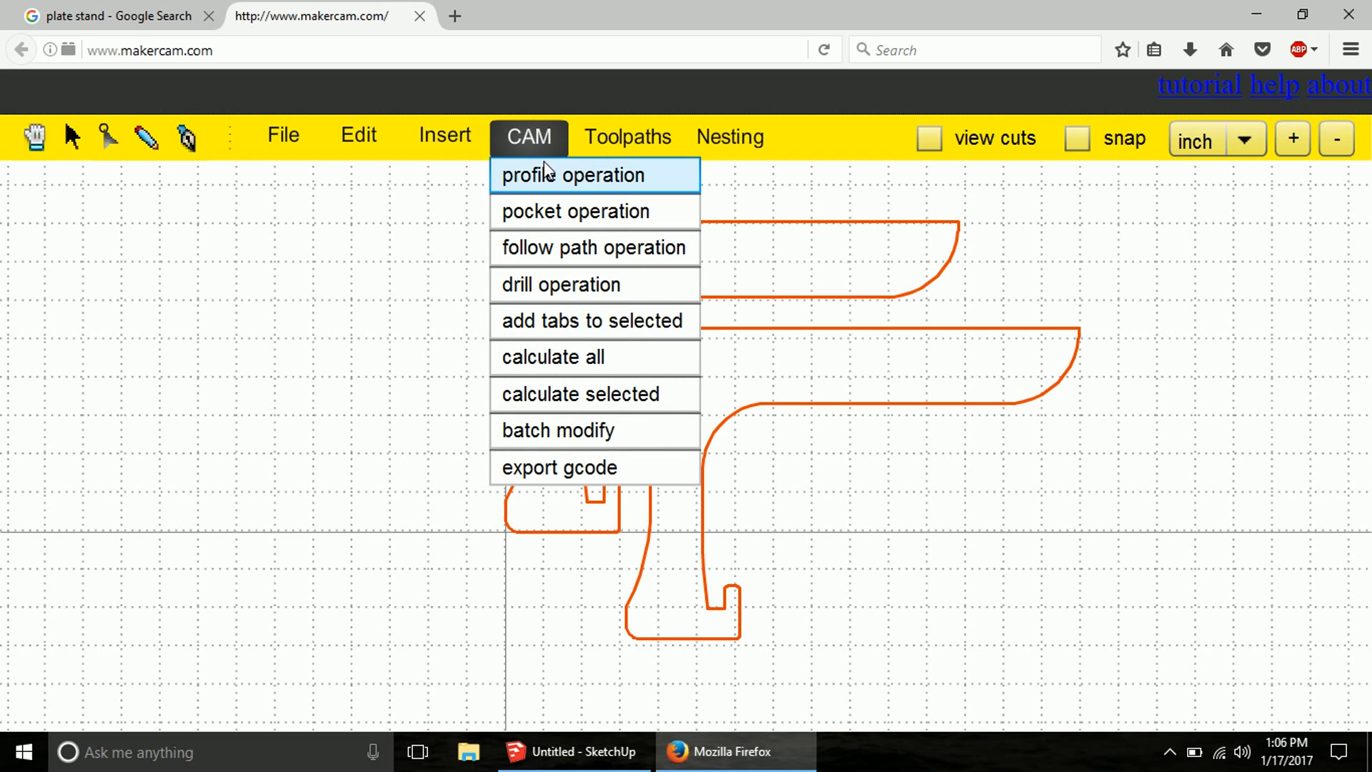
{"action": "left_click", "coordinate": [573, 175]}
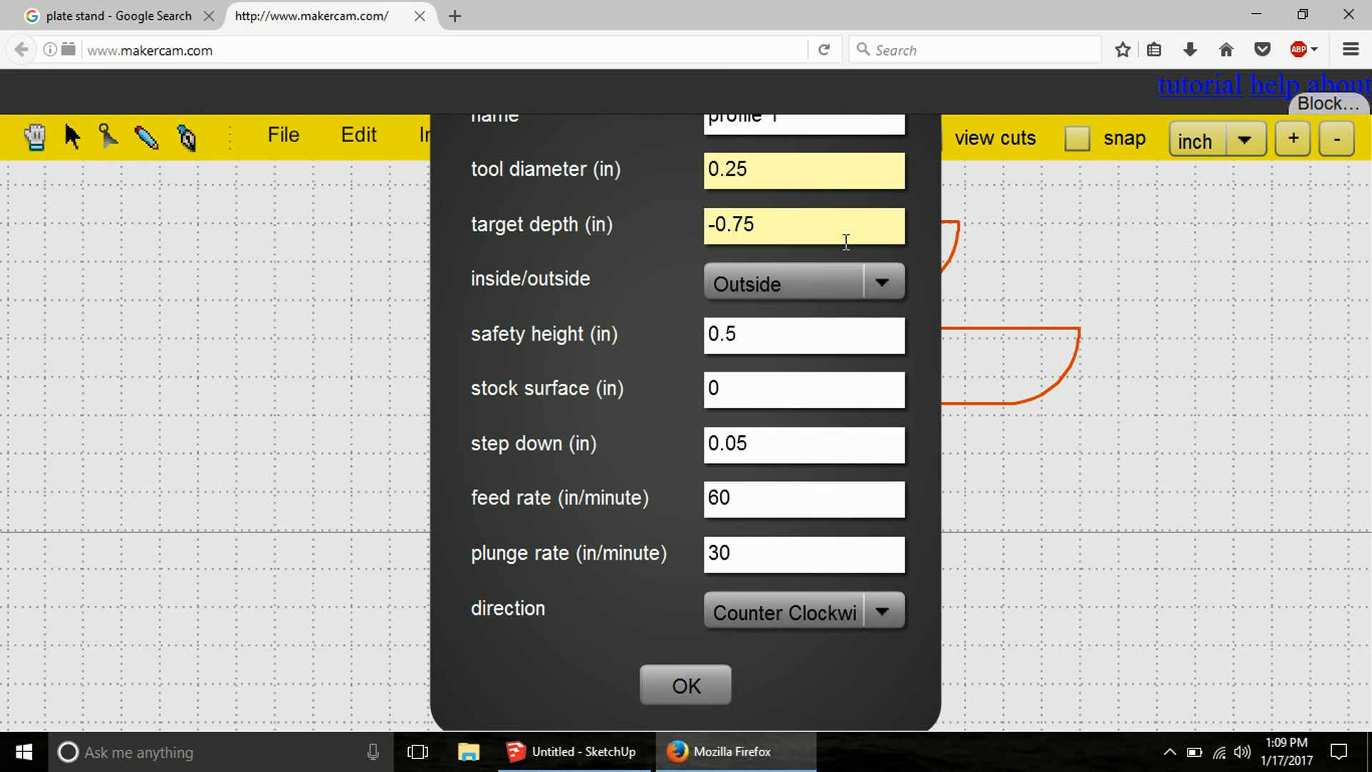
{"action": "mouse_move", "coordinate": [708, 281]}
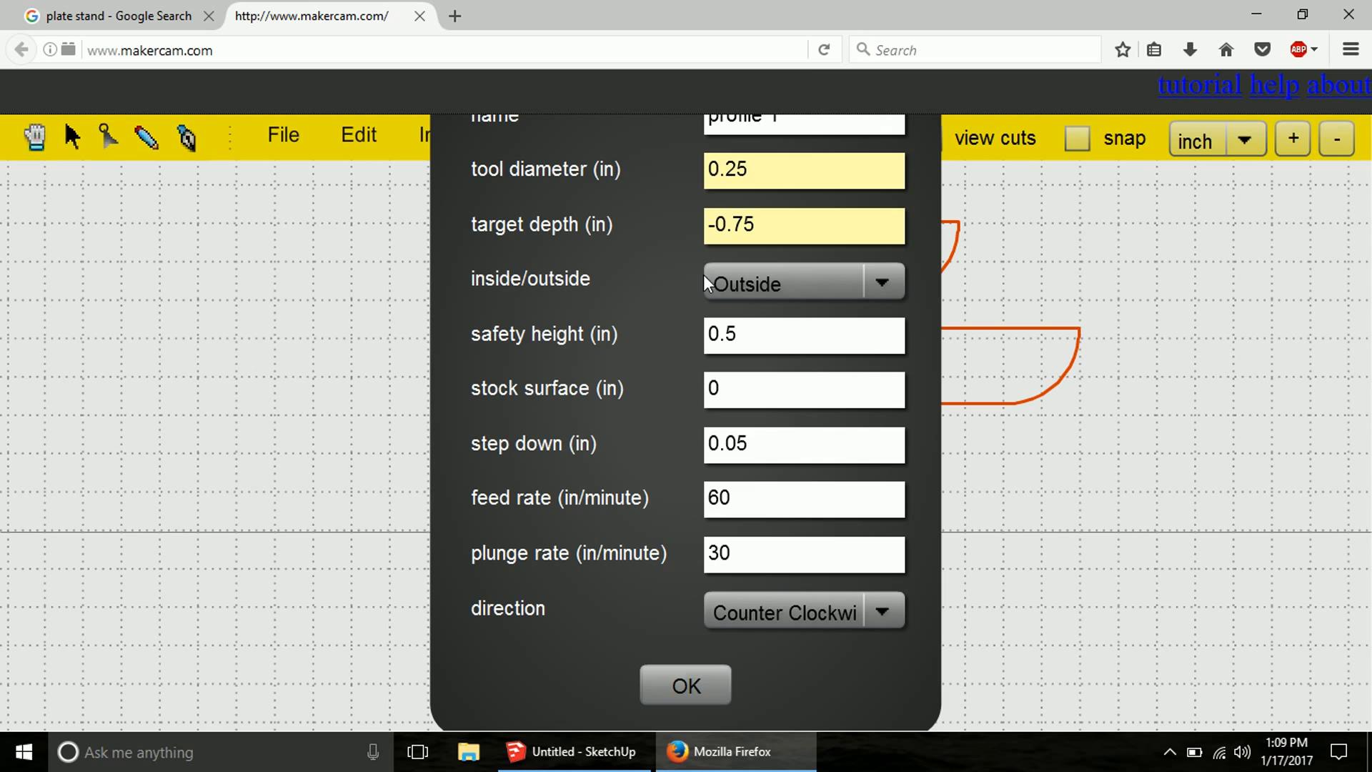
{"action": "mouse_move", "coordinate": [791, 121]}
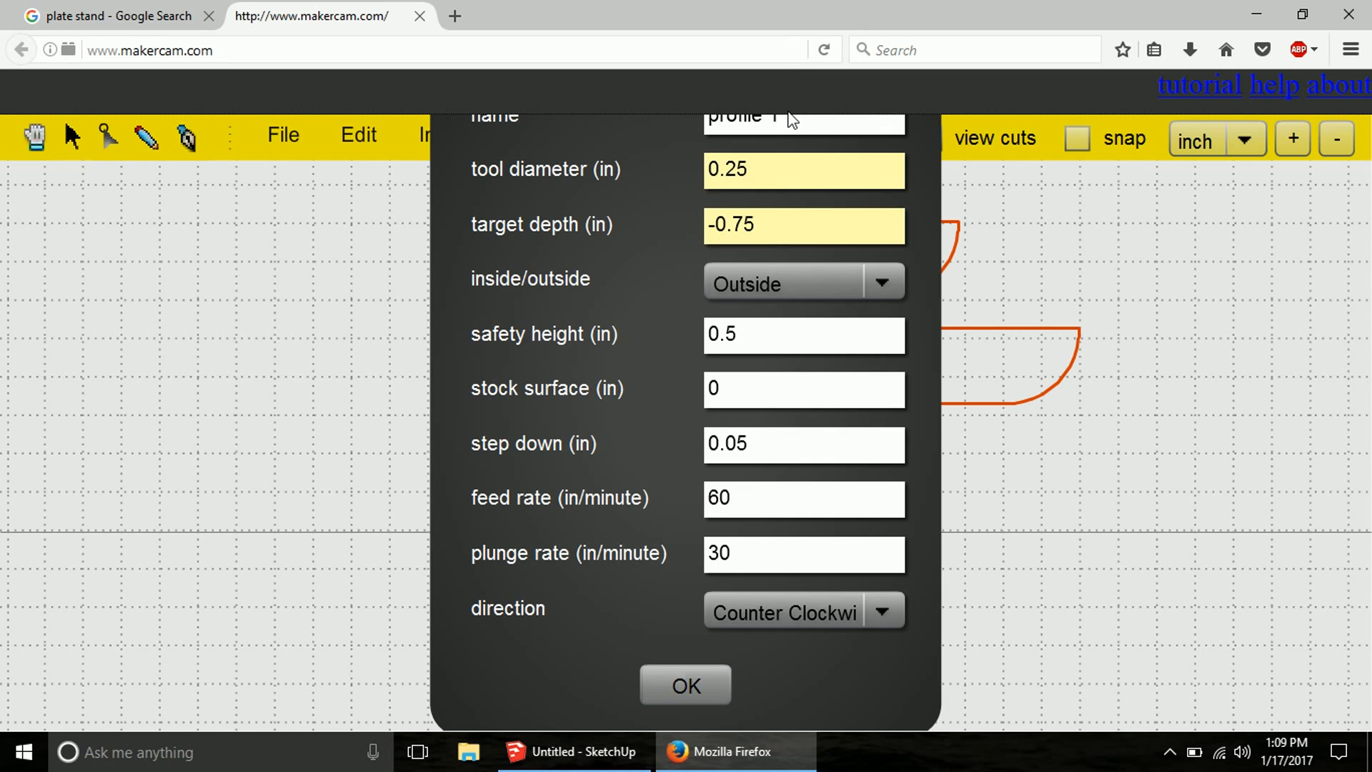
{"action": "mouse_move", "coordinate": [724, 229]}
{"action": "type", "text": "-0.55"}
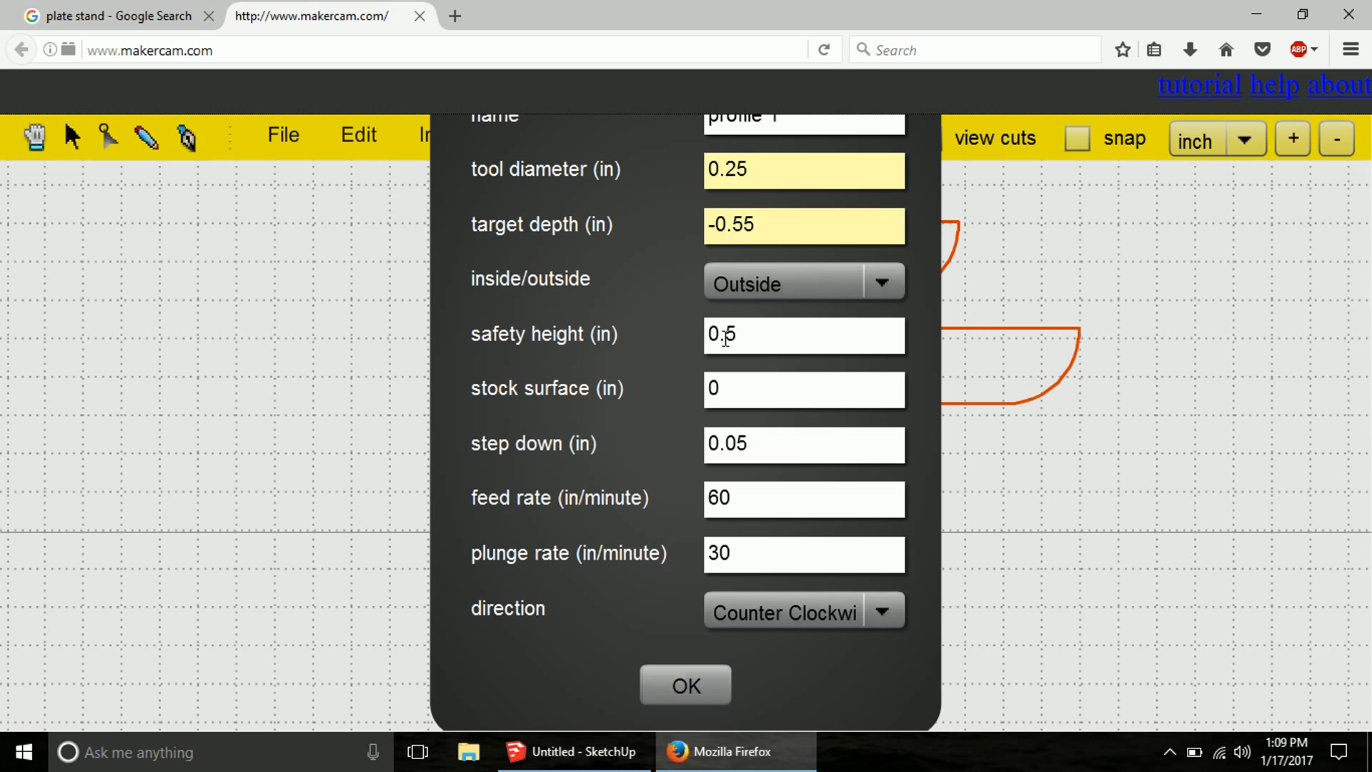
{"action": "mouse_move", "coordinate": [819, 313]}
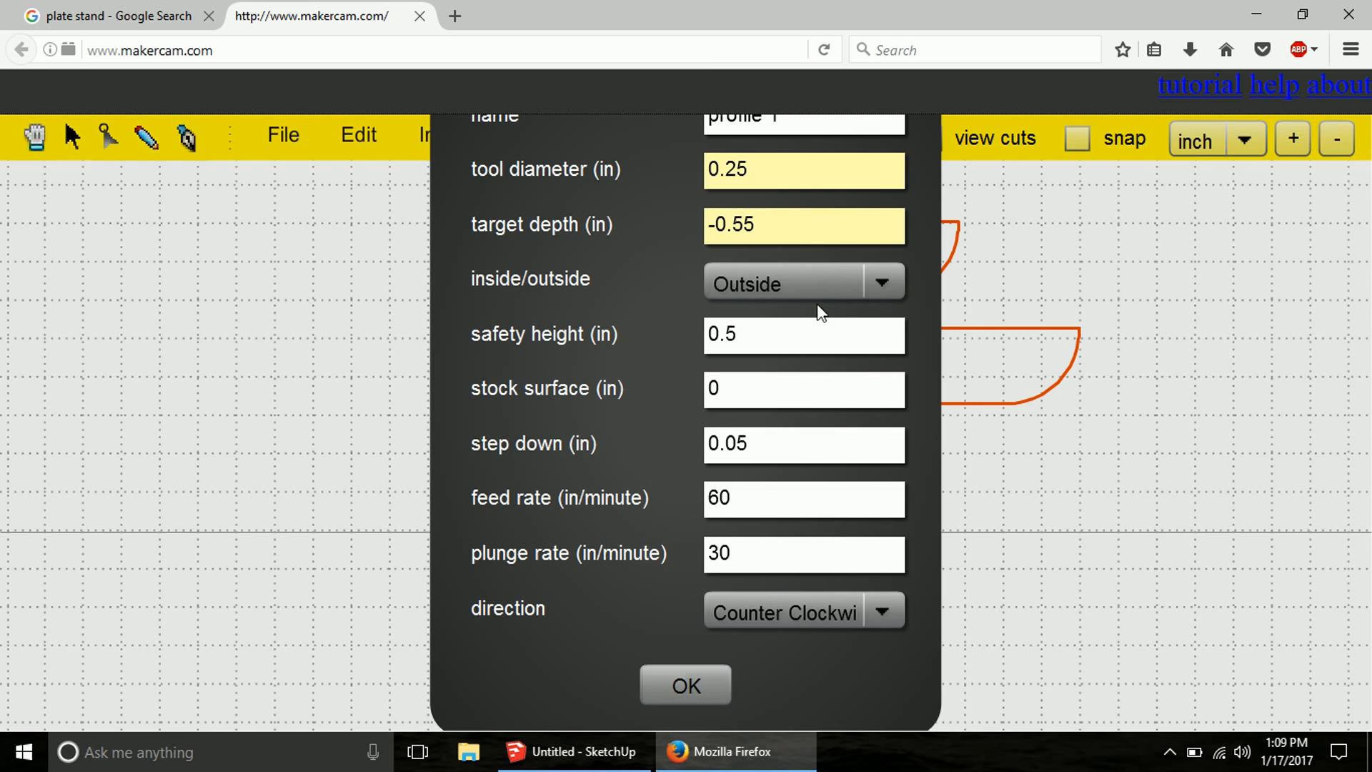
{"action": "left_click", "coordinate": [787, 335]}
{"action": "type", "text": "0.25"}
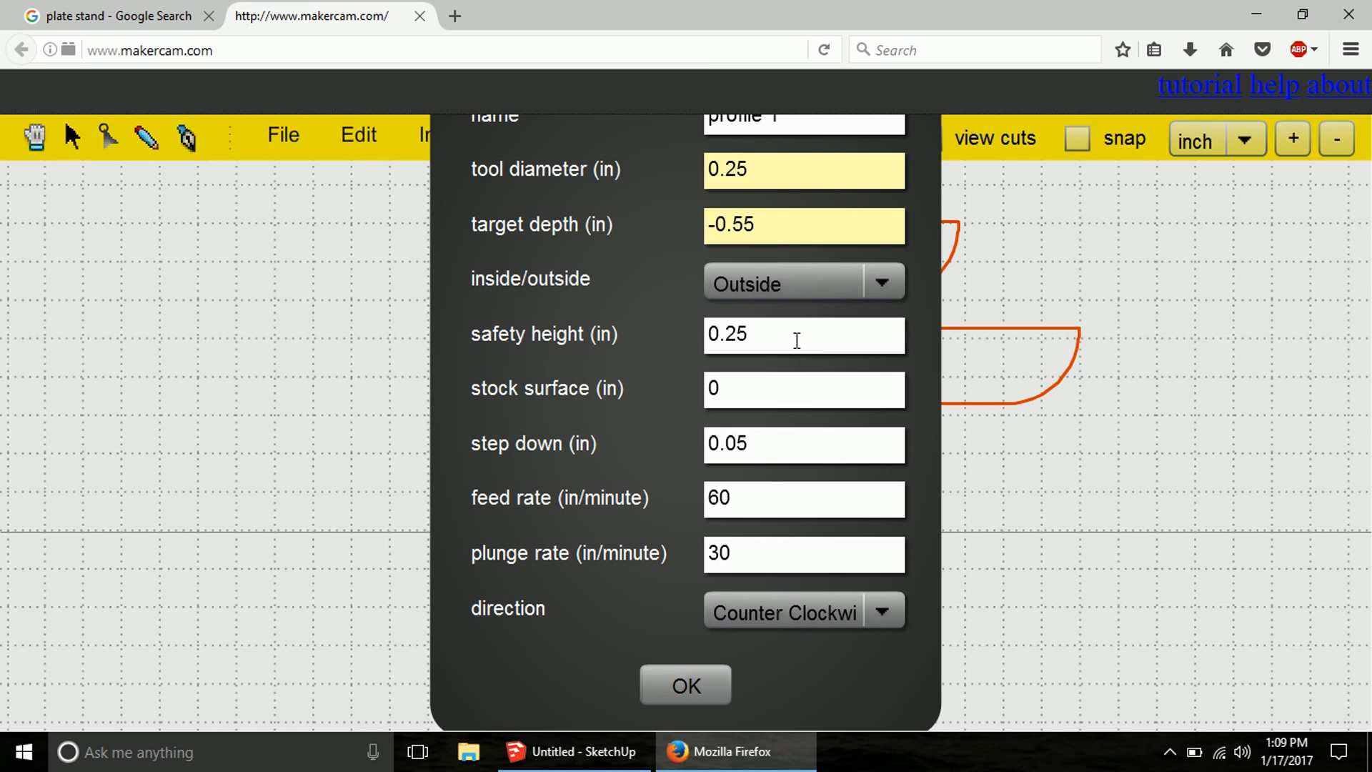
{"action": "left_click", "coordinate": [803, 443]}
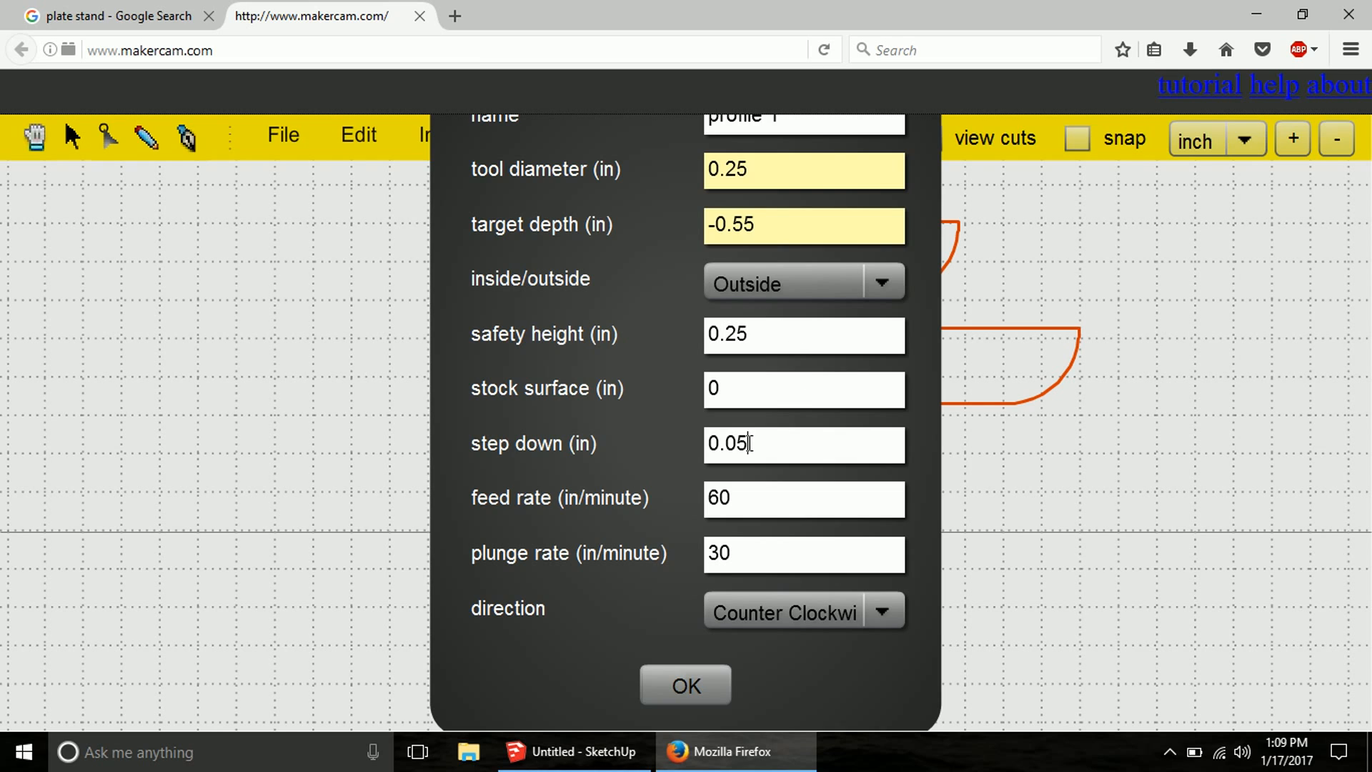
{"action": "mouse_move", "coordinate": [837, 448]}
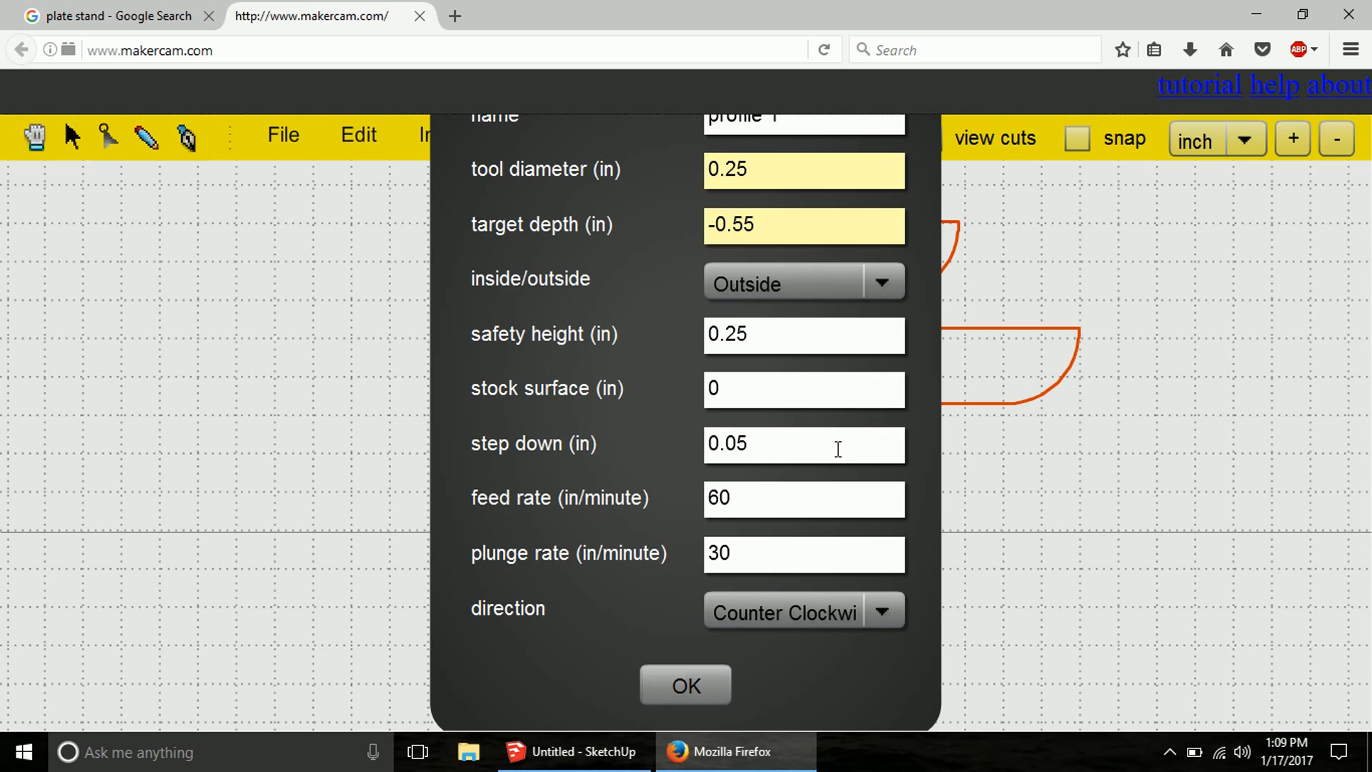
{"action": "key", "text": "BackSpace"}
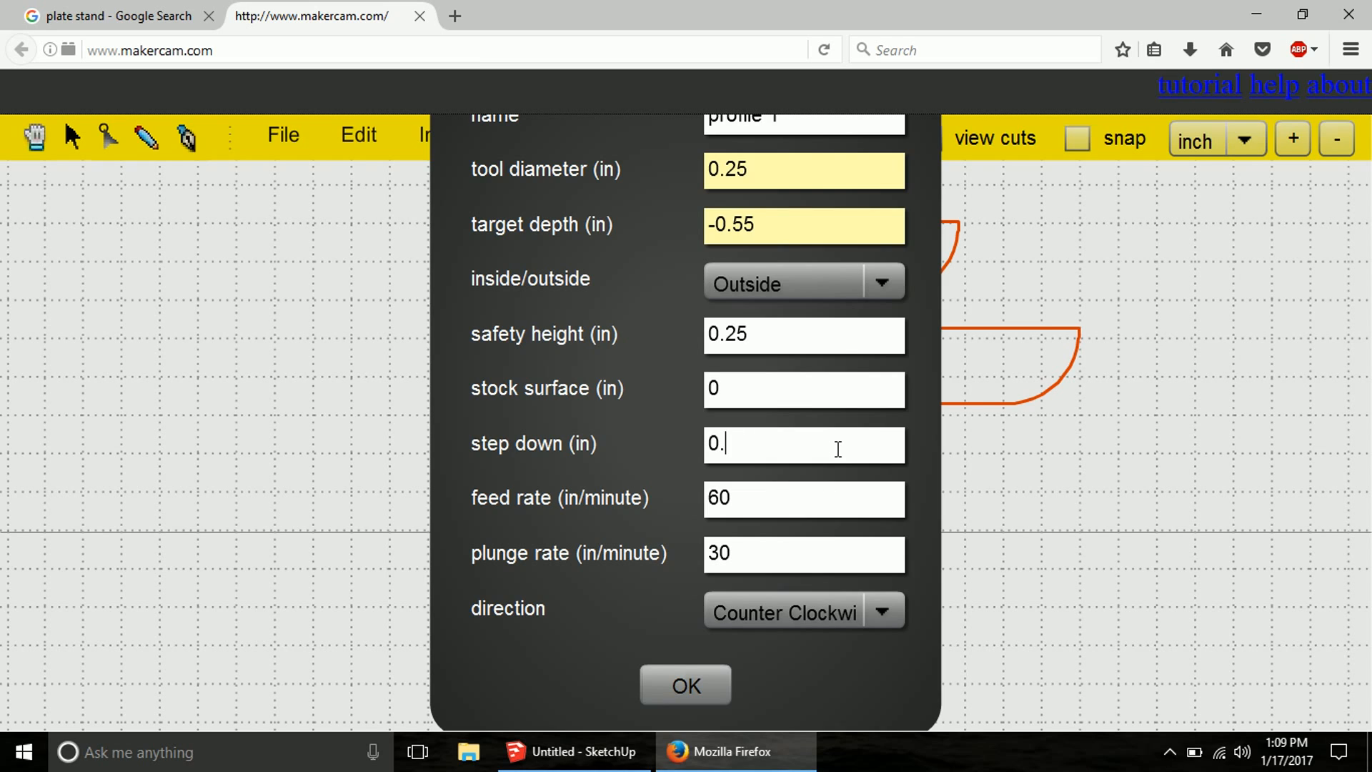
{"action": "type", "text": "1"}
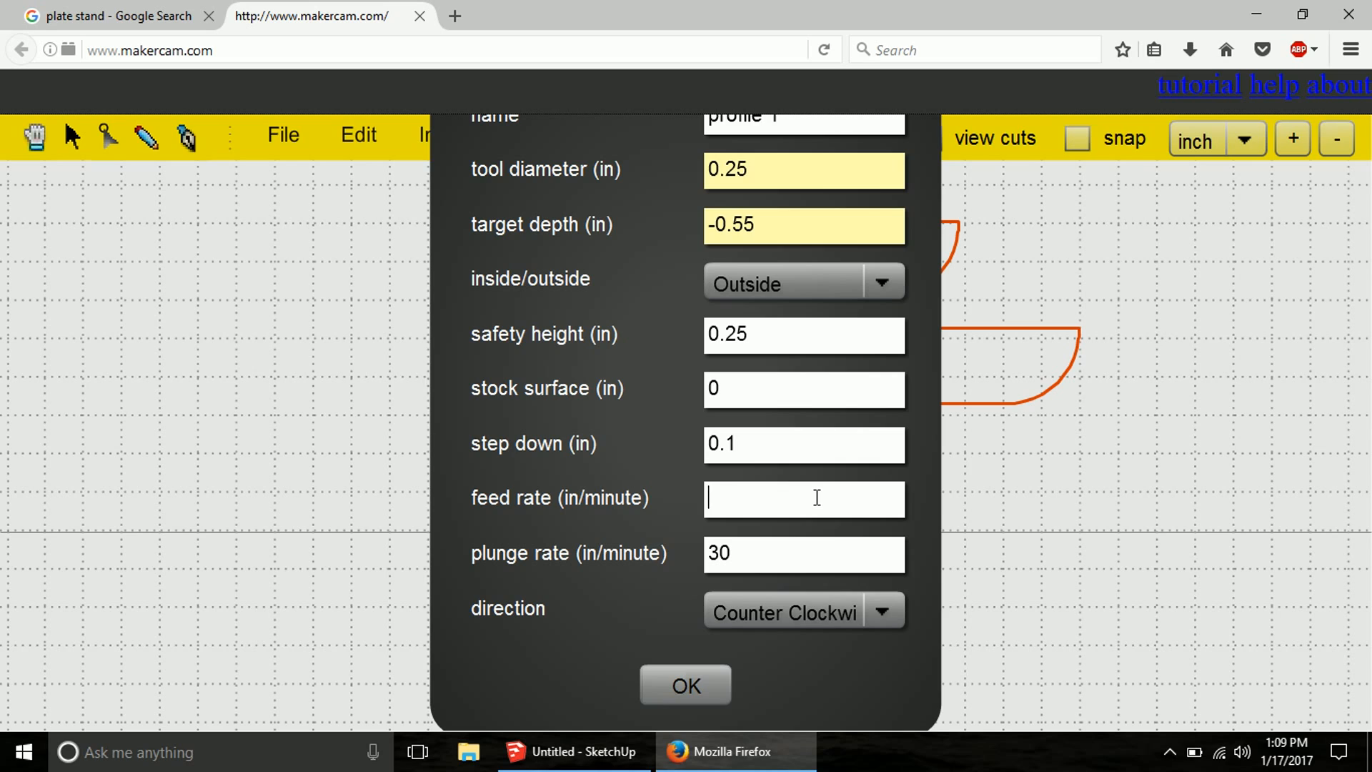
{"action": "type", "text": "25"}
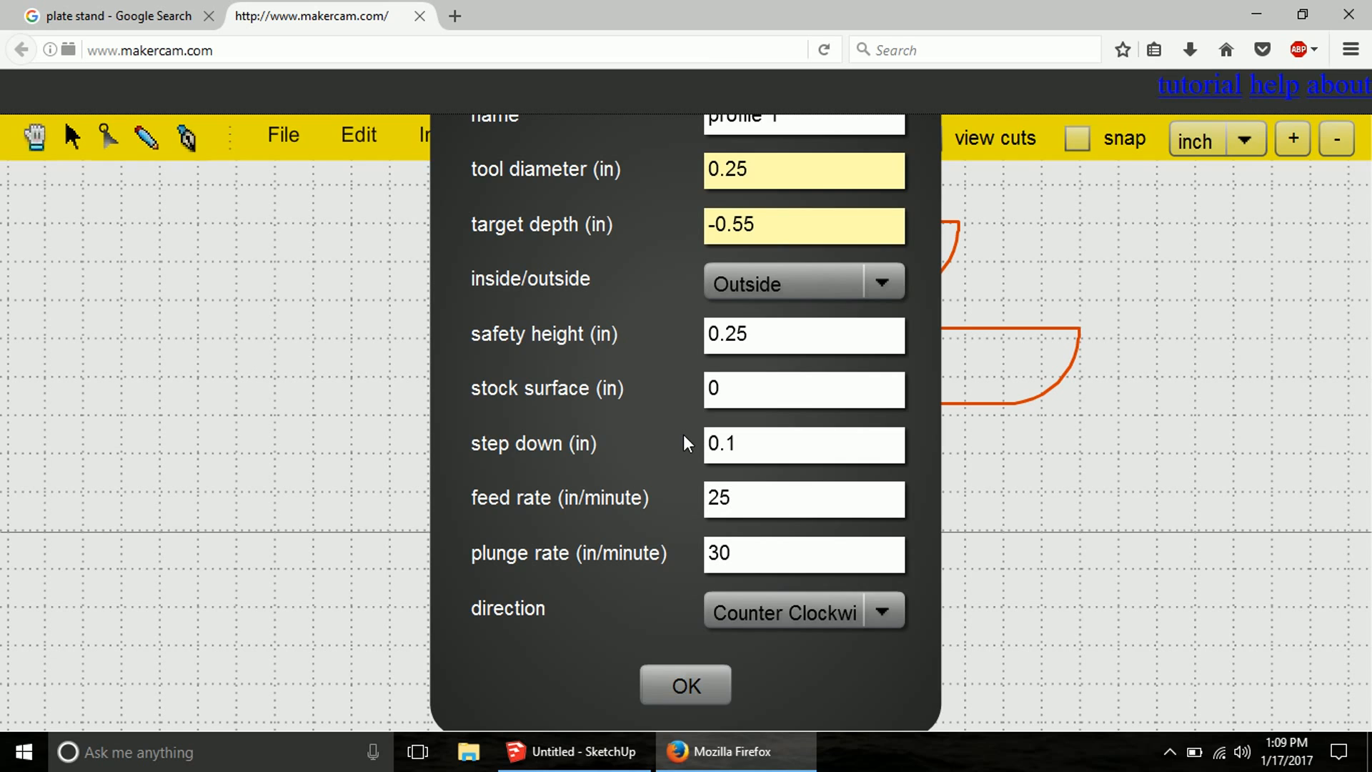
{"action": "mouse_move", "coordinate": [667, 452]}
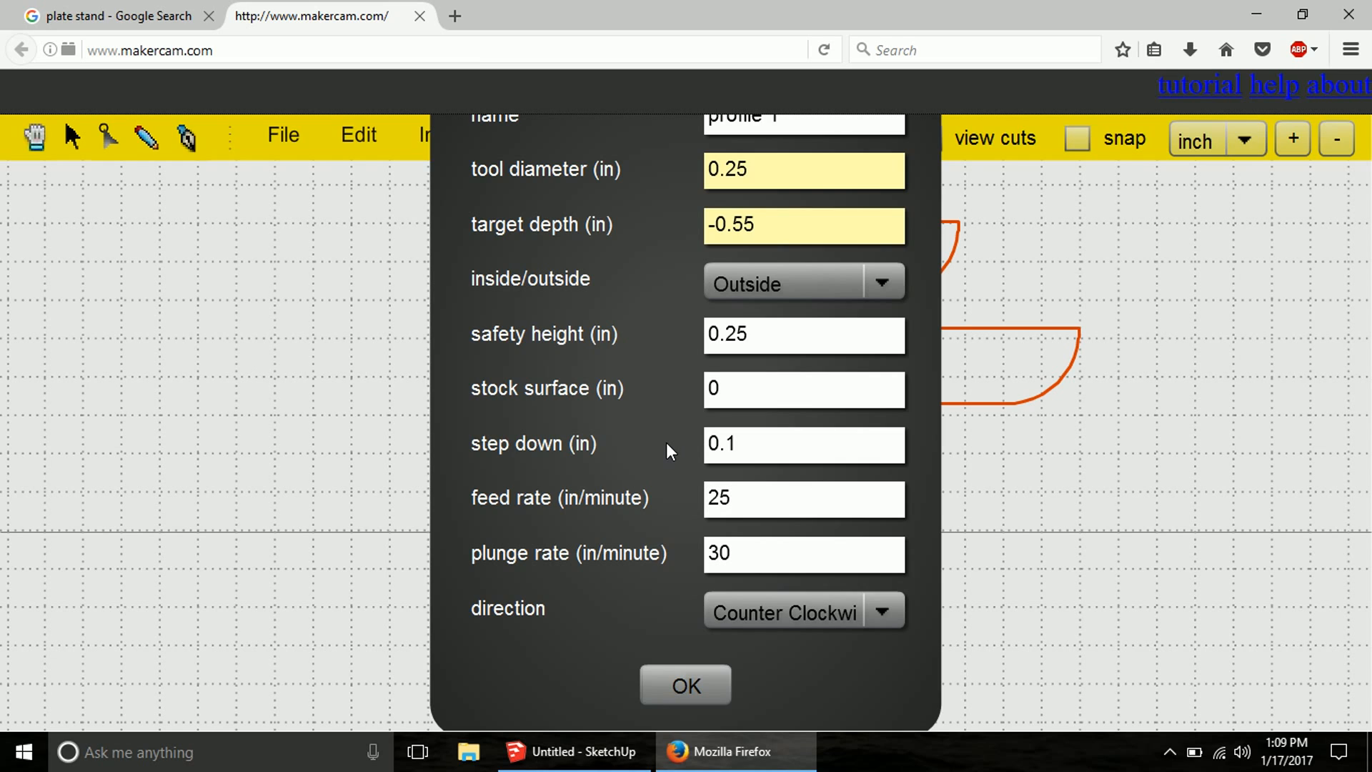
{"action": "left_click", "coordinate": [801, 498]}
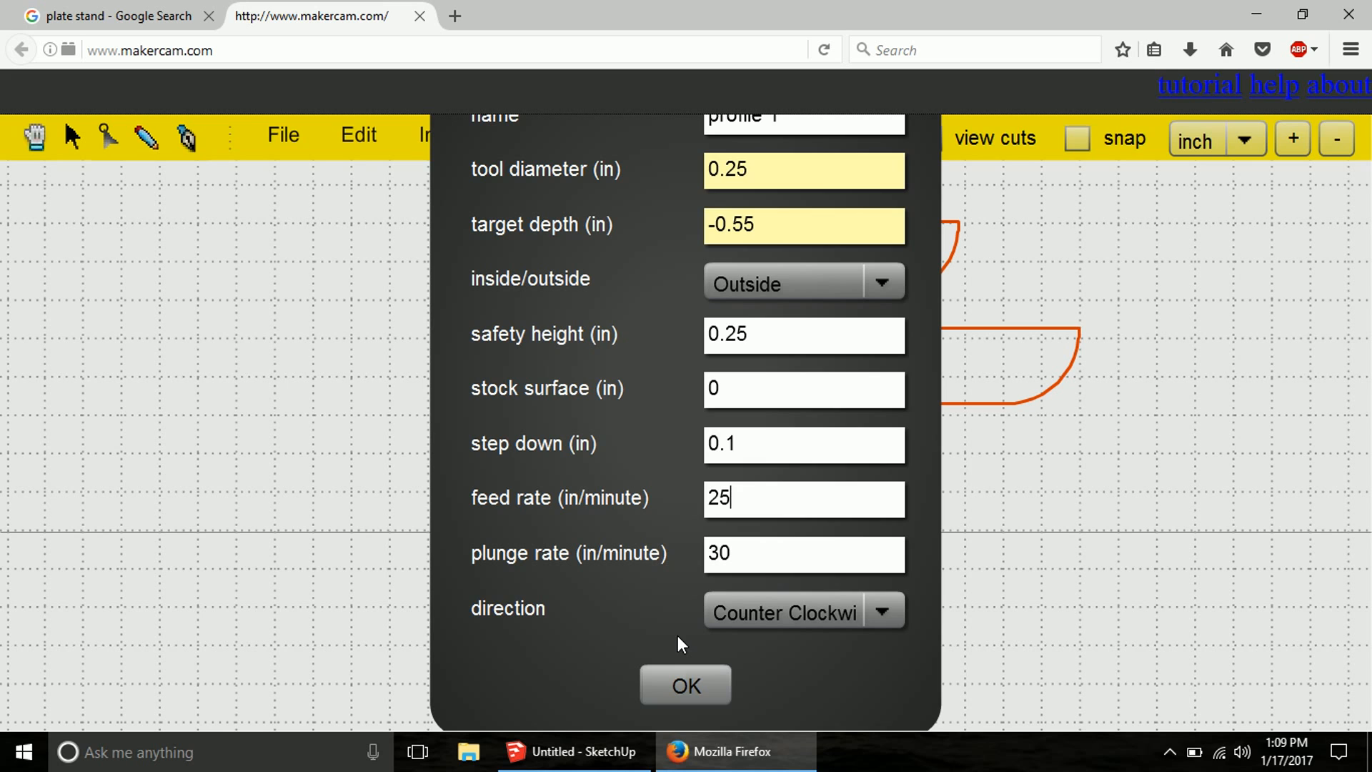
{"action": "left_click", "coordinate": [685, 685]}
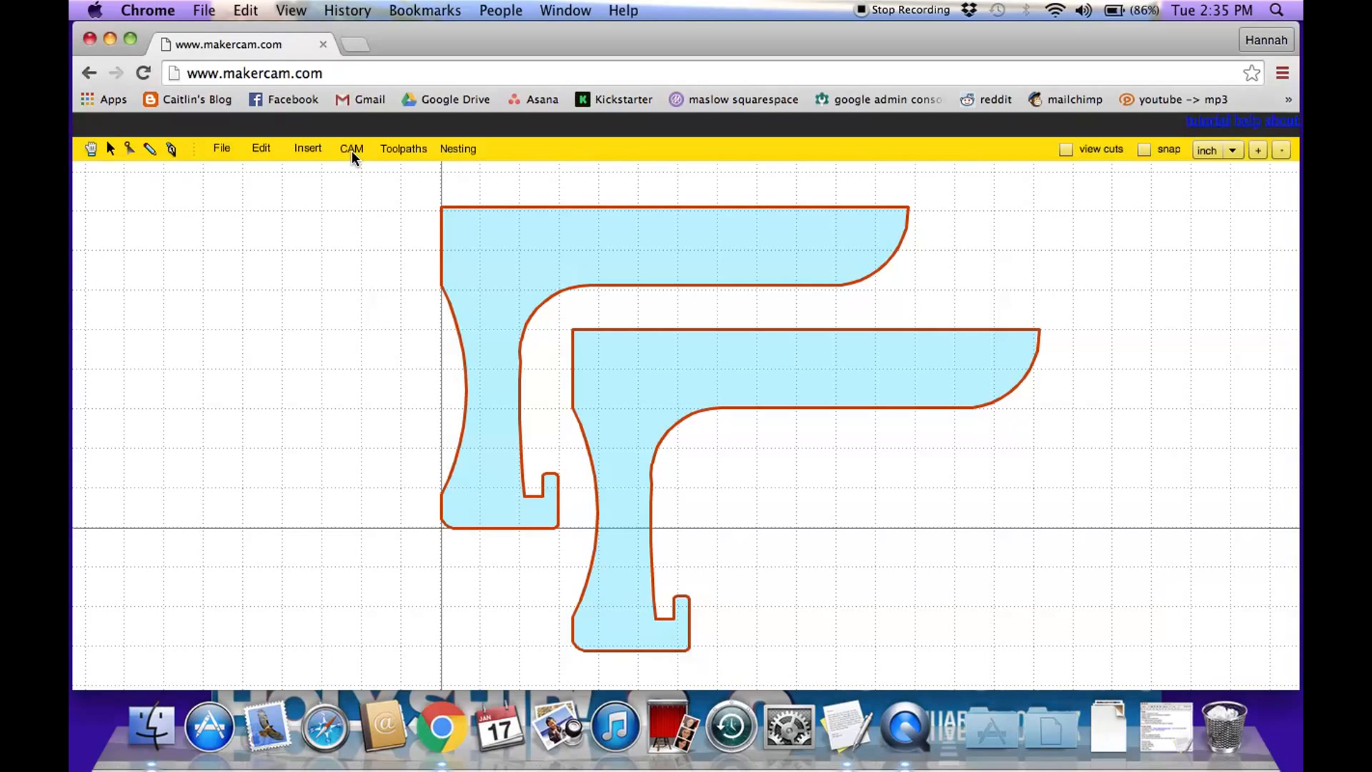
- Run CAM > calculate all and box-select both parts' toolpaths
{"action": "left_click", "coordinate": [350, 148]}
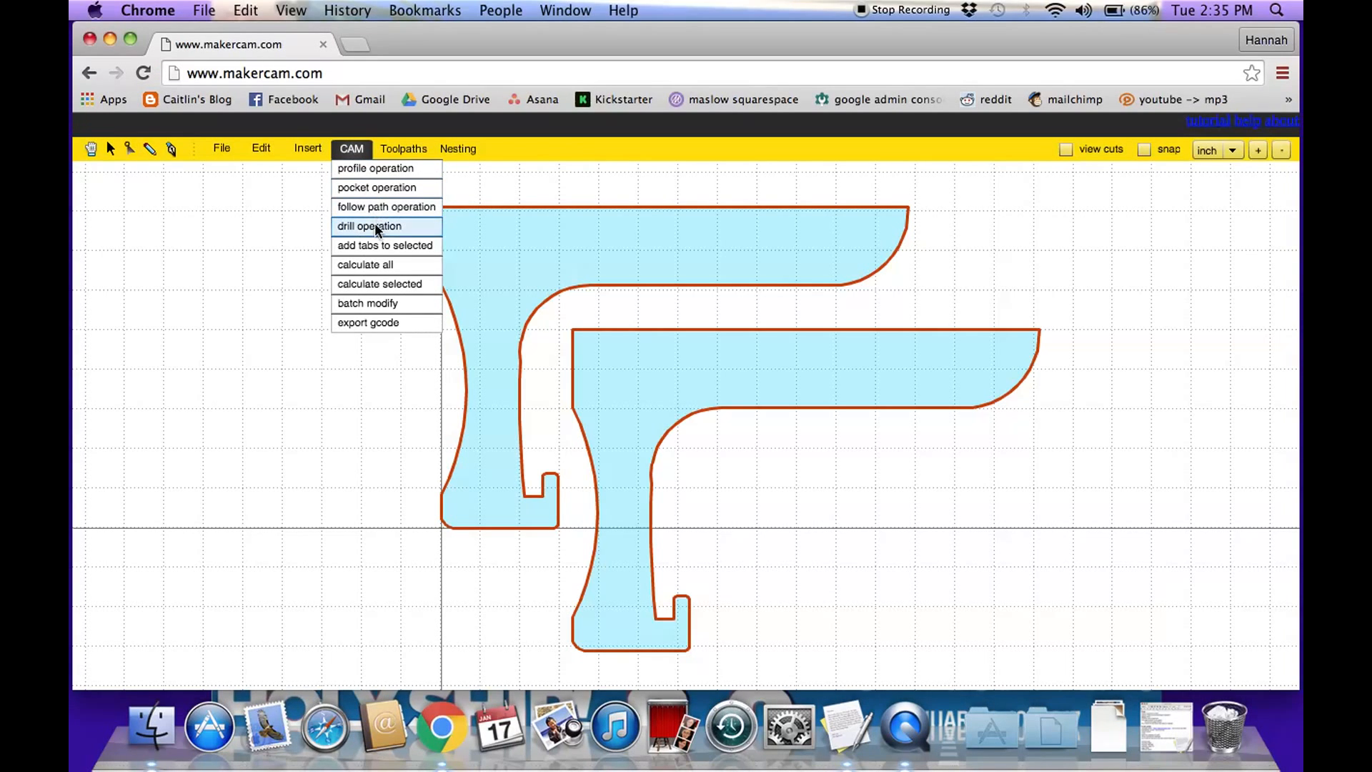
{"action": "mouse_move", "coordinate": [365, 264]}
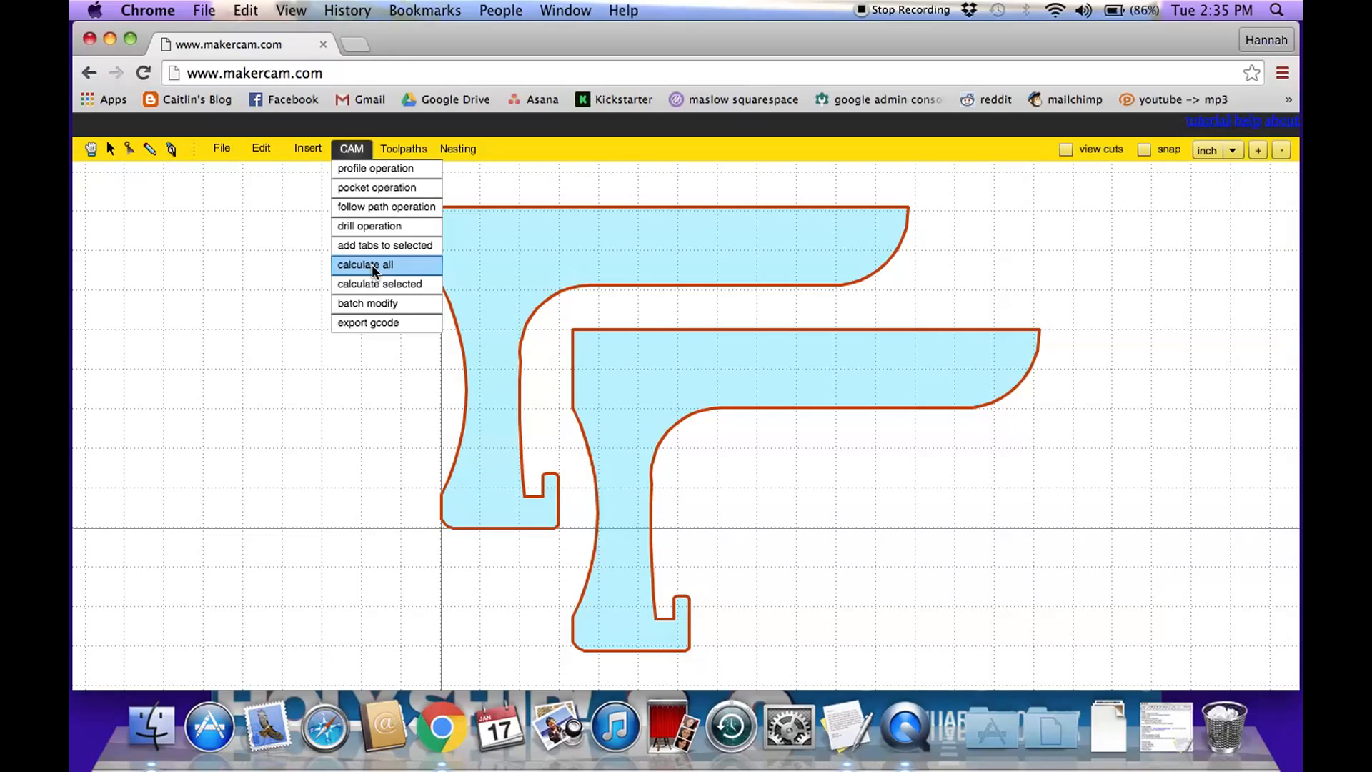
{"action": "left_click", "coordinate": [365, 265]}
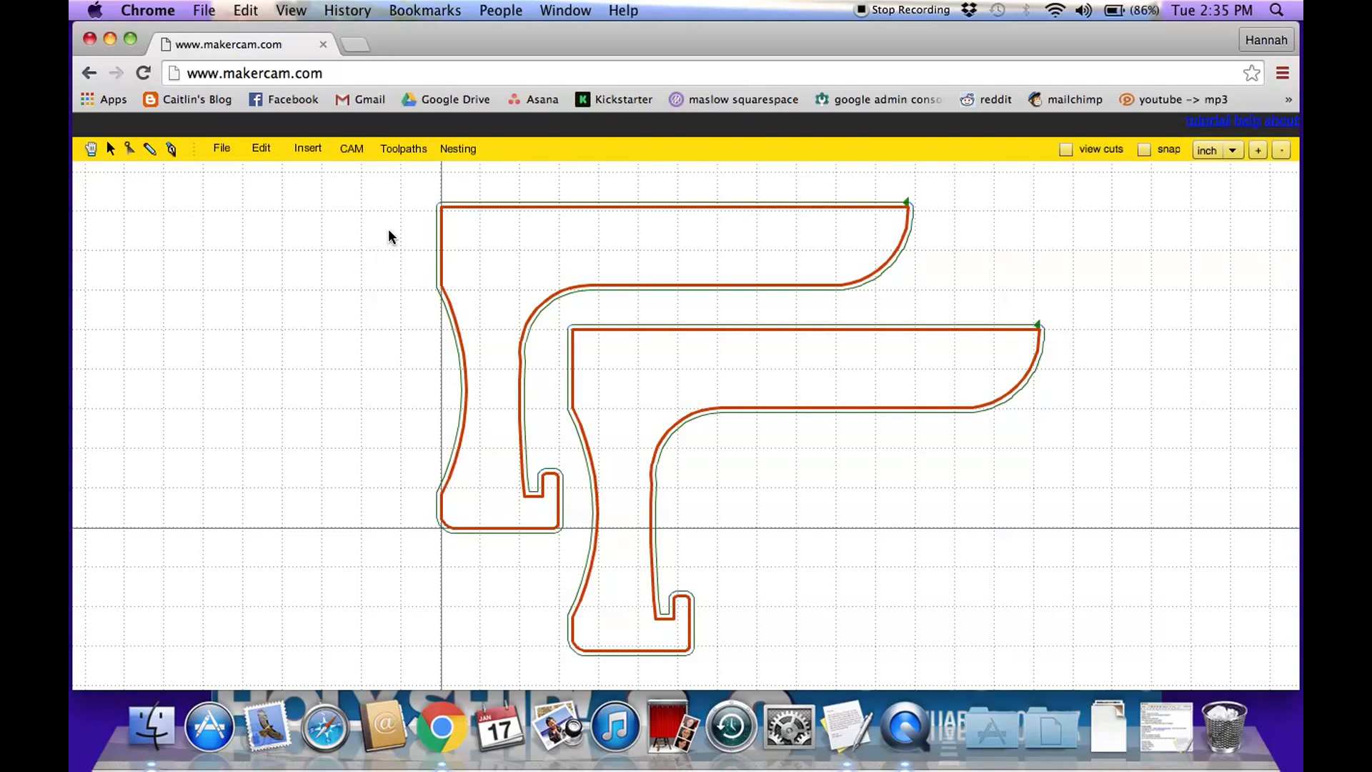
{"action": "mouse_move", "coordinate": [888, 210]}
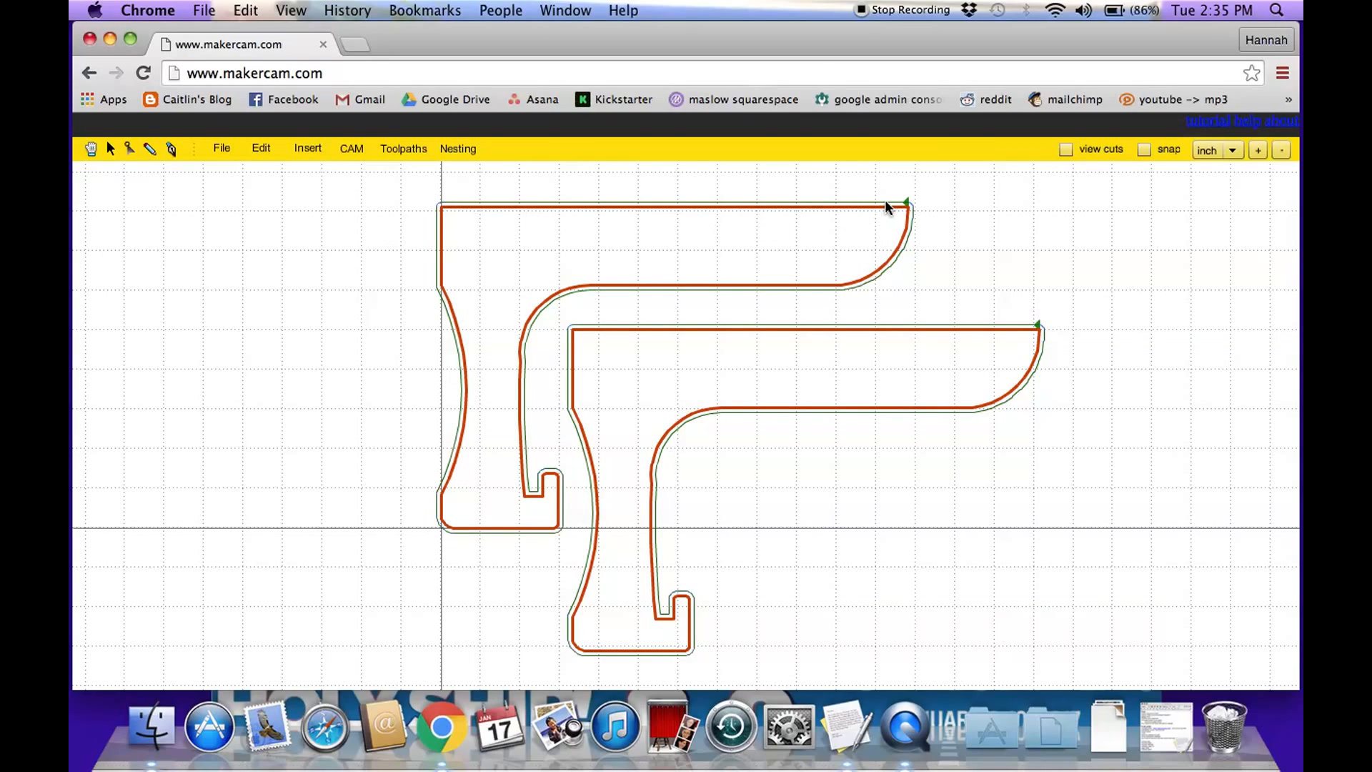
{"action": "mouse_move", "coordinate": [412, 194]}
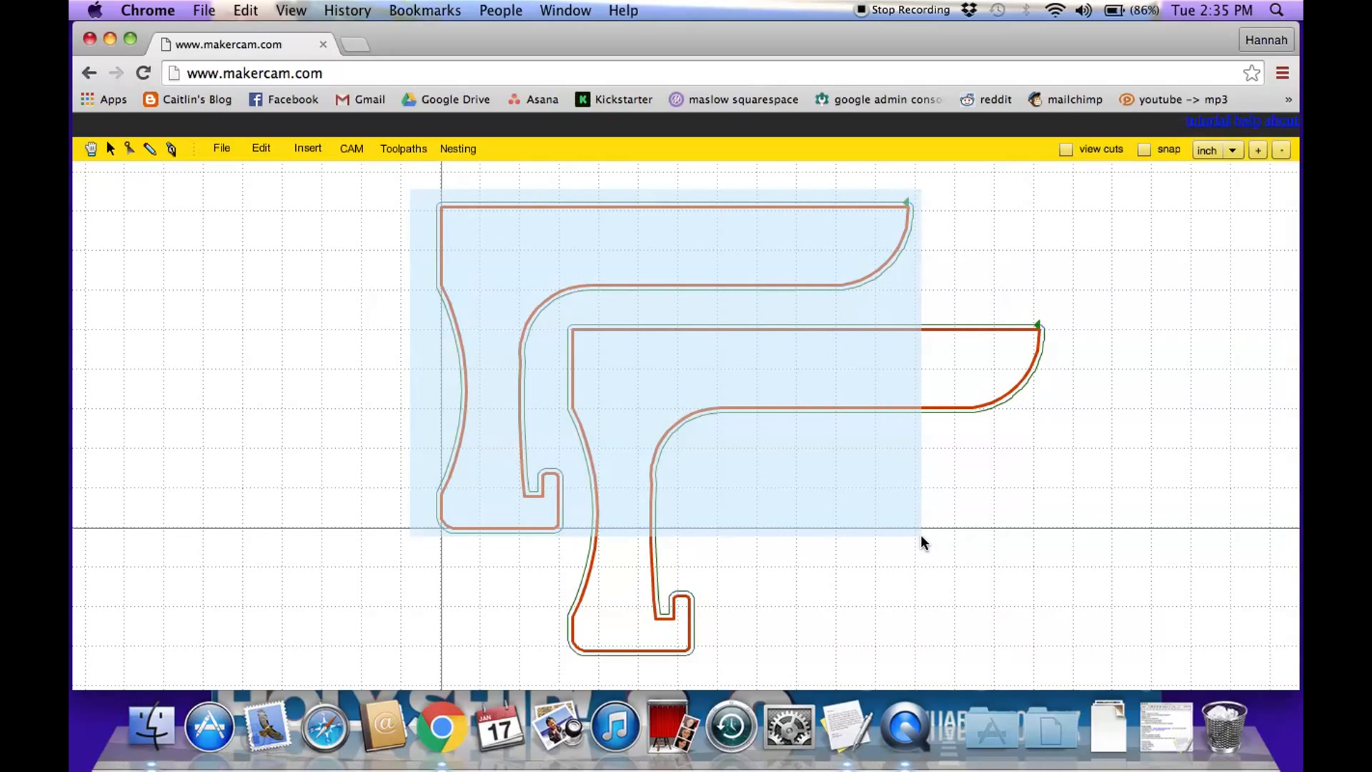
{"action": "left_click", "coordinate": [358, 188]}
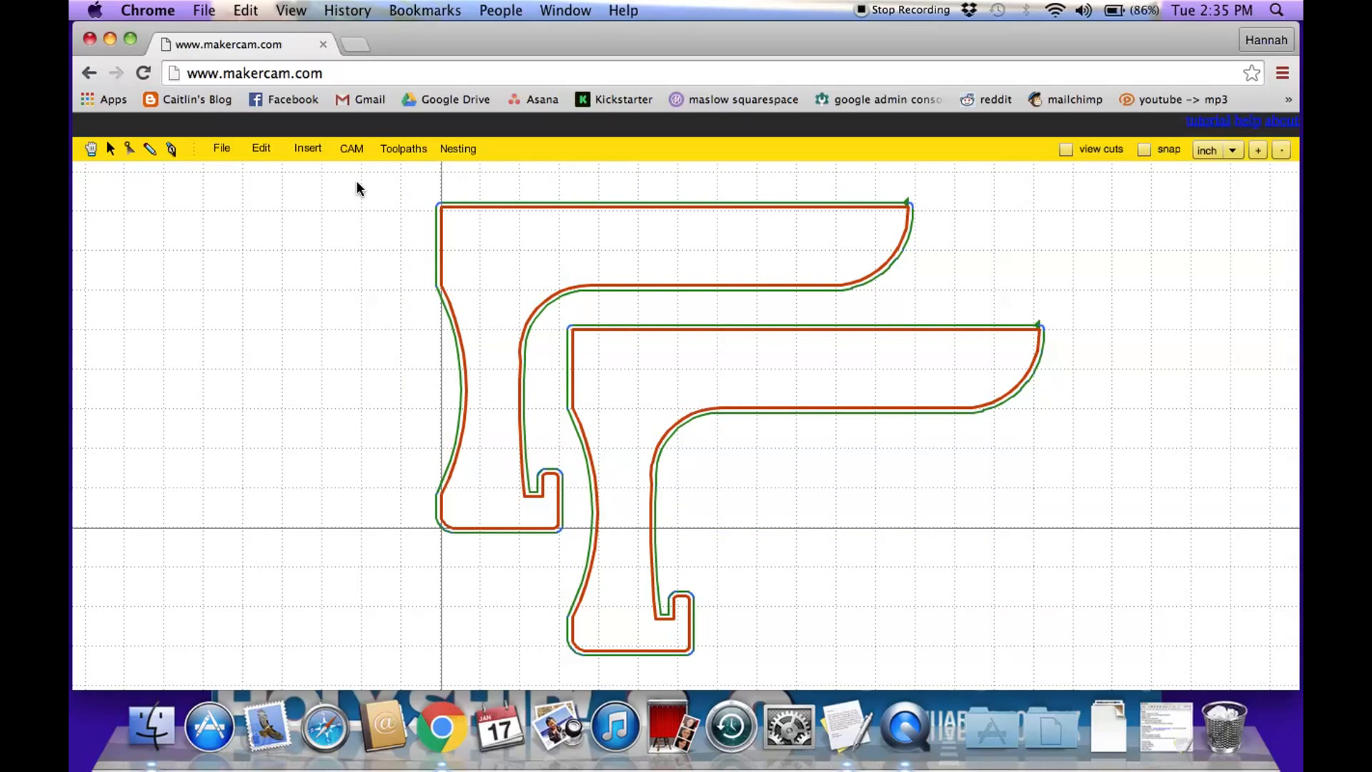
- Apply CAM > add tabs to selected with tab spacing 10 and tab width 0.5
{"action": "left_click", "coordinate": [350, 148]}
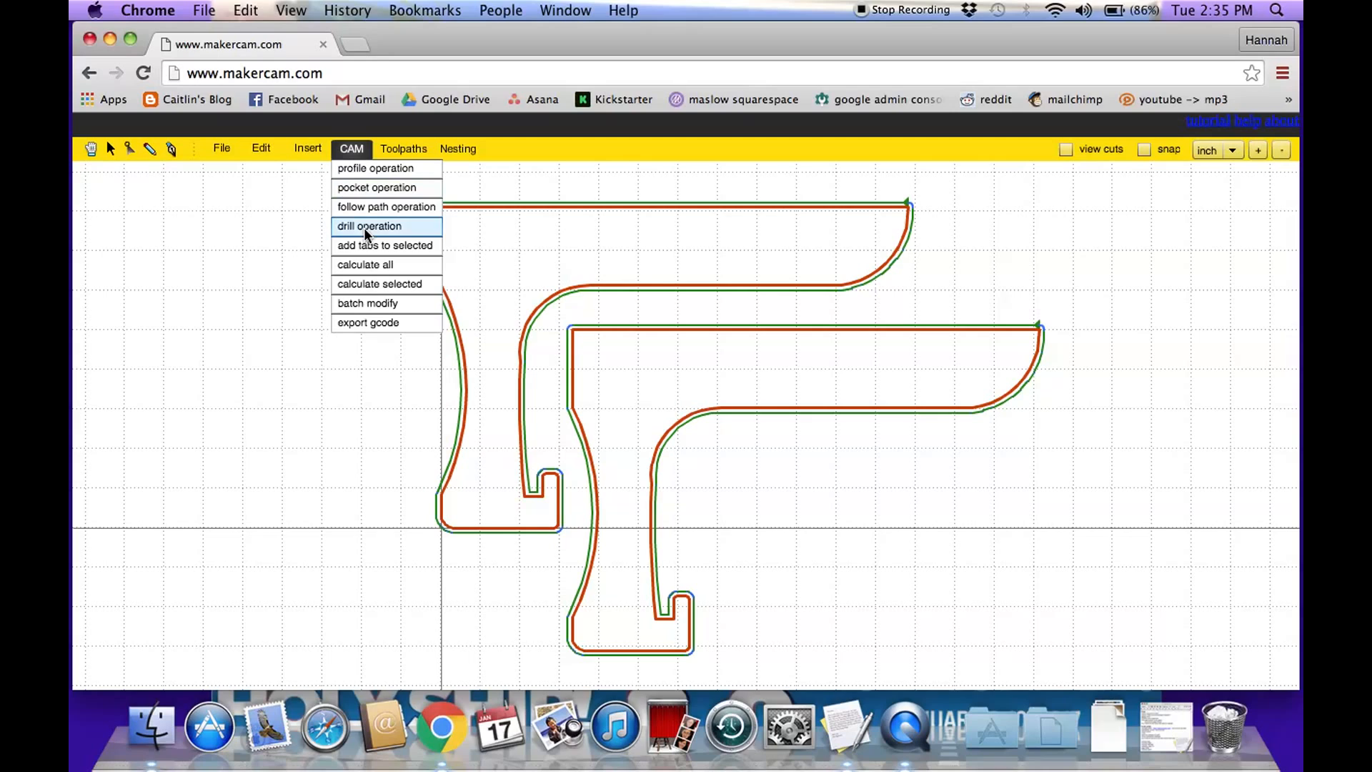
{"action": "left_click", "coordinate": [385, 245]}
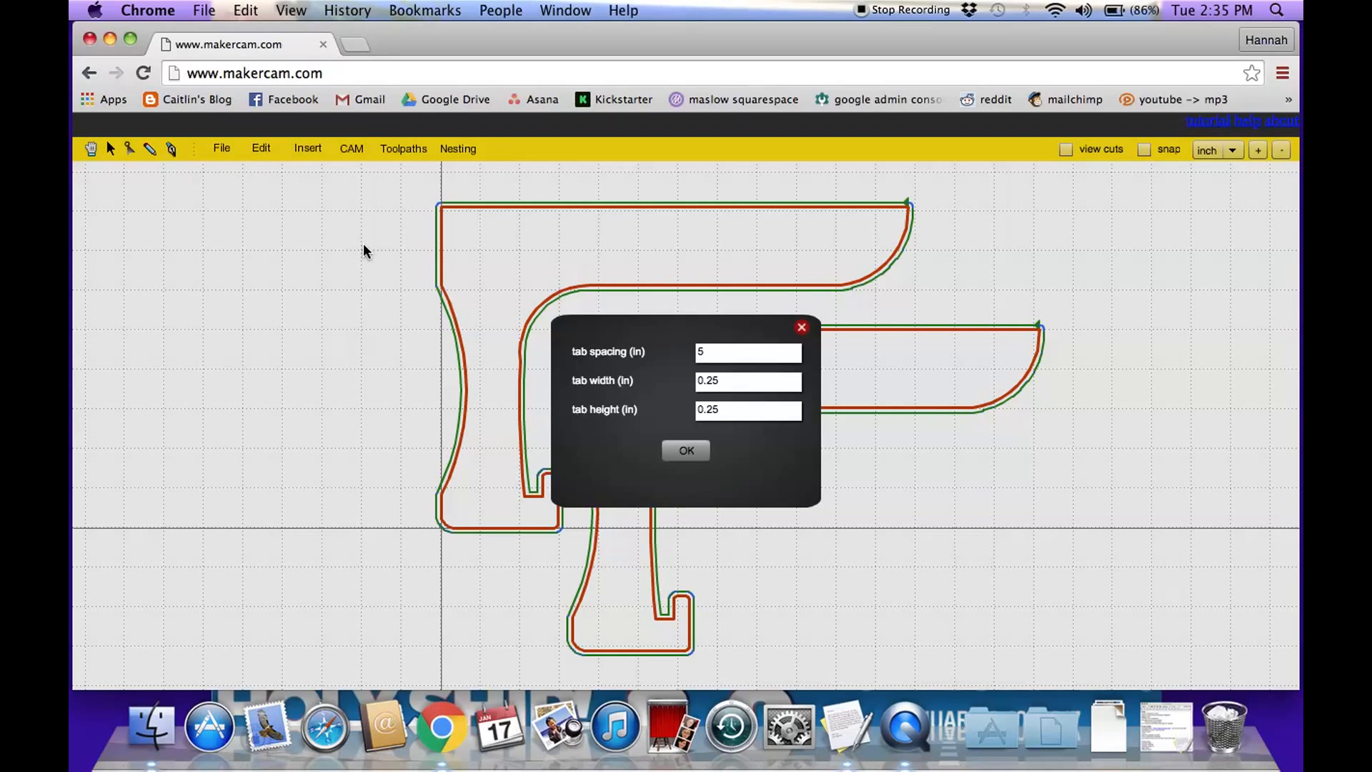
{"action": "mouse_move", "coordinate": [519, 269]}
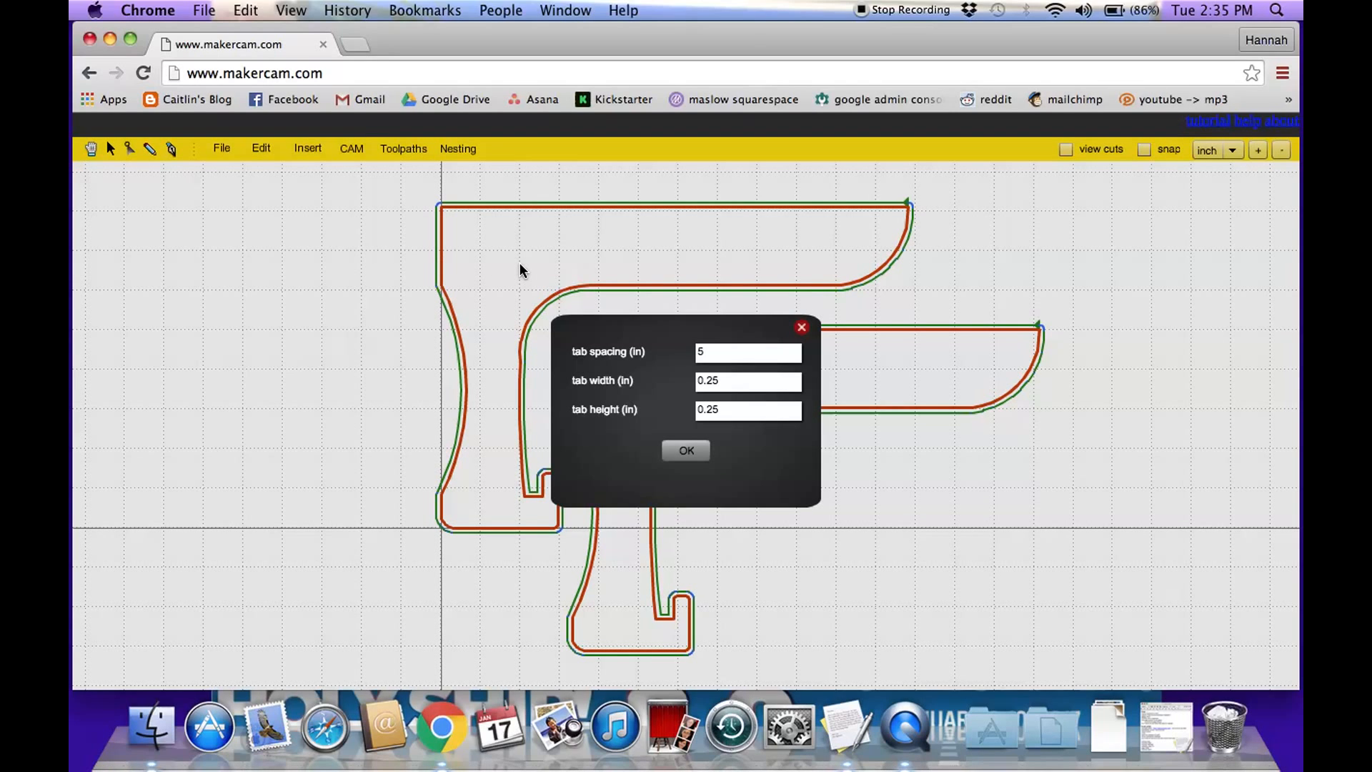
{"action": "mouse_move", "coordinate": [529, 276]}
{"action": "type", "text": "1"}
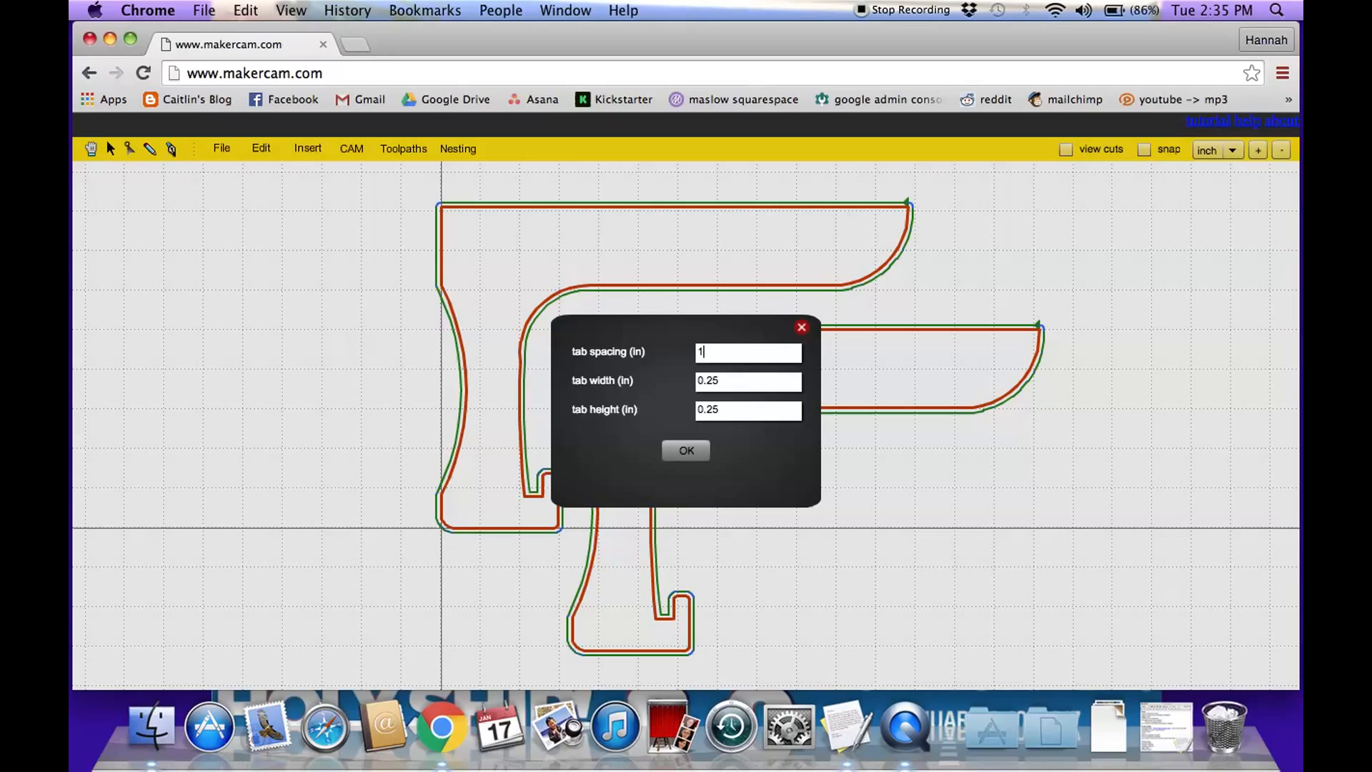
{"action": "type", "text": "0"}
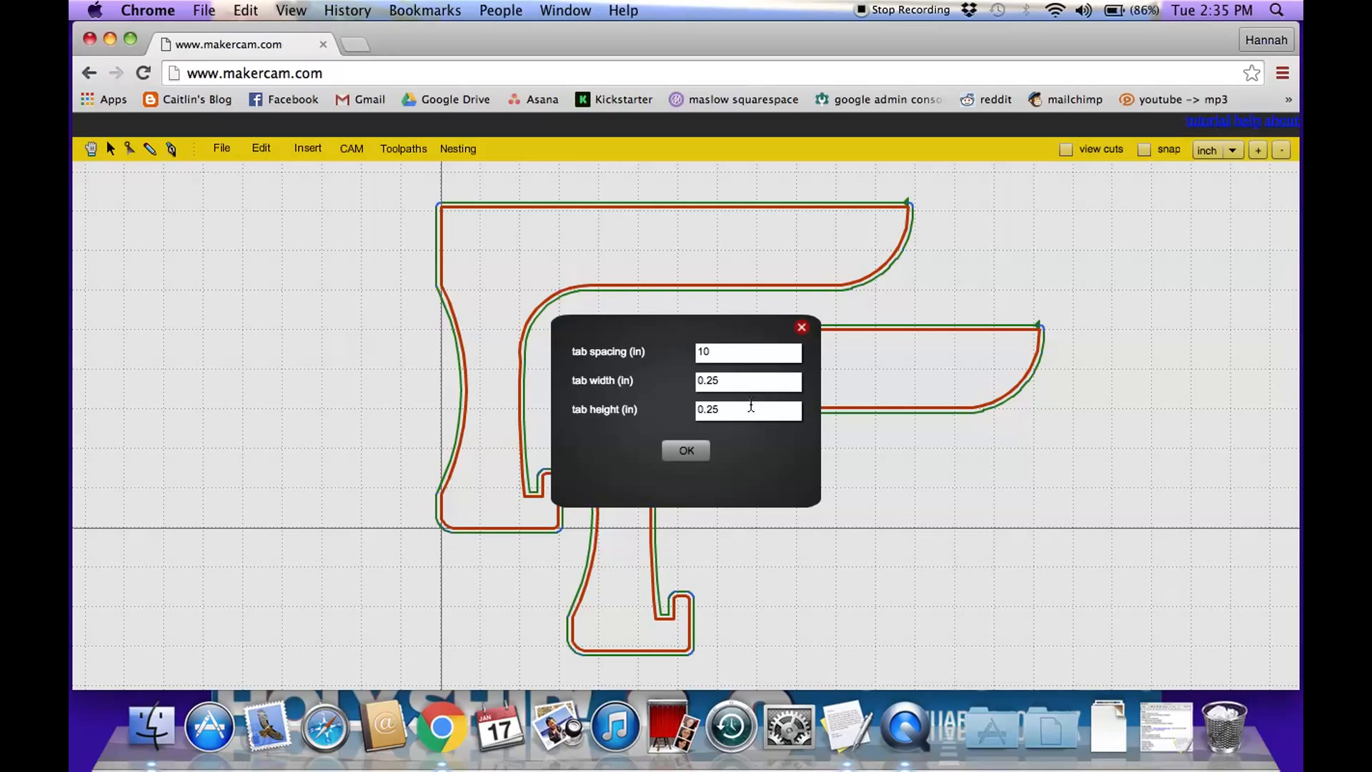
{"action": "left_click", "coordinate": [748, 379]}
{"action": "type", "text": "0.5"}
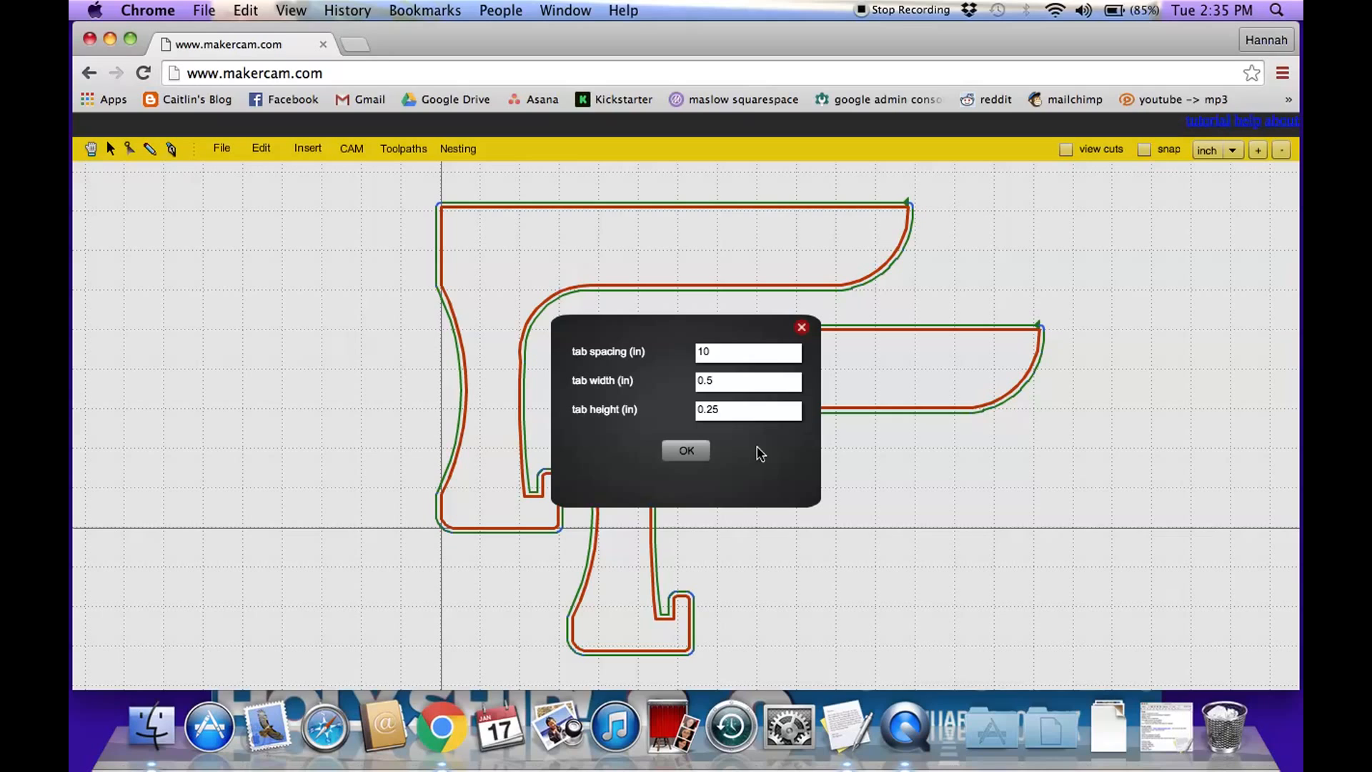
{"action": "left_click", "coordinate": [685, 450]}
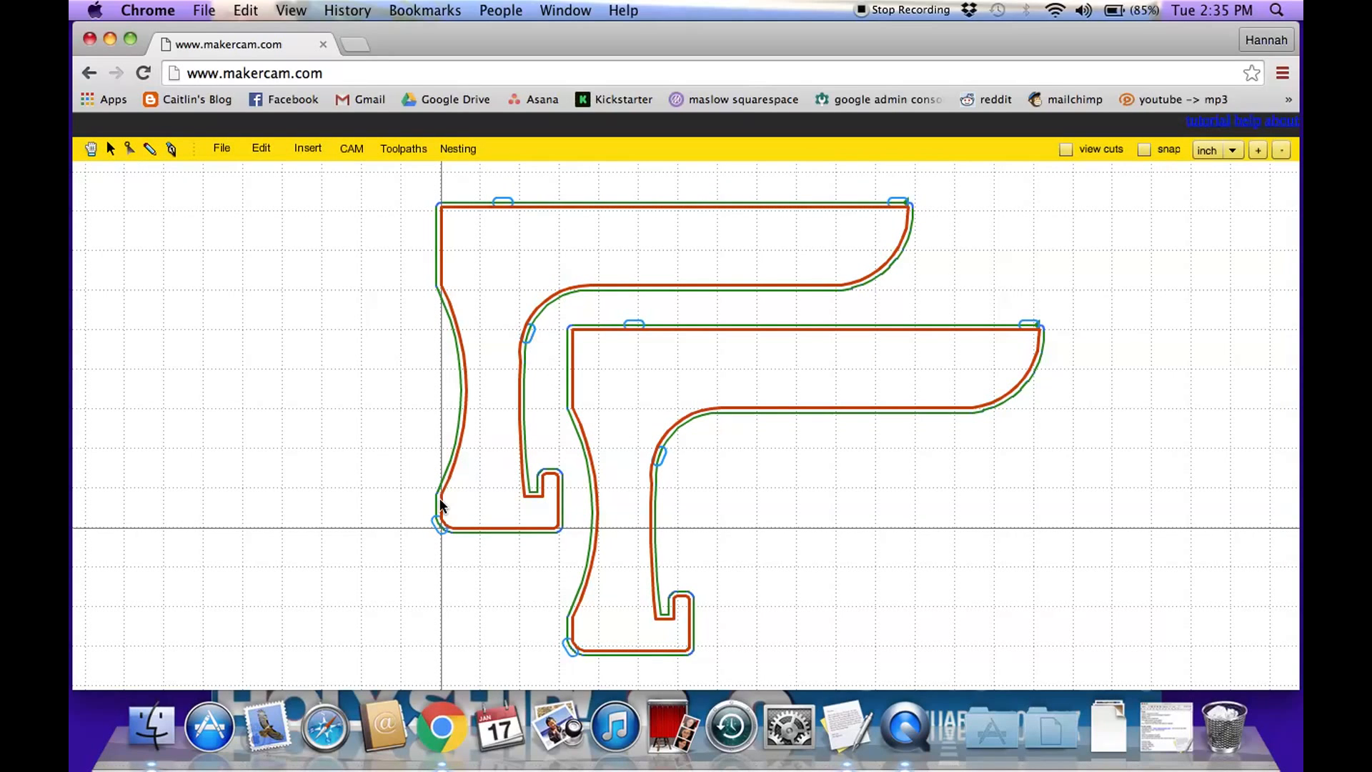
{"action": "mouse_move", "coordinate": [659, 478]}
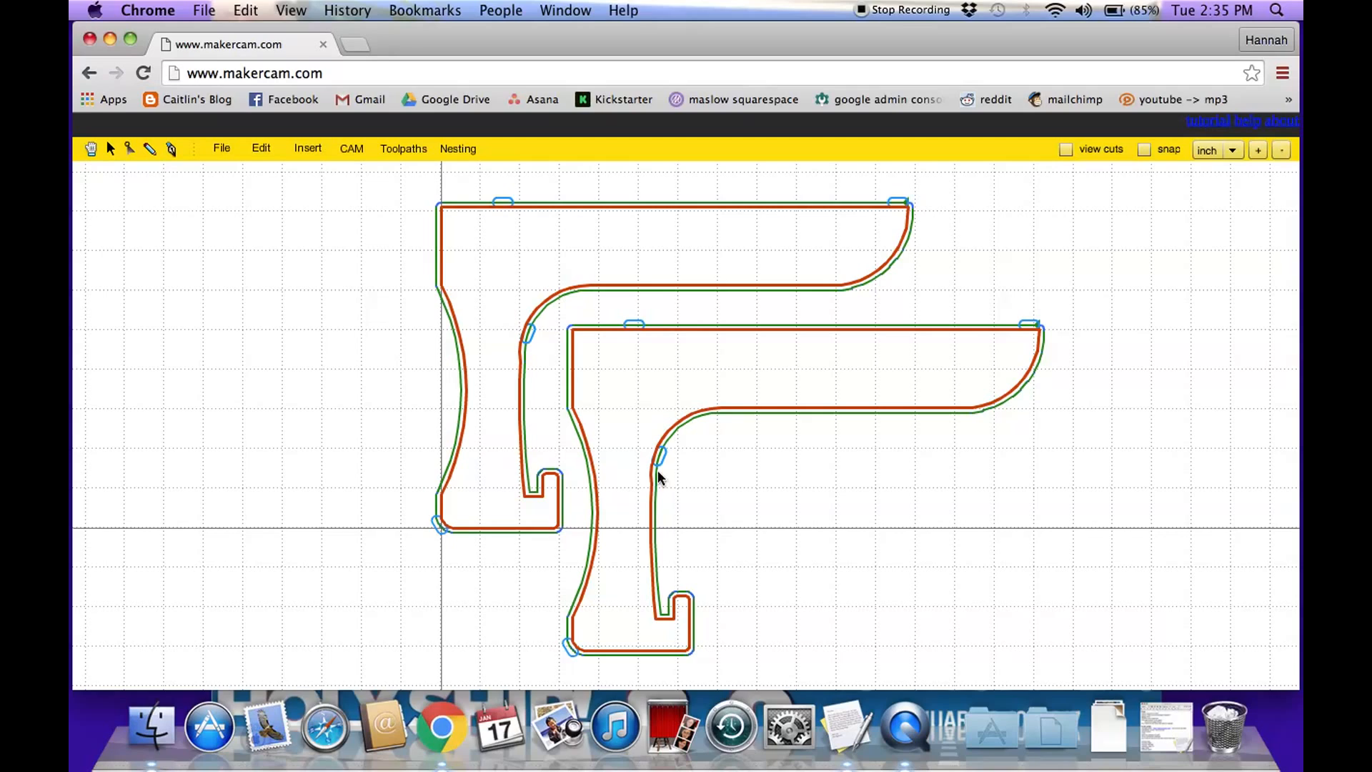
{"action": "mouse_move", "coordinate": [411, 199]}
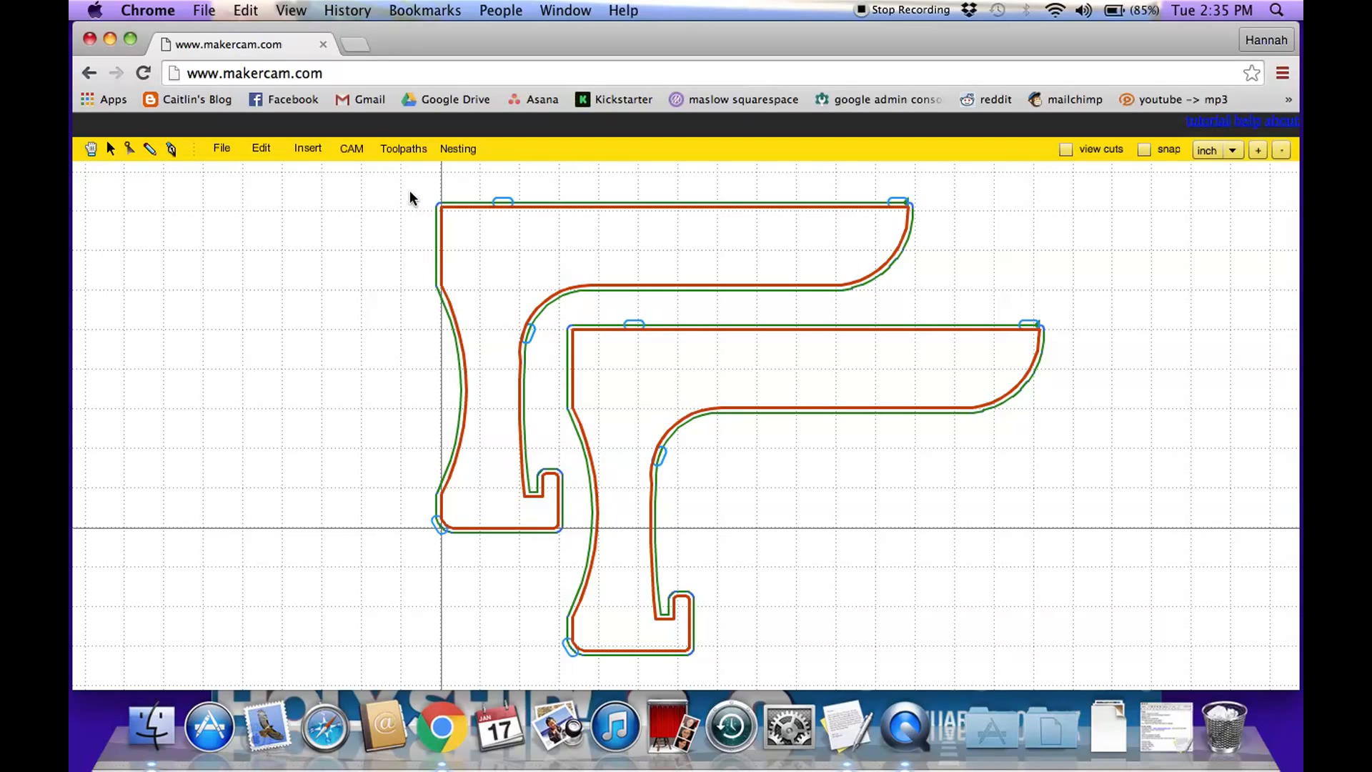
{"action": "mouse_move", "coordinate": [686, 420]}
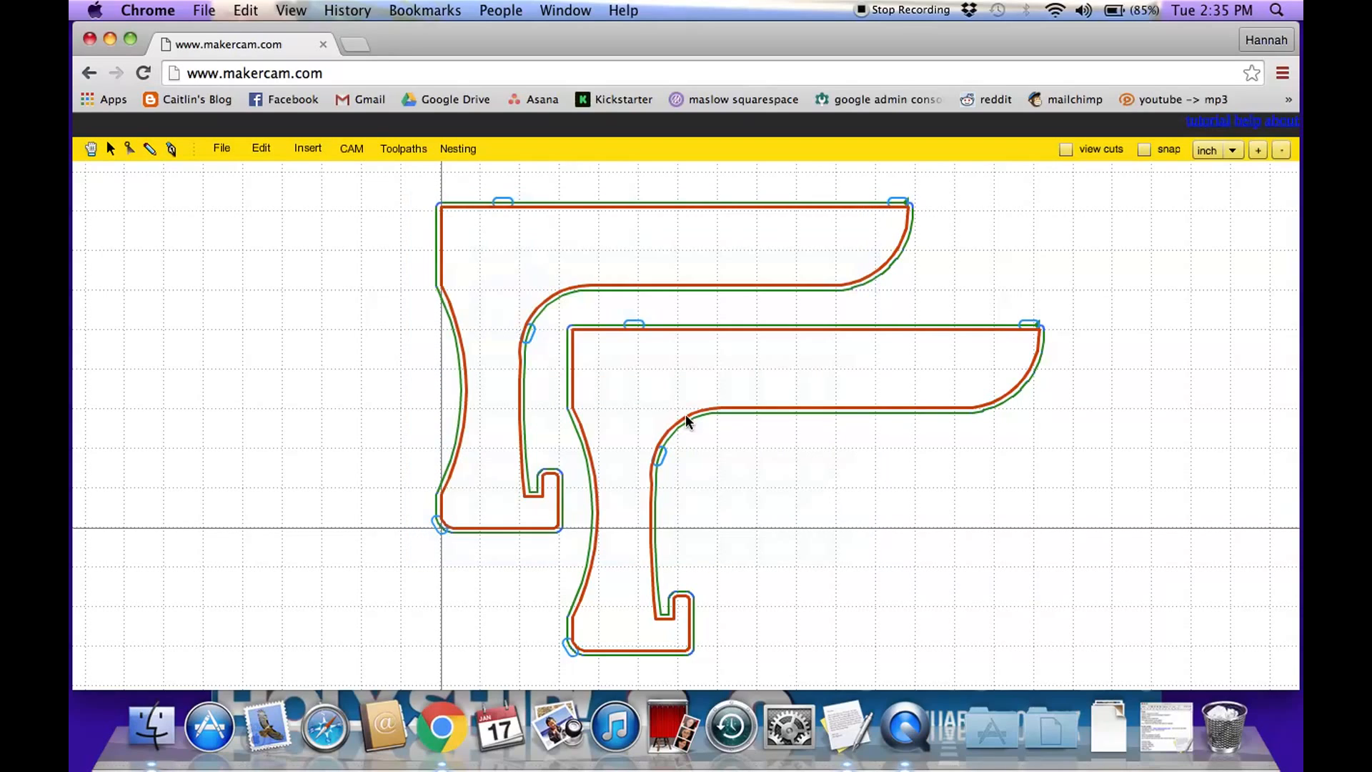
{"action": "left_click", "coordinate": [351, 148]}
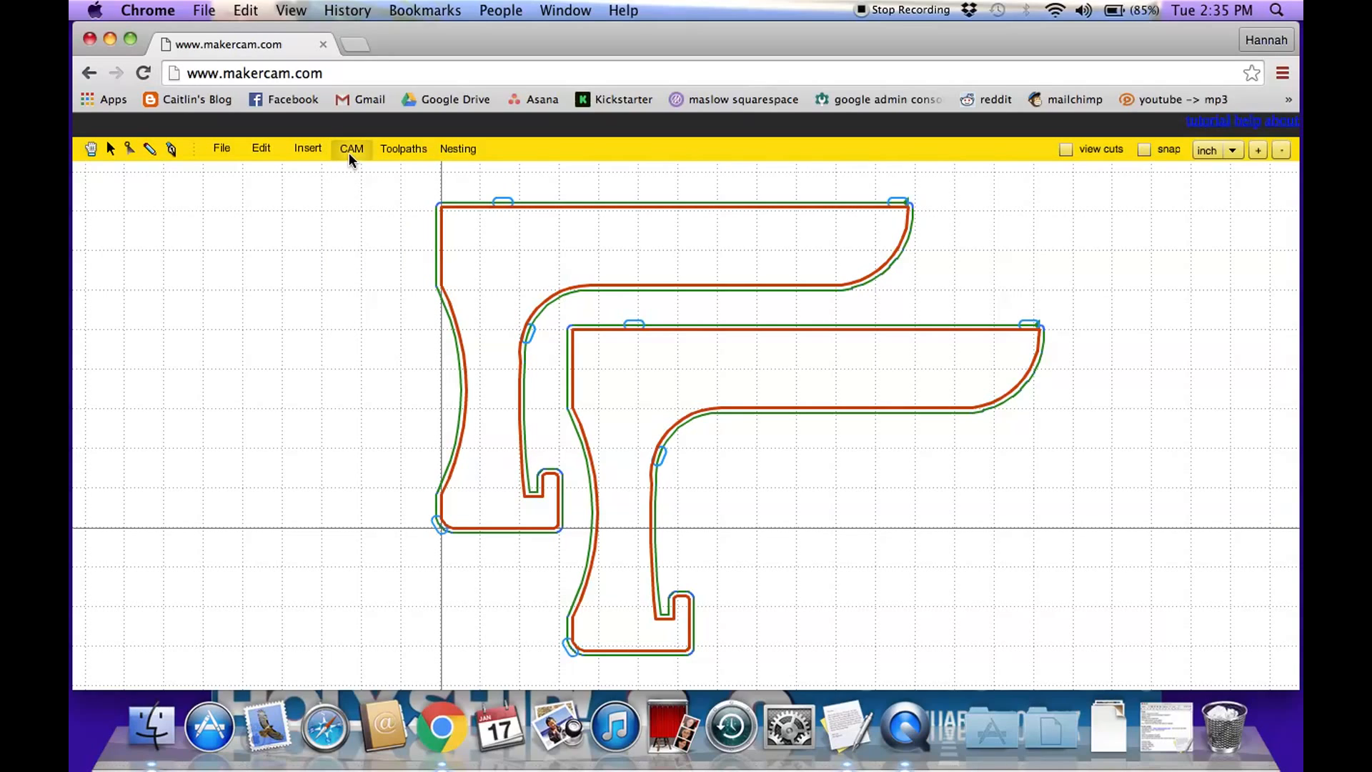
- Select profile 1 (0.25) in the export gcode list and export it as Standard G-Code
{"action": "left_click", "coordinate": [351, 148]}
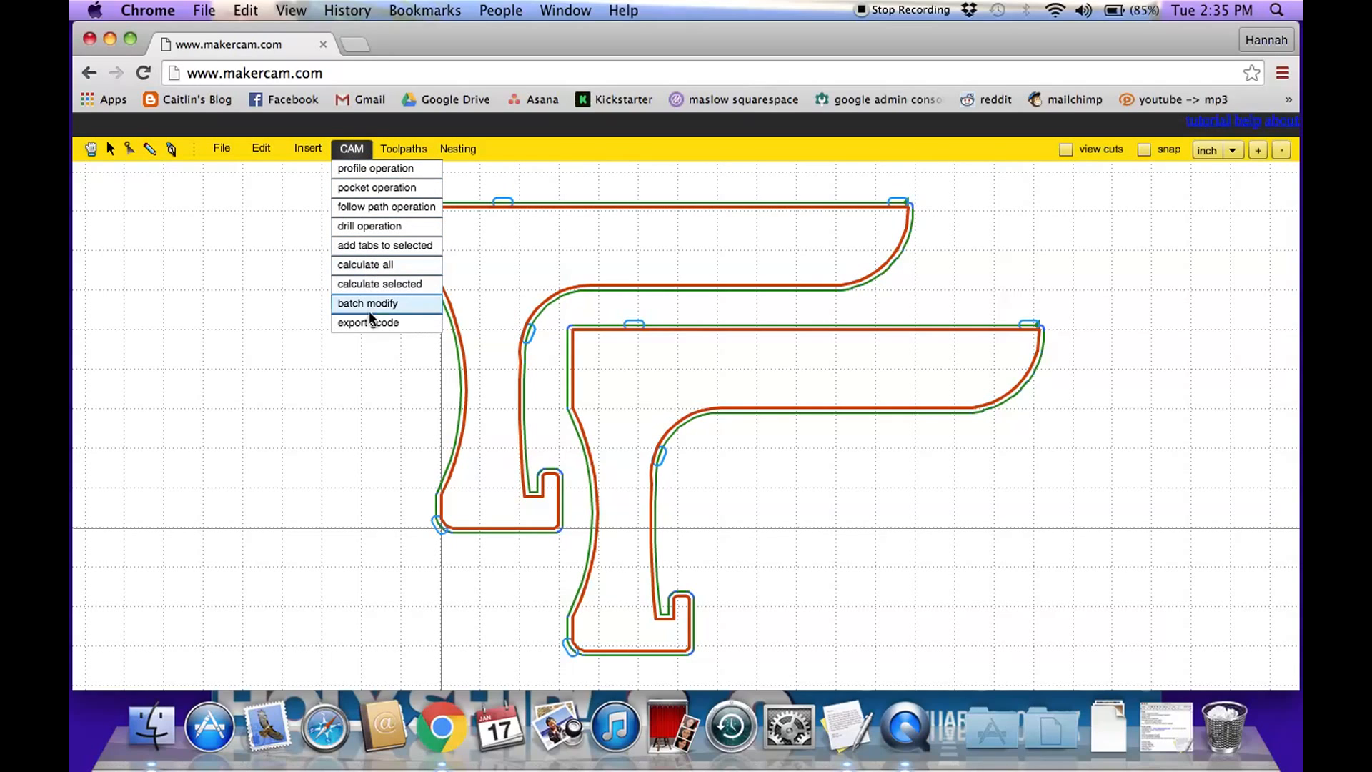
{"action": "left_click", "coordinate": [367, 322]}
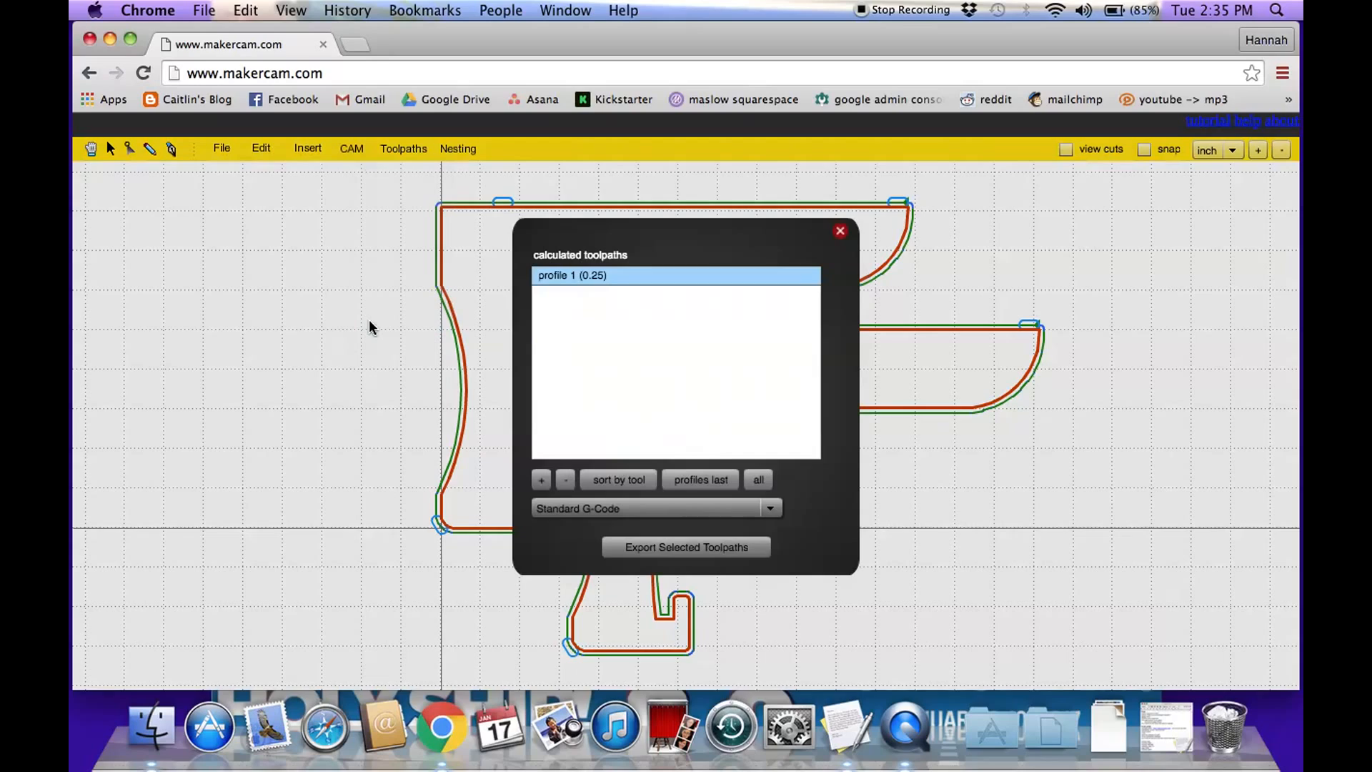
{"action": "mouse_move", "coordinate": [712, 370]}
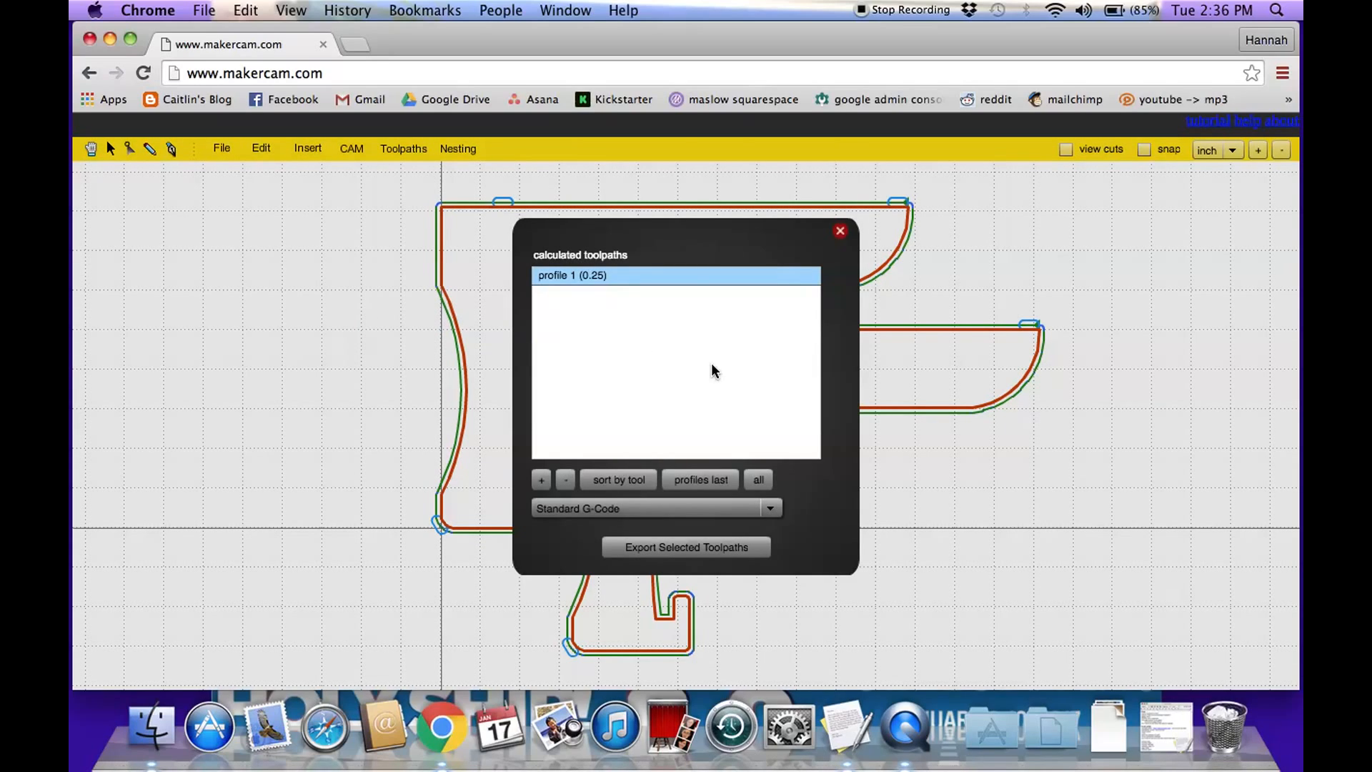
{"action": "mouse_move", "coordinate": [595, 321]}
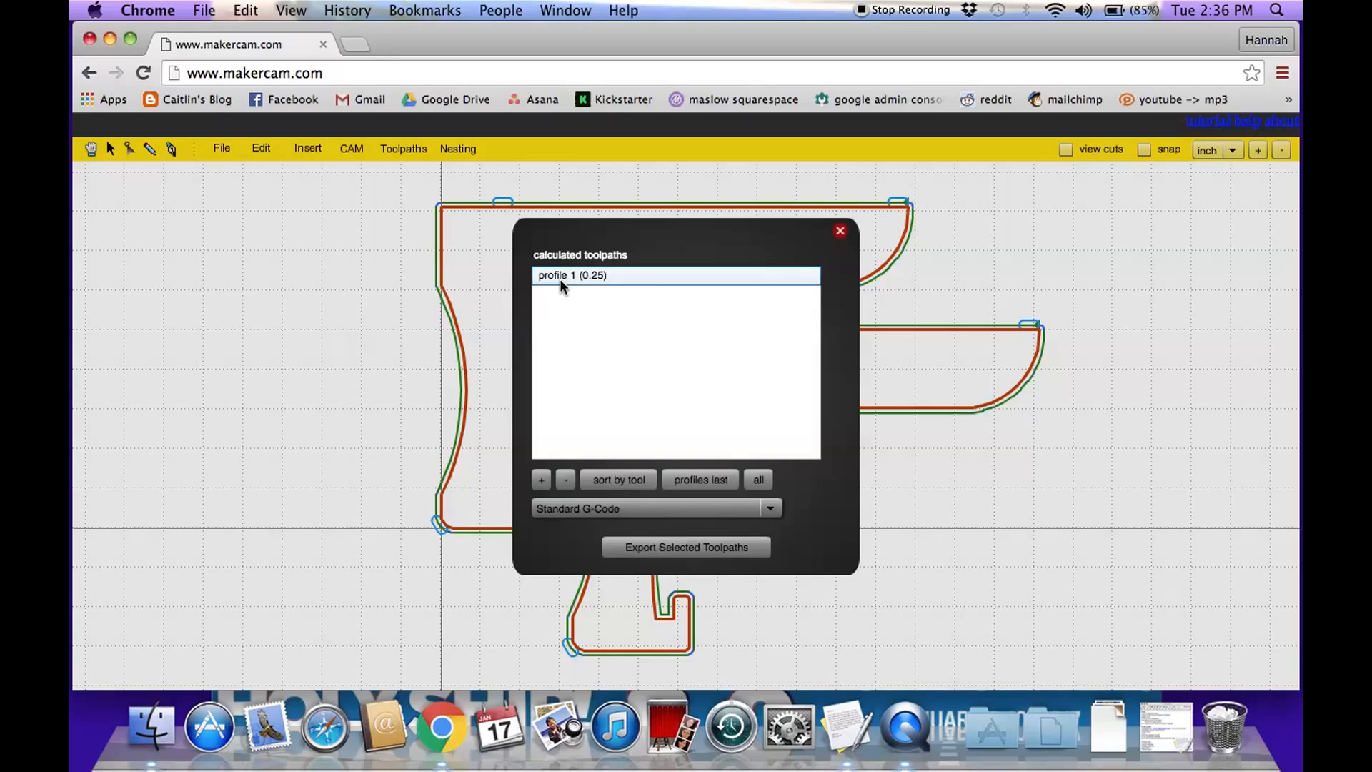
{"action": "left_click", "coordinate": [572, 274]}
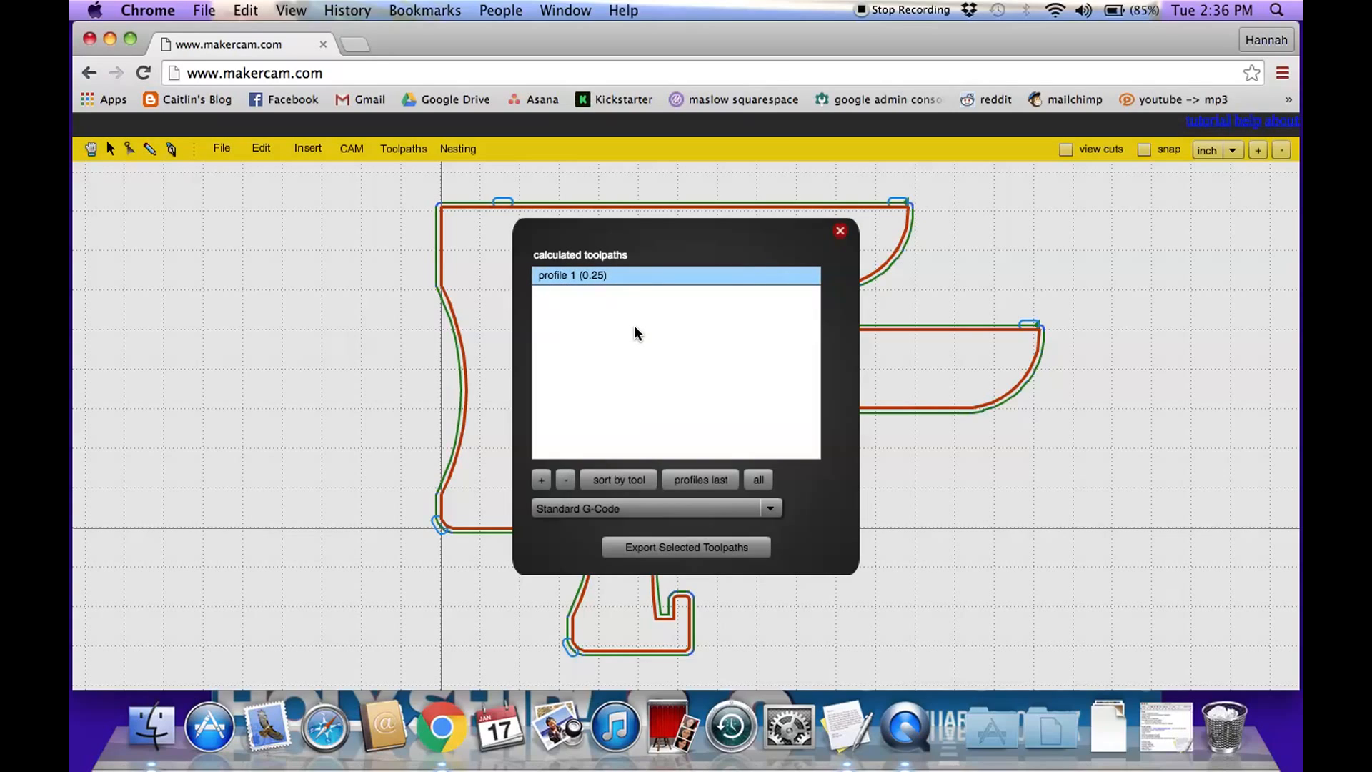
{"action": "left_click", "coordinate": [595, 274]}
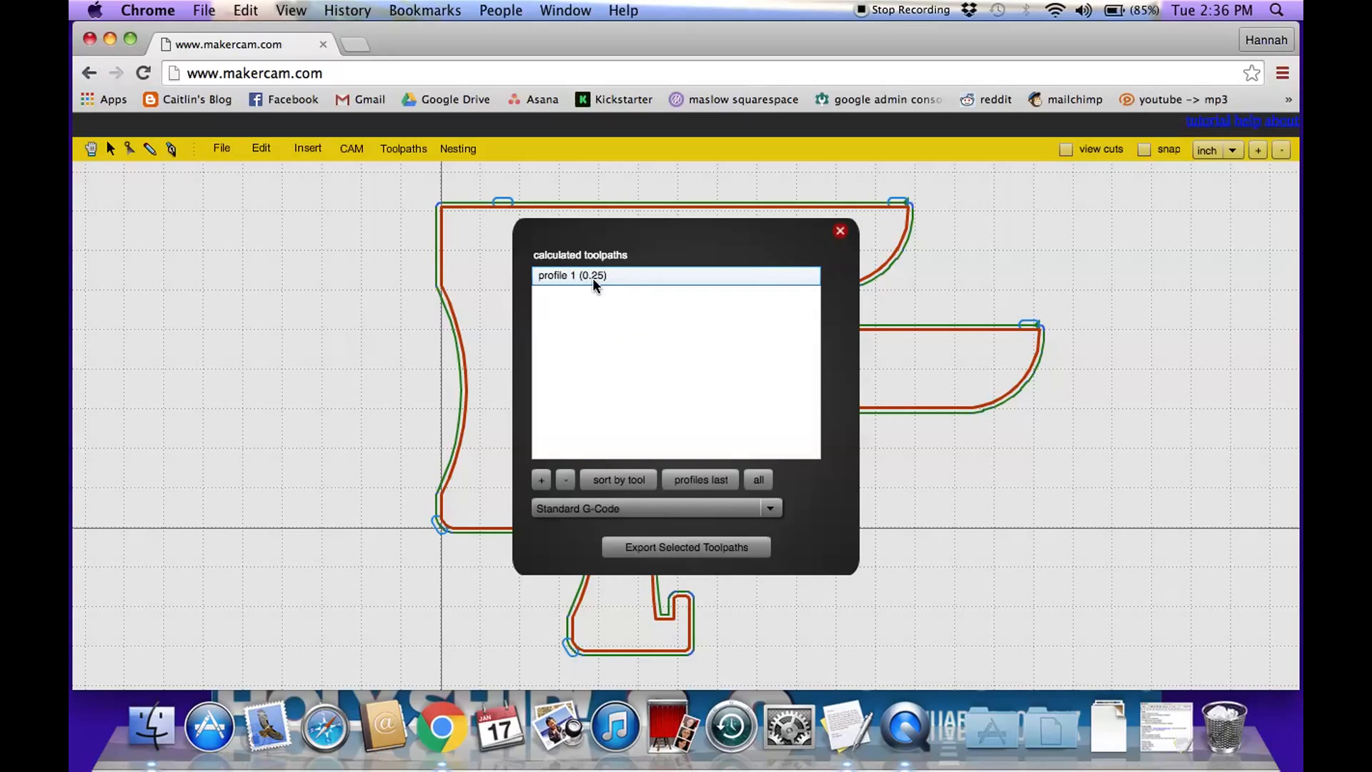
{"action": "mouse_move", "coordinate": [624, 286]}
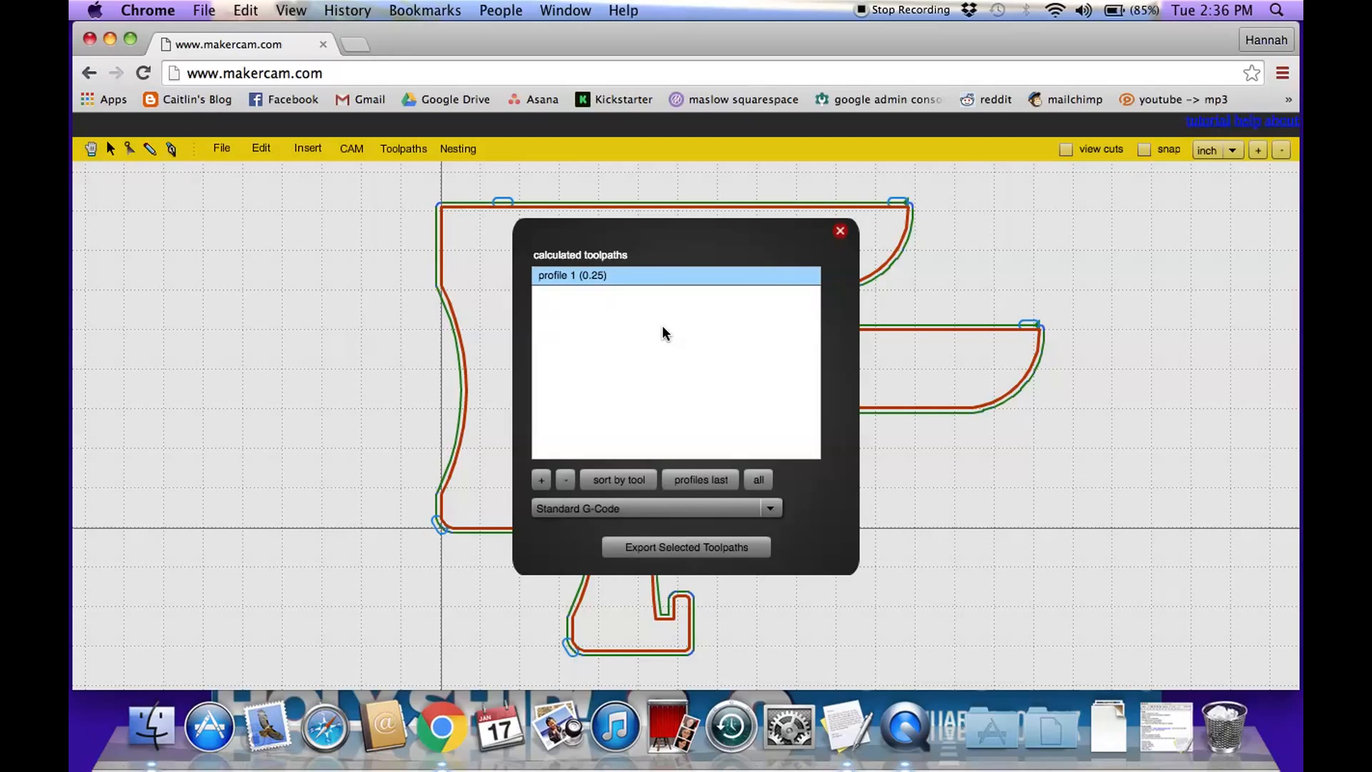
{"action": "mouse_move", "coordinate": [608, 315]}
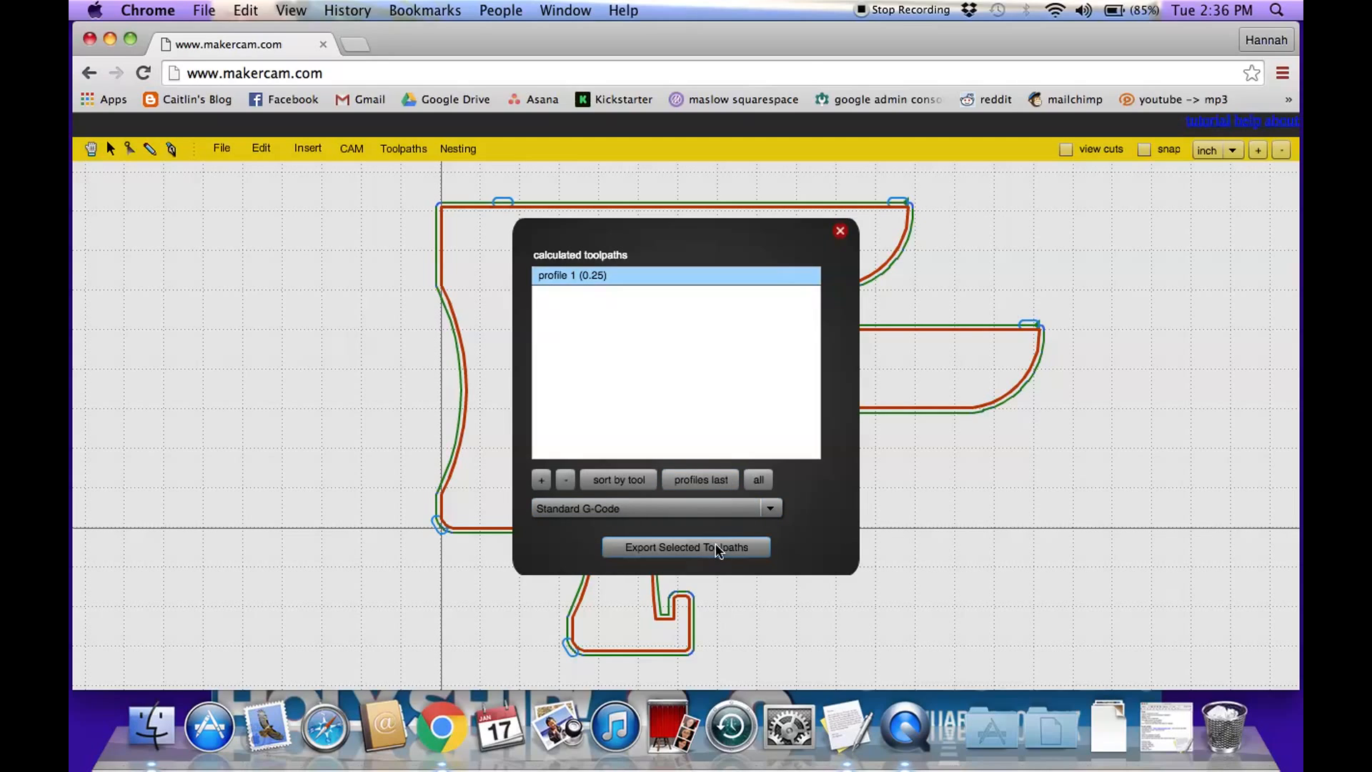
{"action": "left_click", "coordinate": [685, 546]}
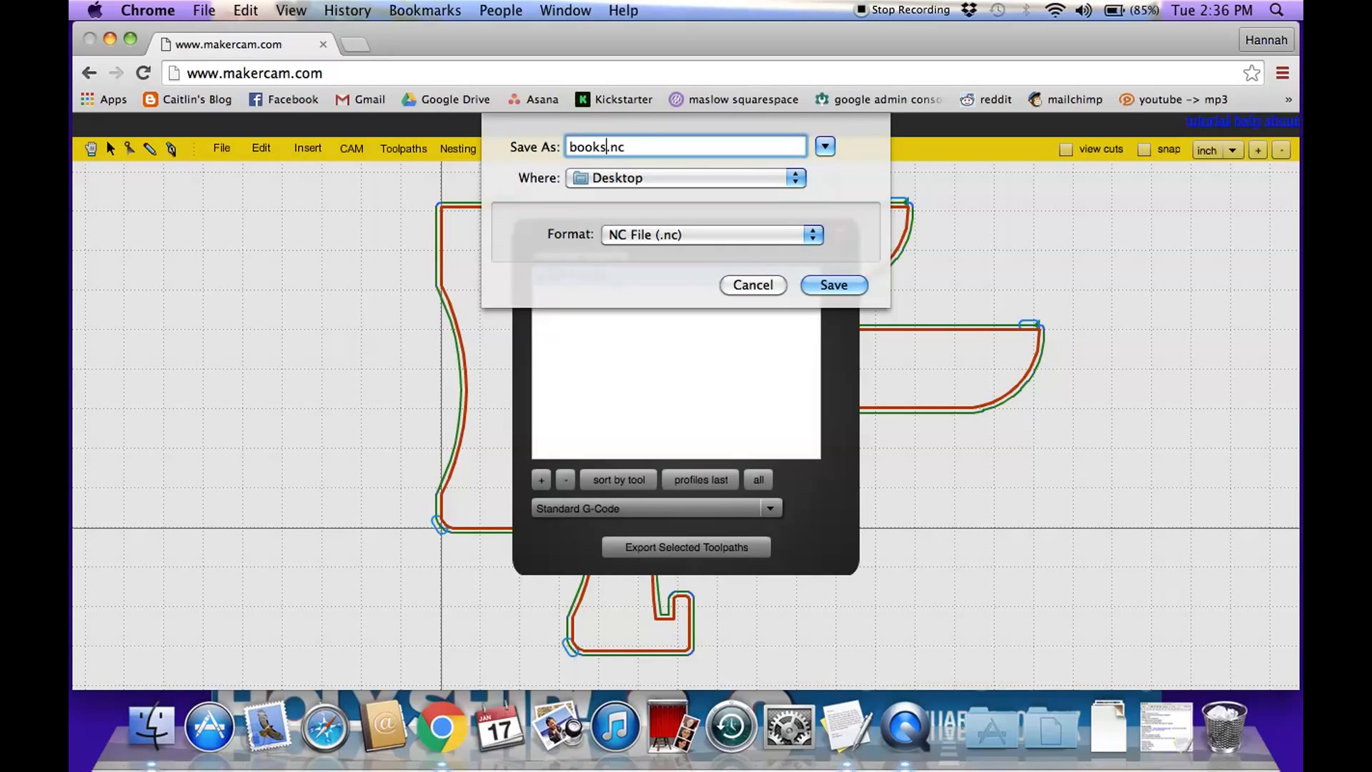
- Pick Dropbox as the save location for bookstand.nc
{"action": "left_click", "coordinate": [792, 177]}
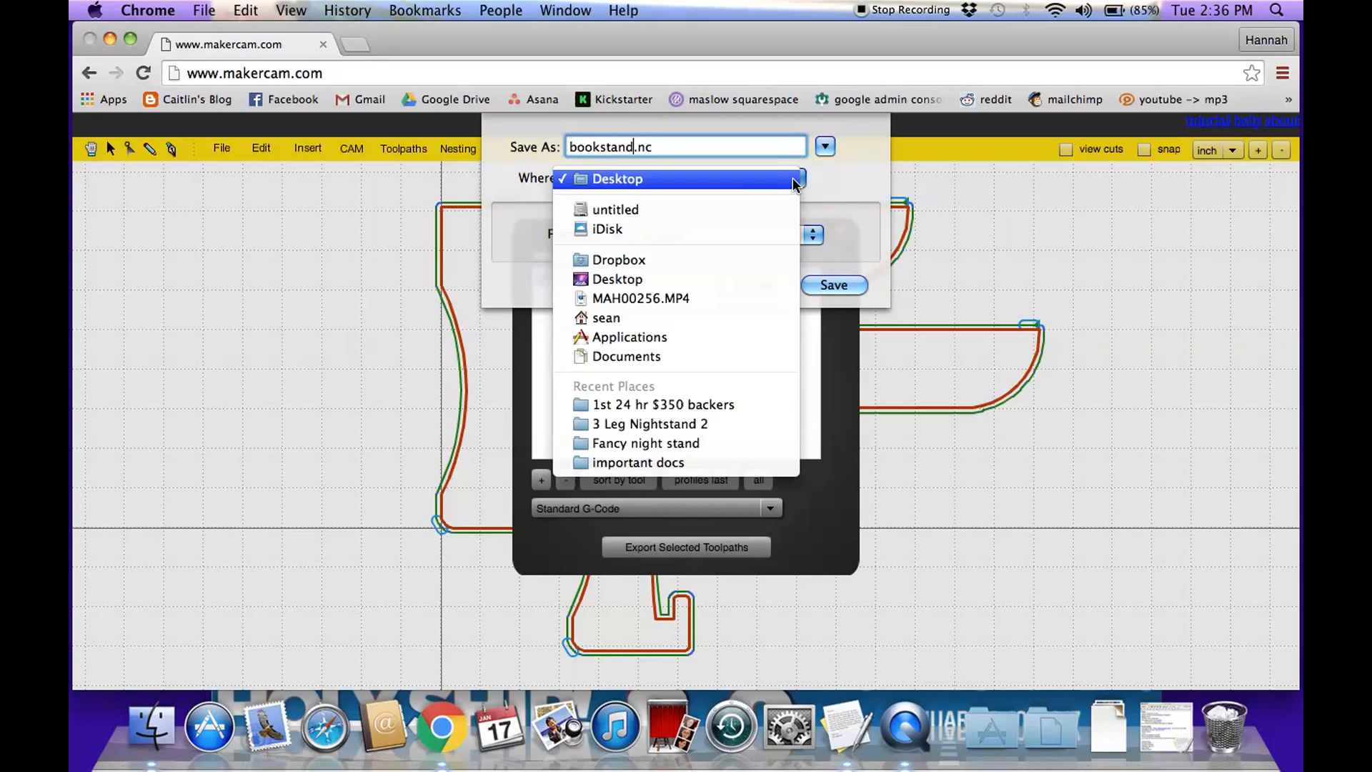
{"action": "left_click", "coordinate": [618, 259]}
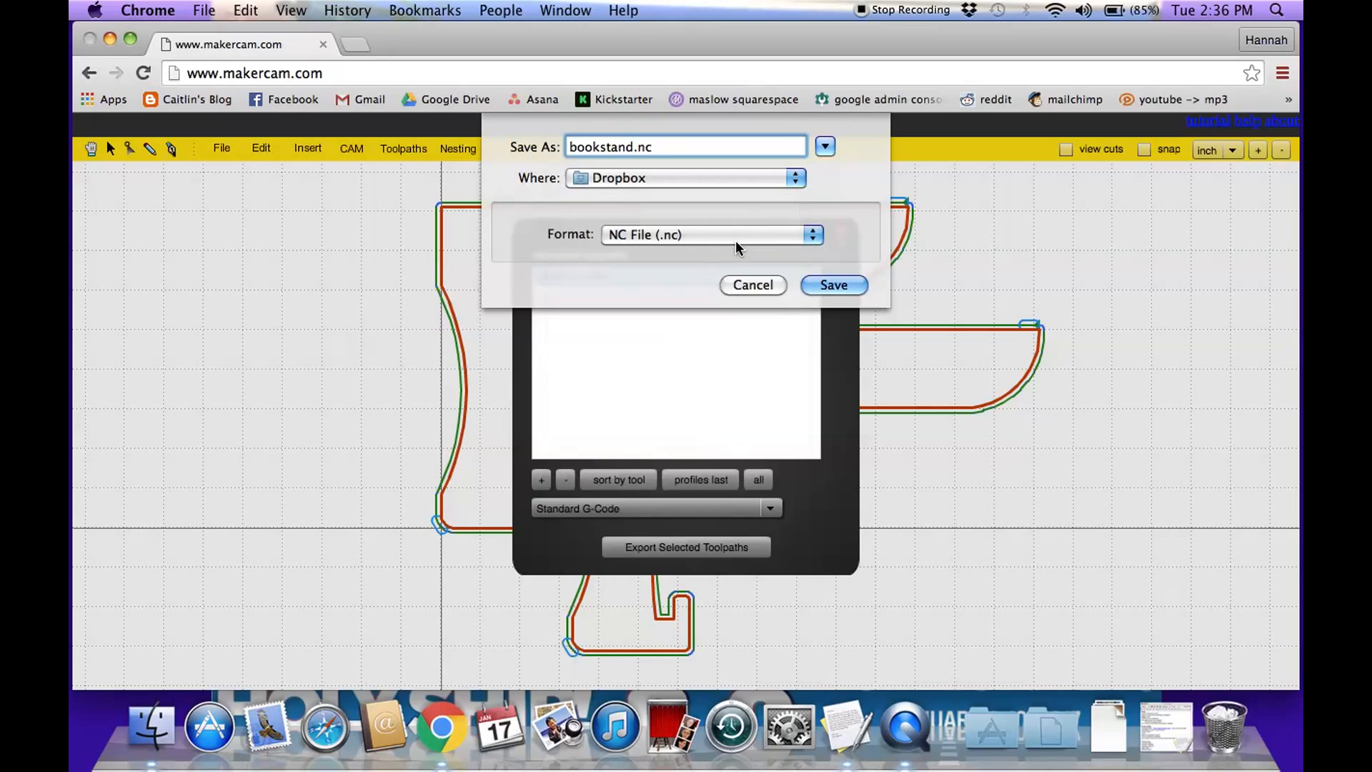
{"action": "mouse_move", "coordinate": [847, 162]}
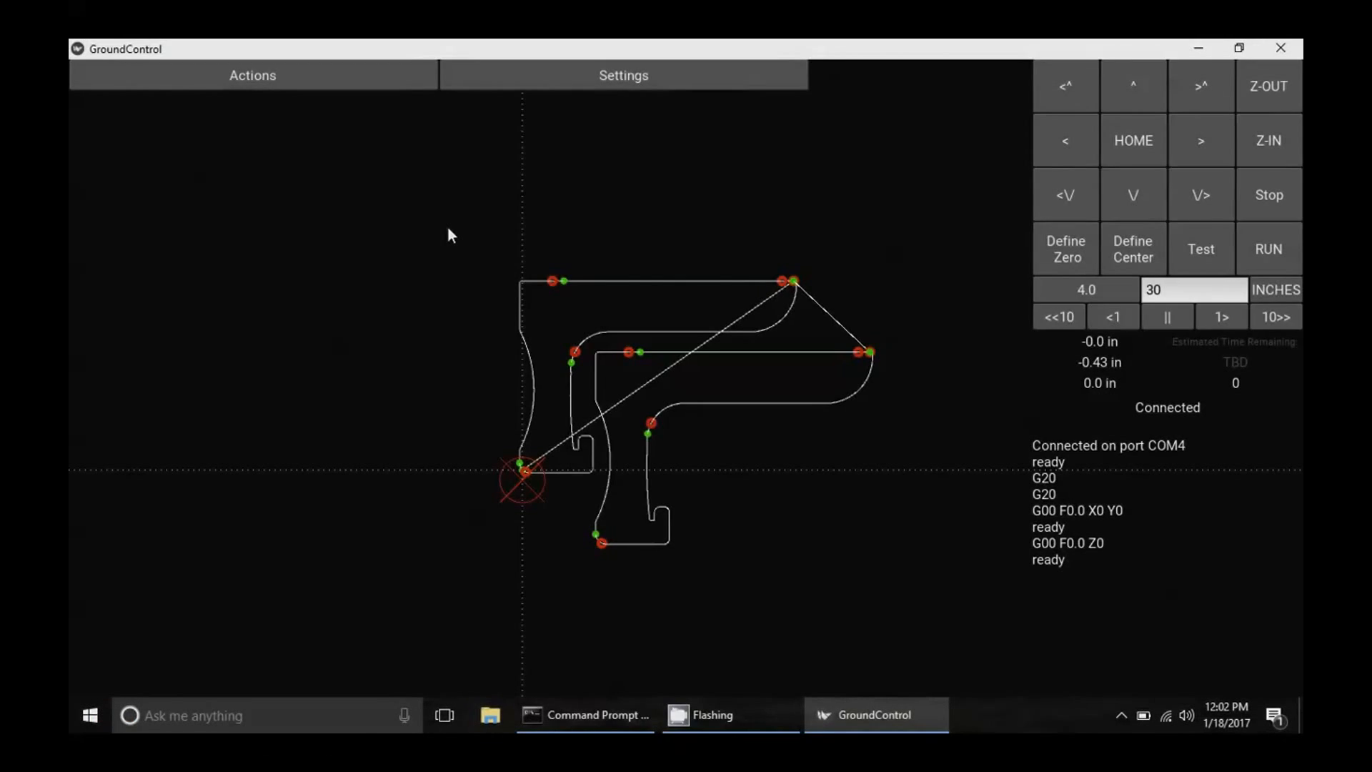
{"action": "mouse_move", "coordinate": [768, 218]}
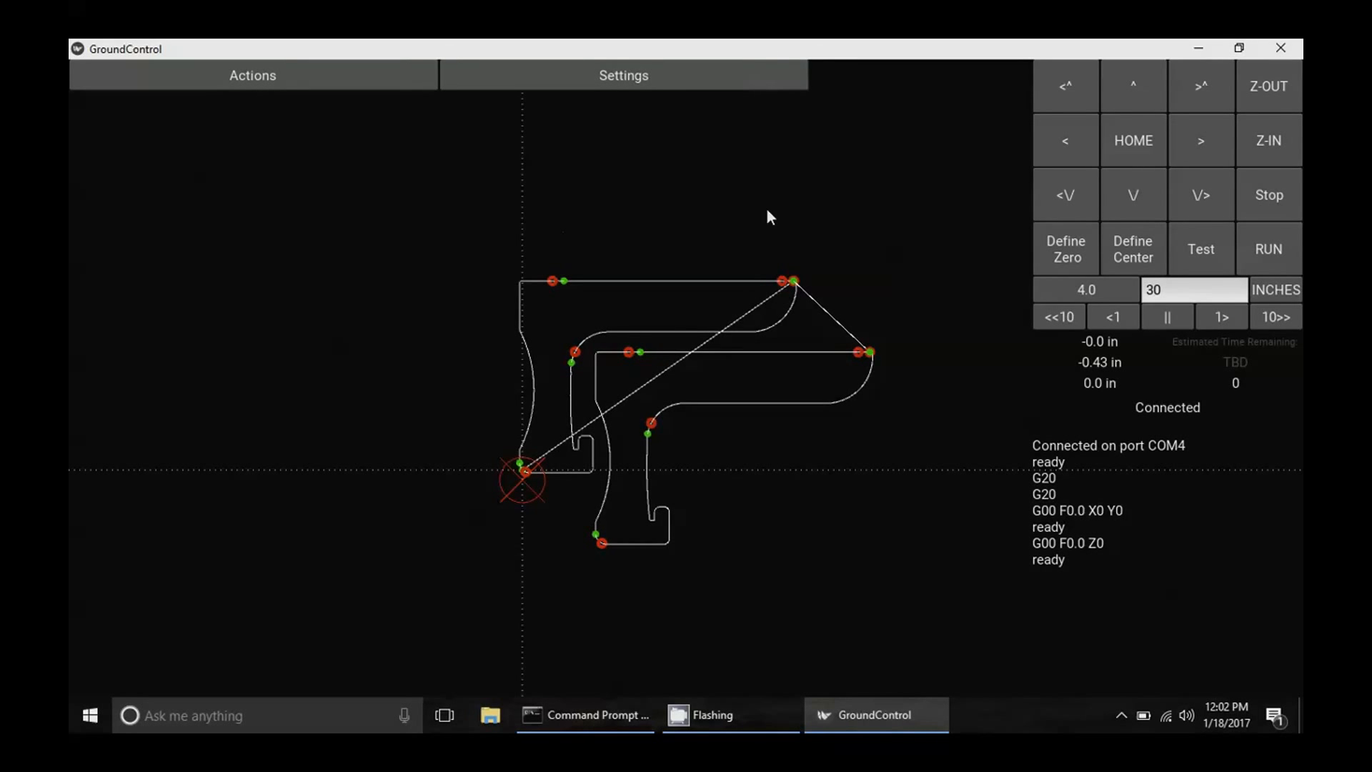
{"action": "mouse_move", "coordinate": [768, 262]}
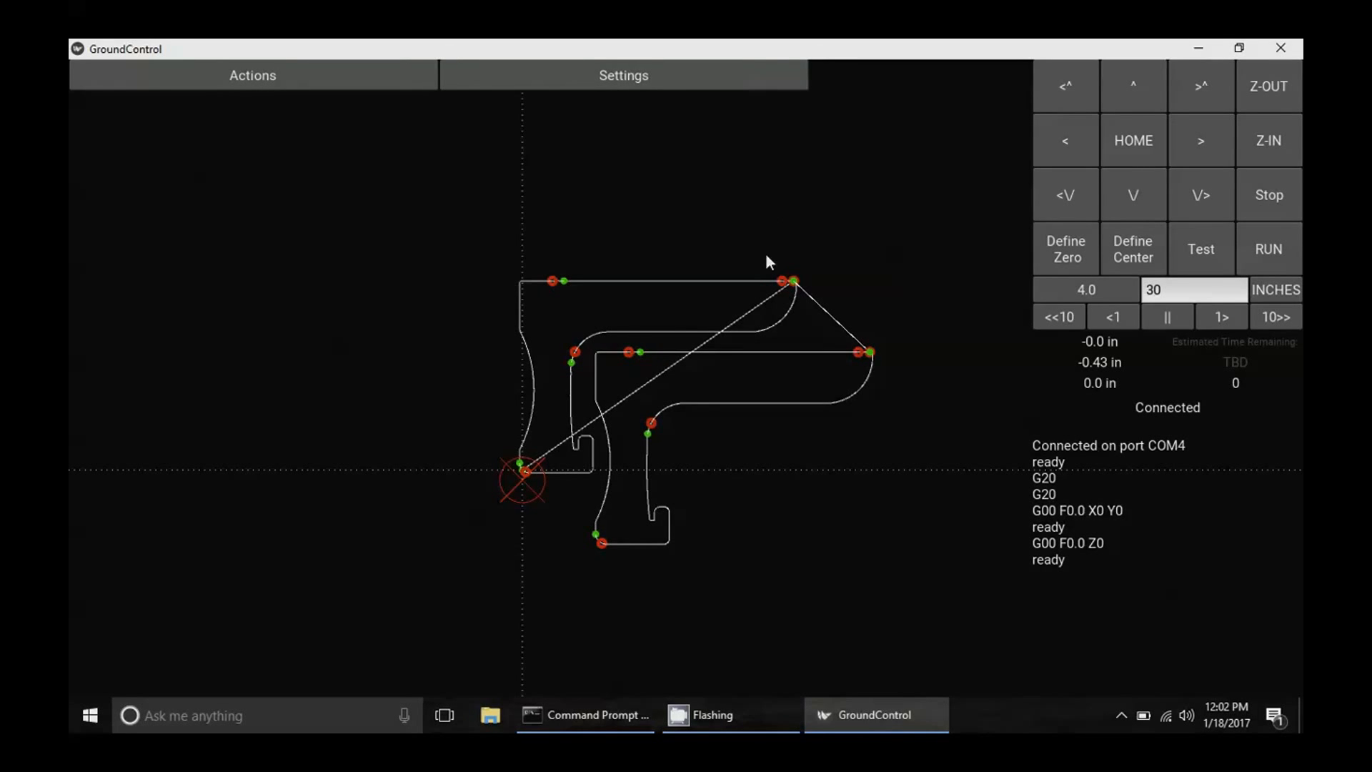
{"action": "mouse_move", "coordinate": [651, 431]}
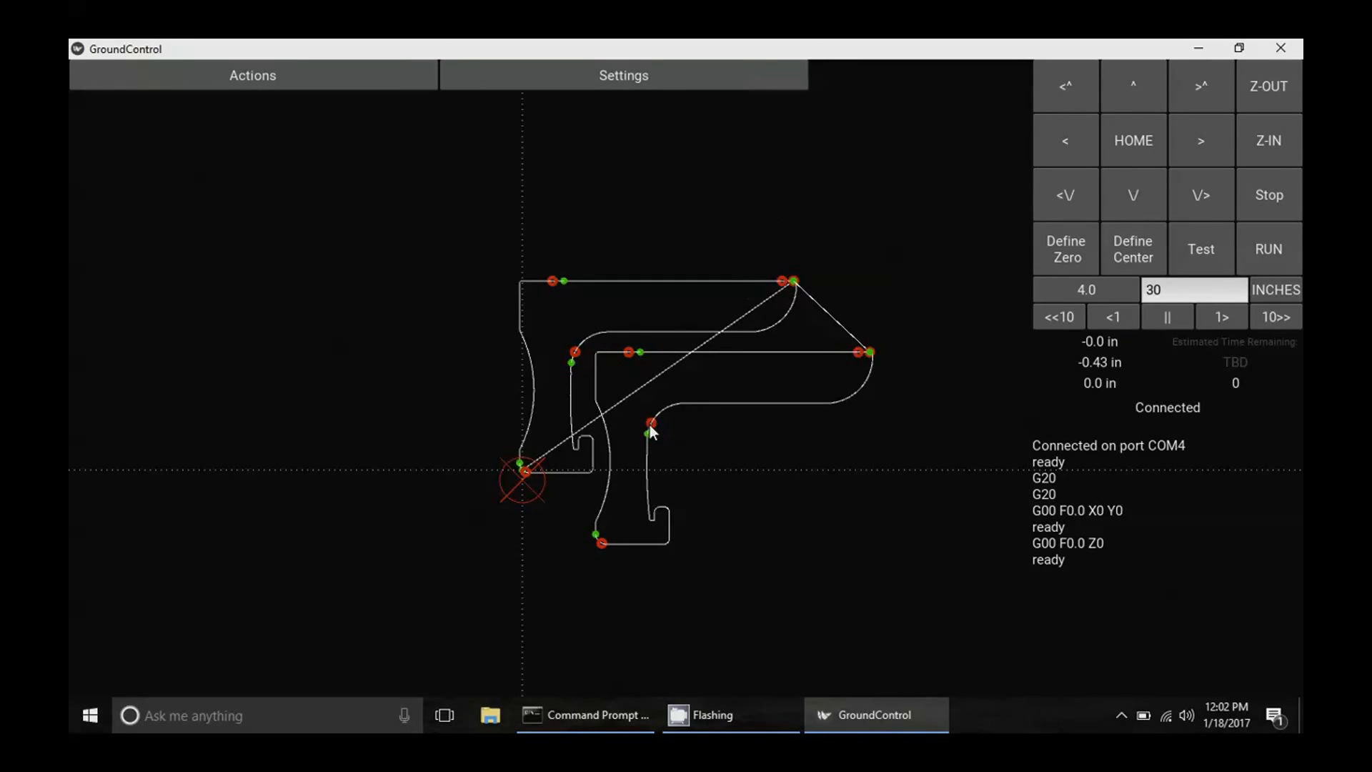
{"action": "mouse_move", "coordinate": [599, 538]}
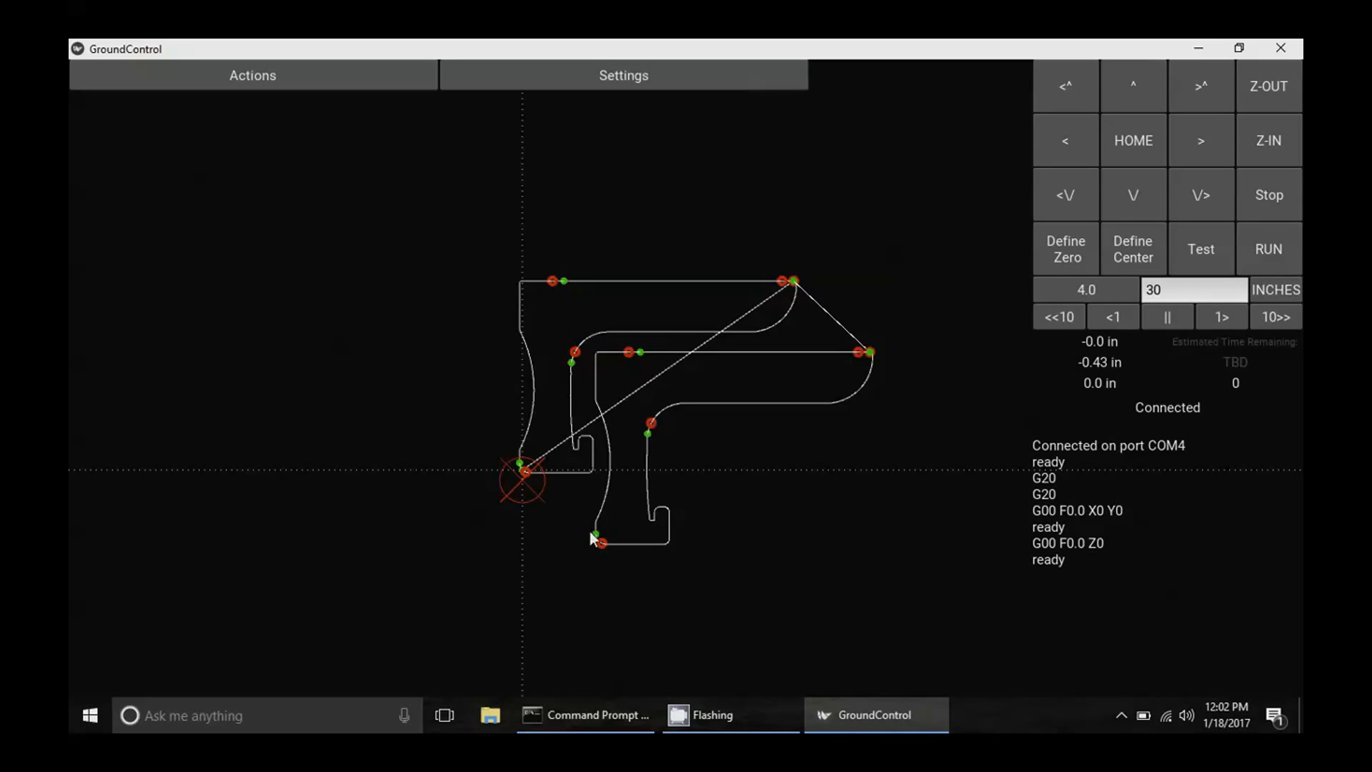
{"action": "mouse_move", "coordinate": [601, 549]}
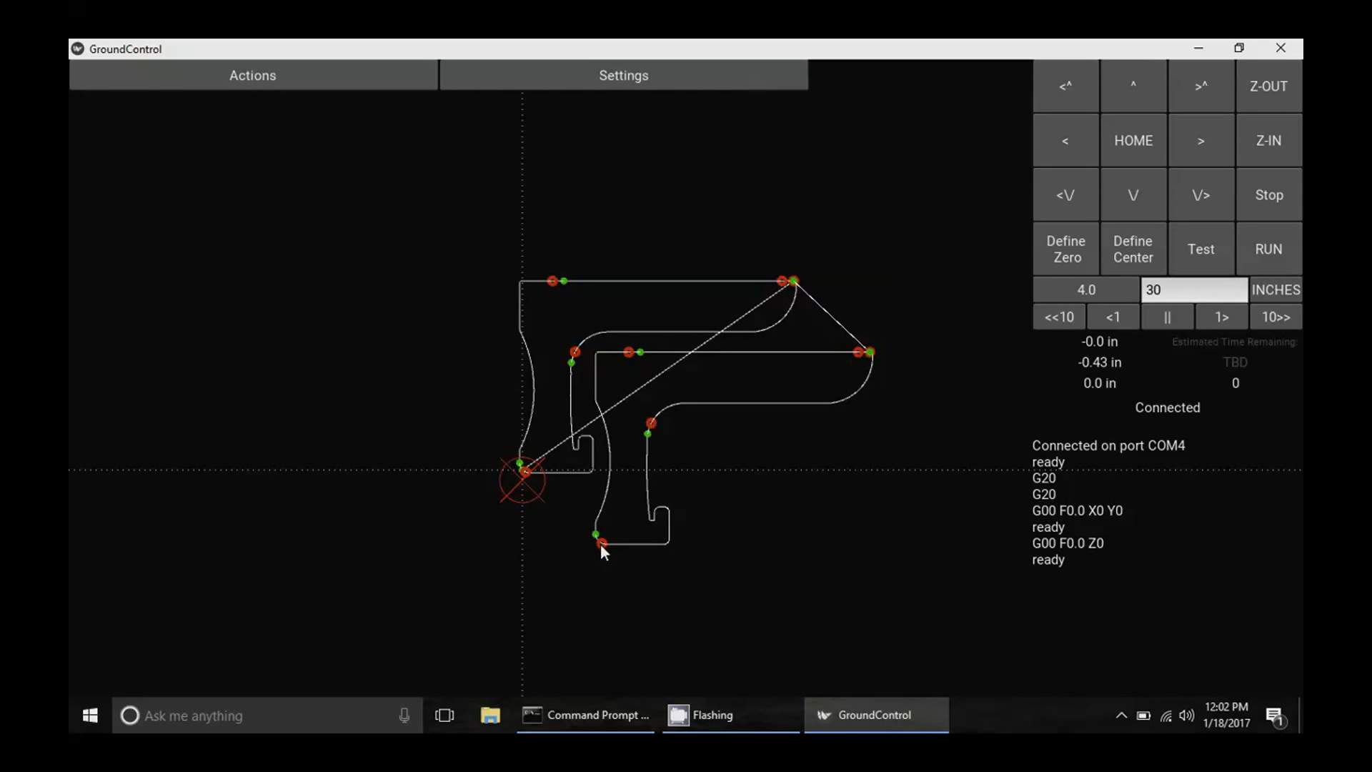
{"action": "mouse_move", "coordinate": [910, 278]}
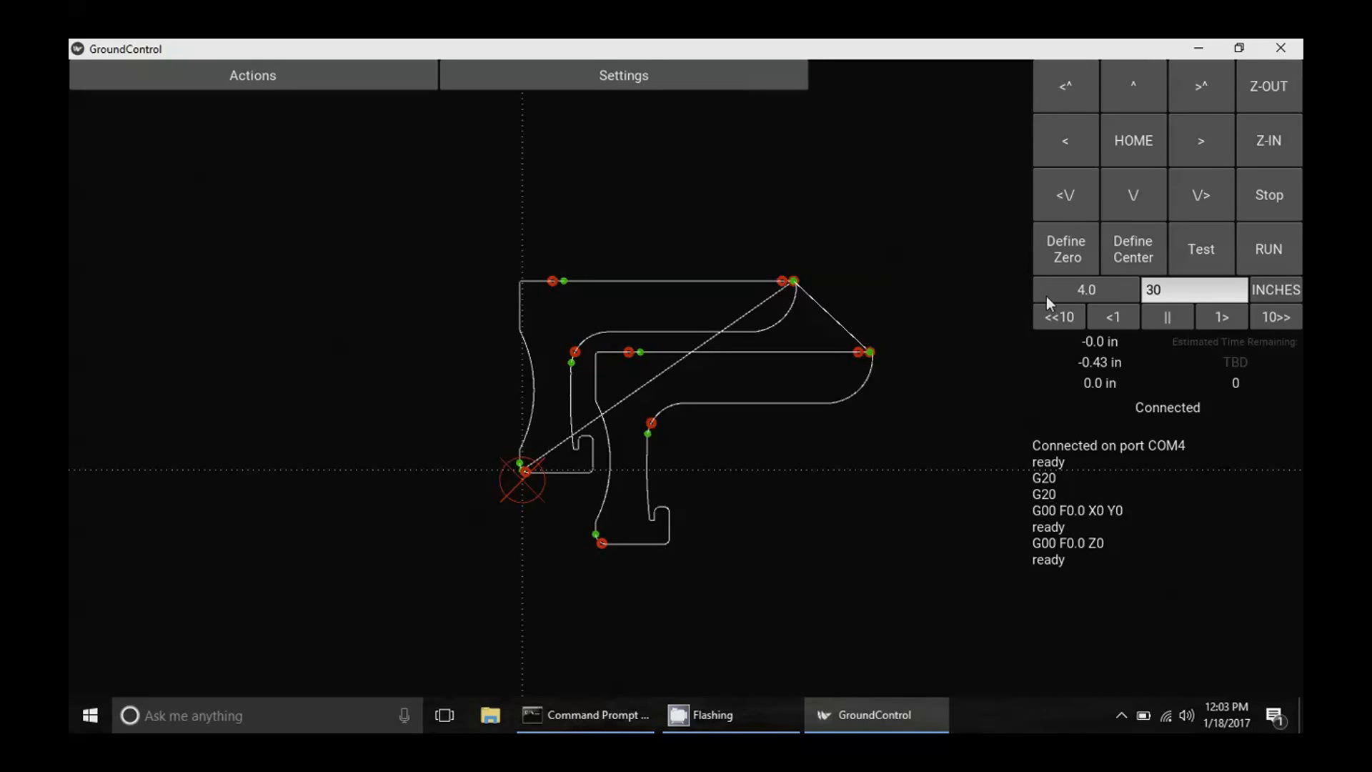
{"action": "mouse_move", "coordinate": [1068, 300]}
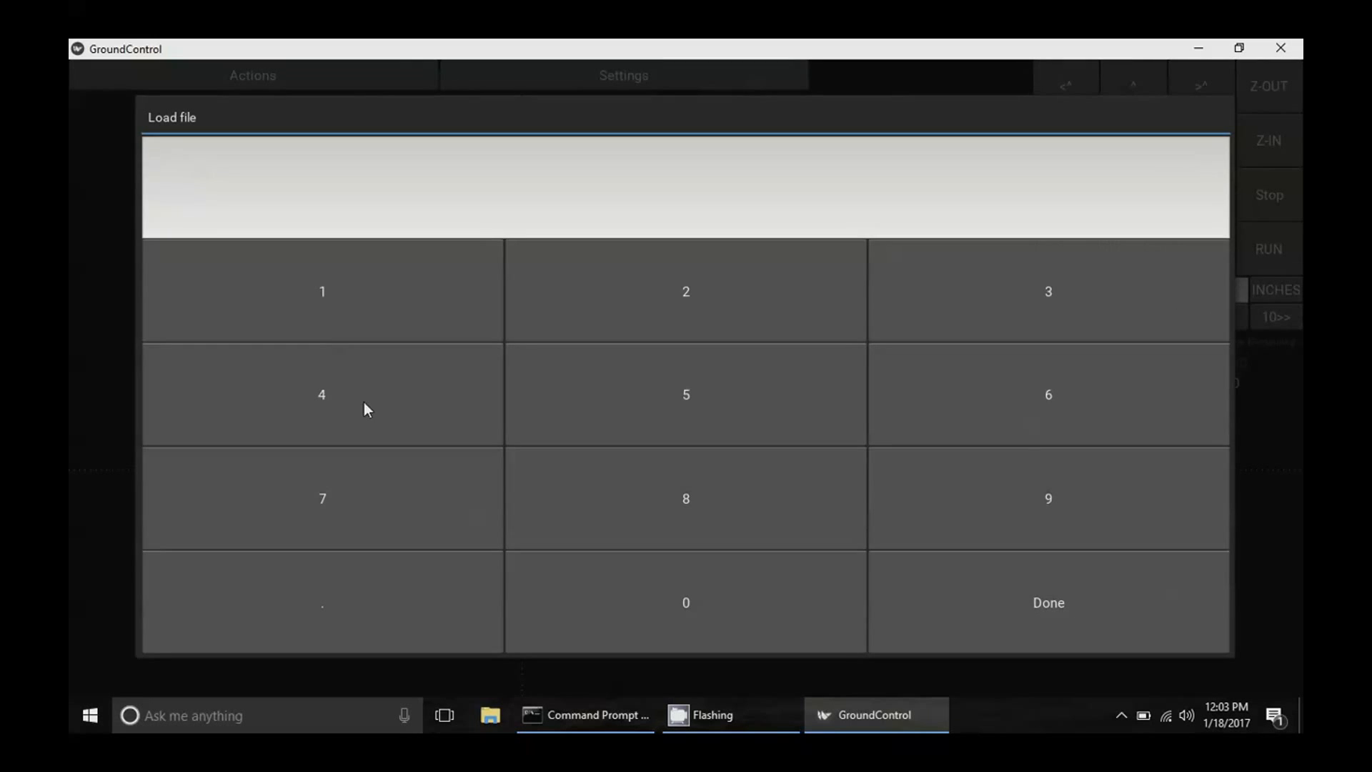
{"action": "mouse_move", "coordinate": [644, 290]}
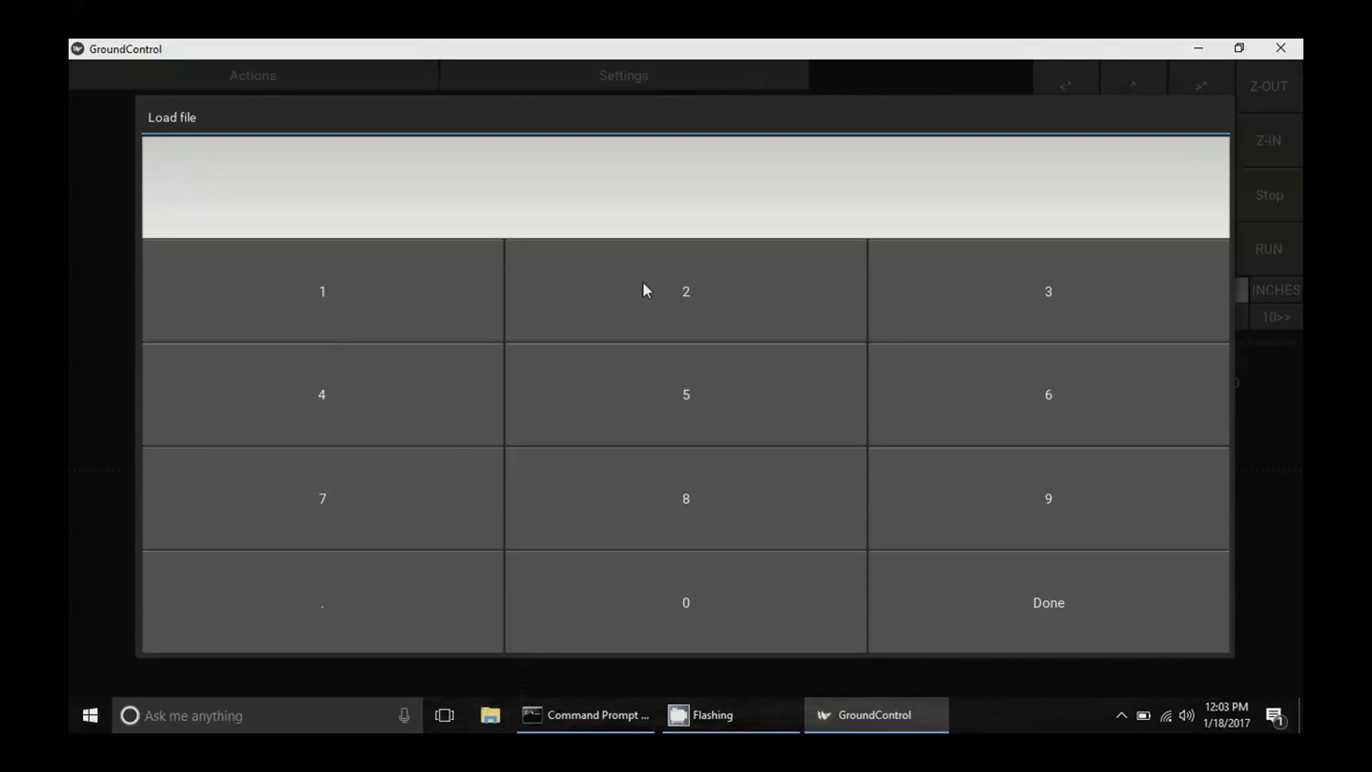
- Enter 4 as the jog distance on the keypad and confirm with Done
{"action": "left_click", "coordinate": [321, 394]}
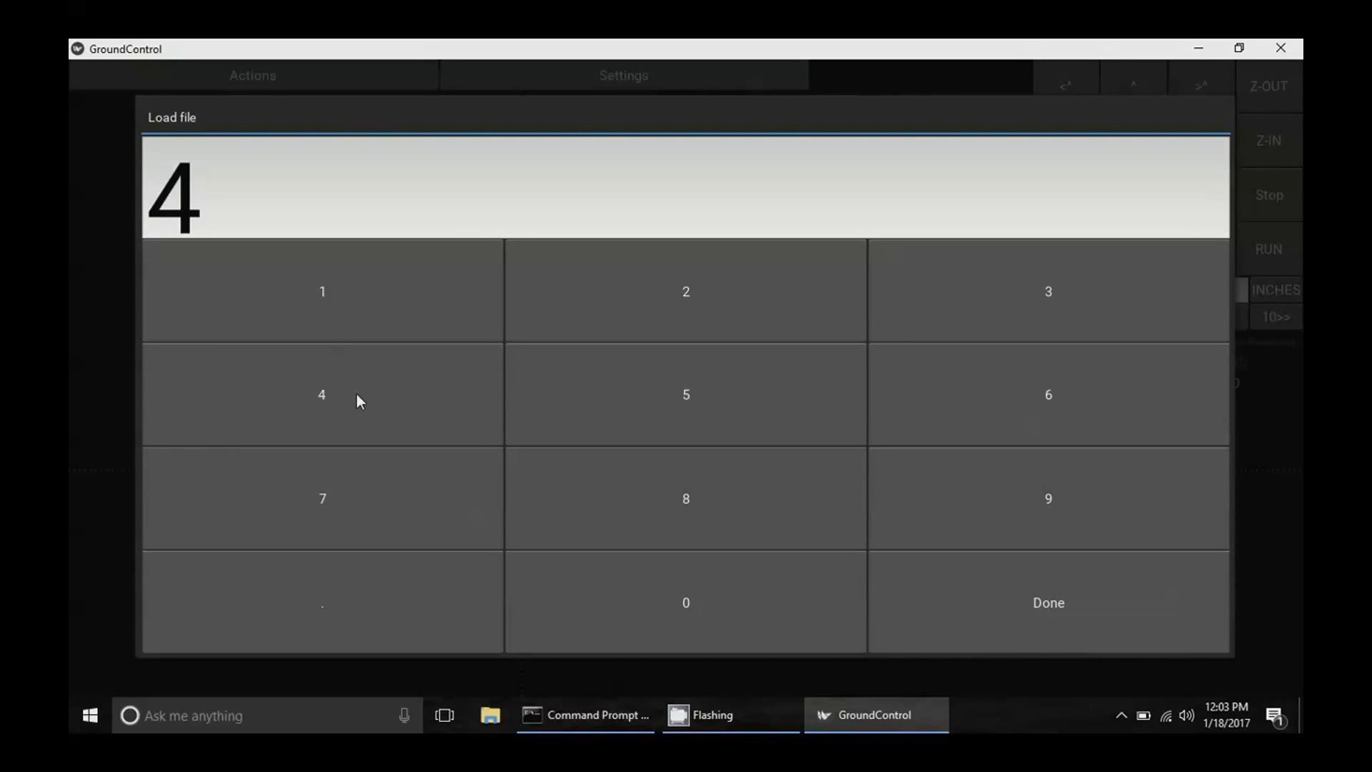
{"action": "mouse_move", "coordinate": [1074, 619]}
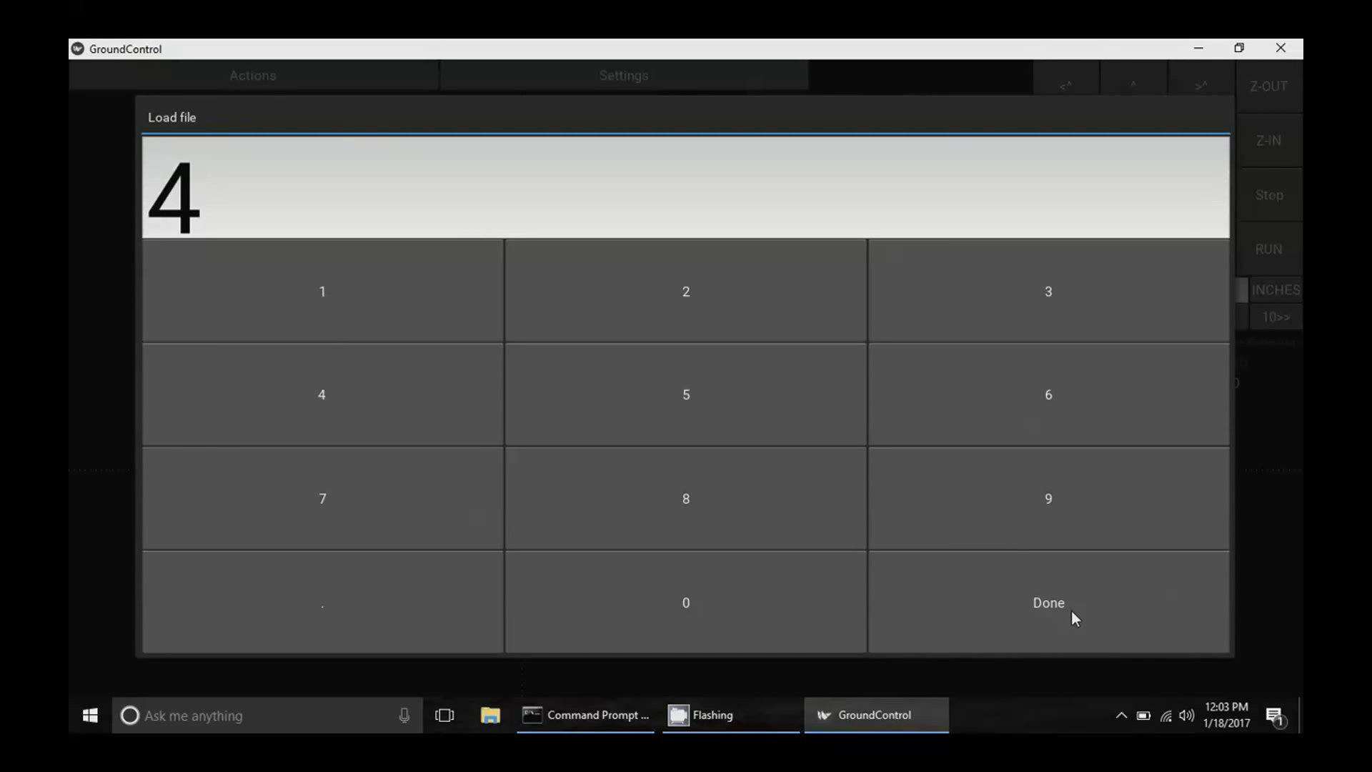
{"action": "left_click", "coordinate": [1047, 601]}
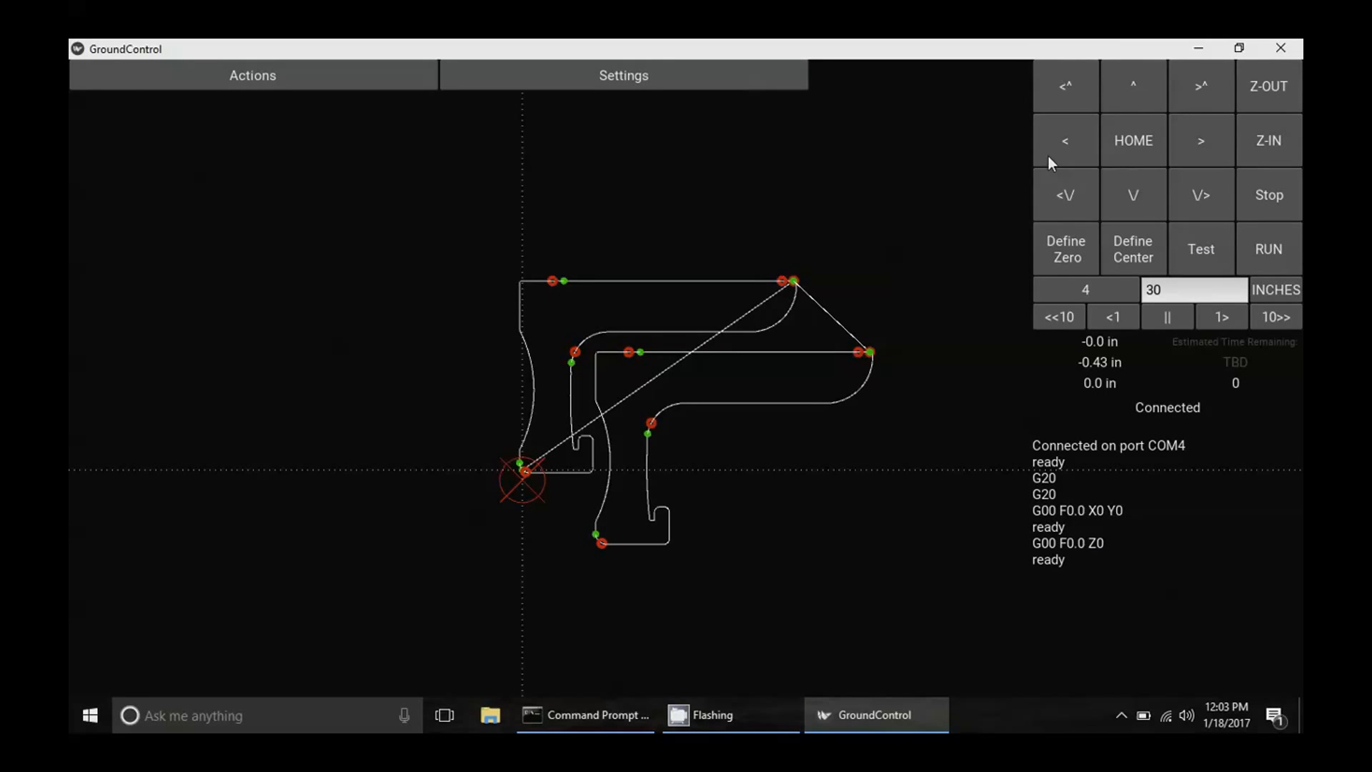
{"action": "mouse_move", "coordinate": [1103, 144]}
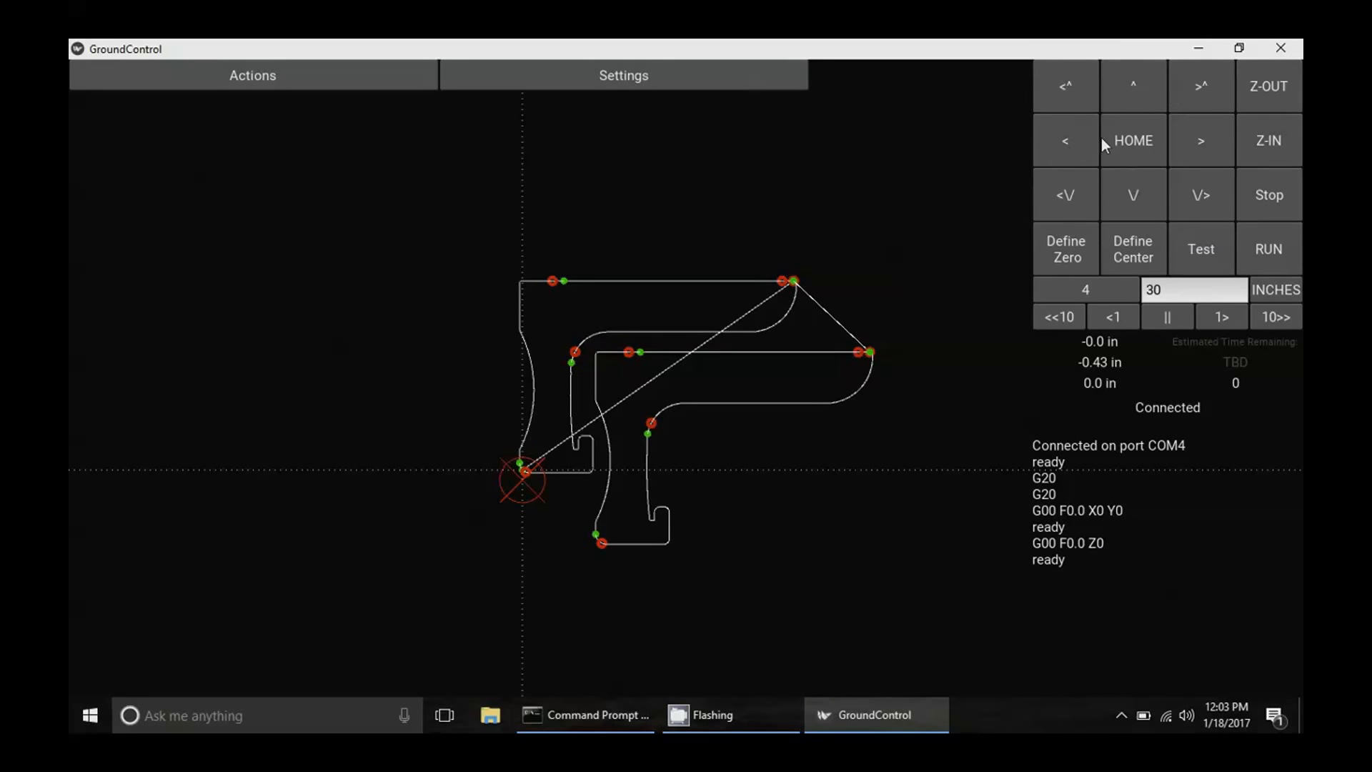
{"action": "mouse_move", "coordinate": [1200, 147]}
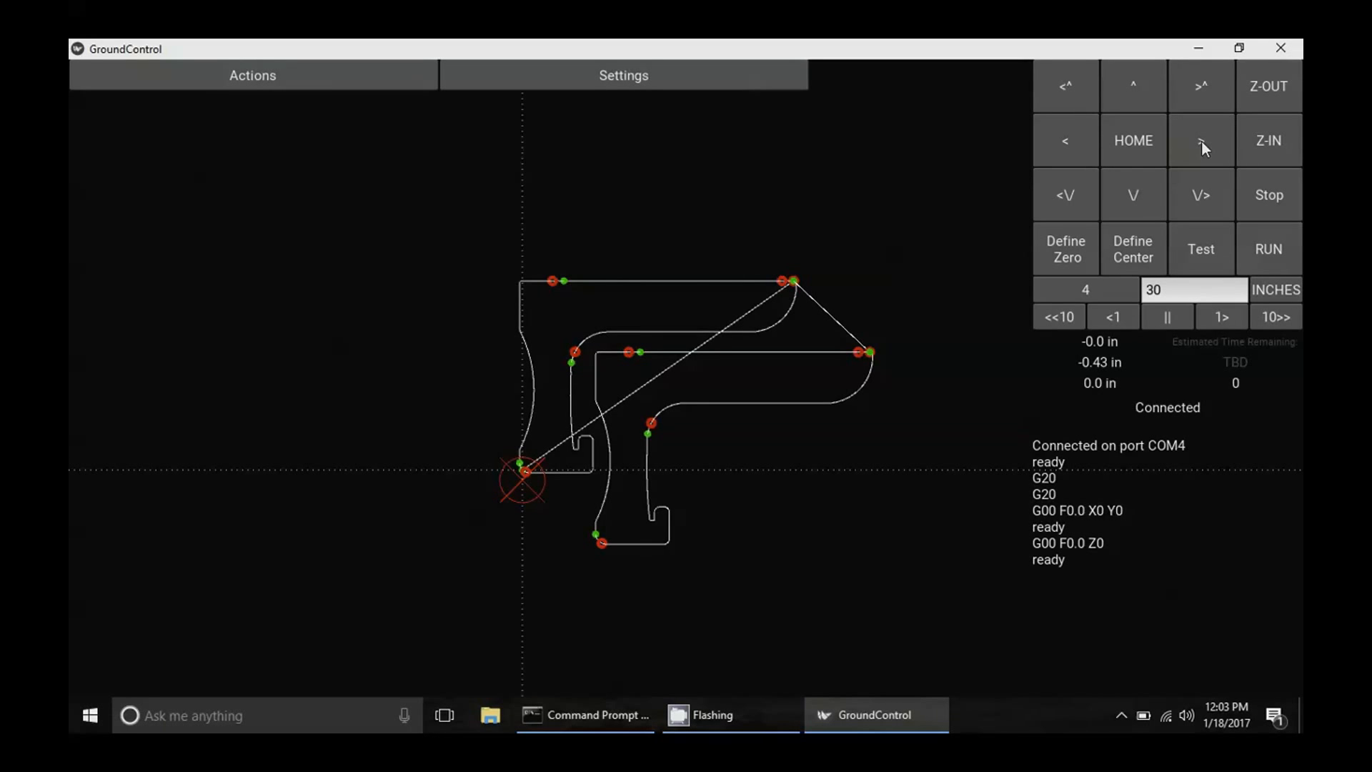
- Jog the sled 4 inches right along X, bringing the readout to about 3.97 in
{"action": "left_click", "coordinate": [1200, 140]}
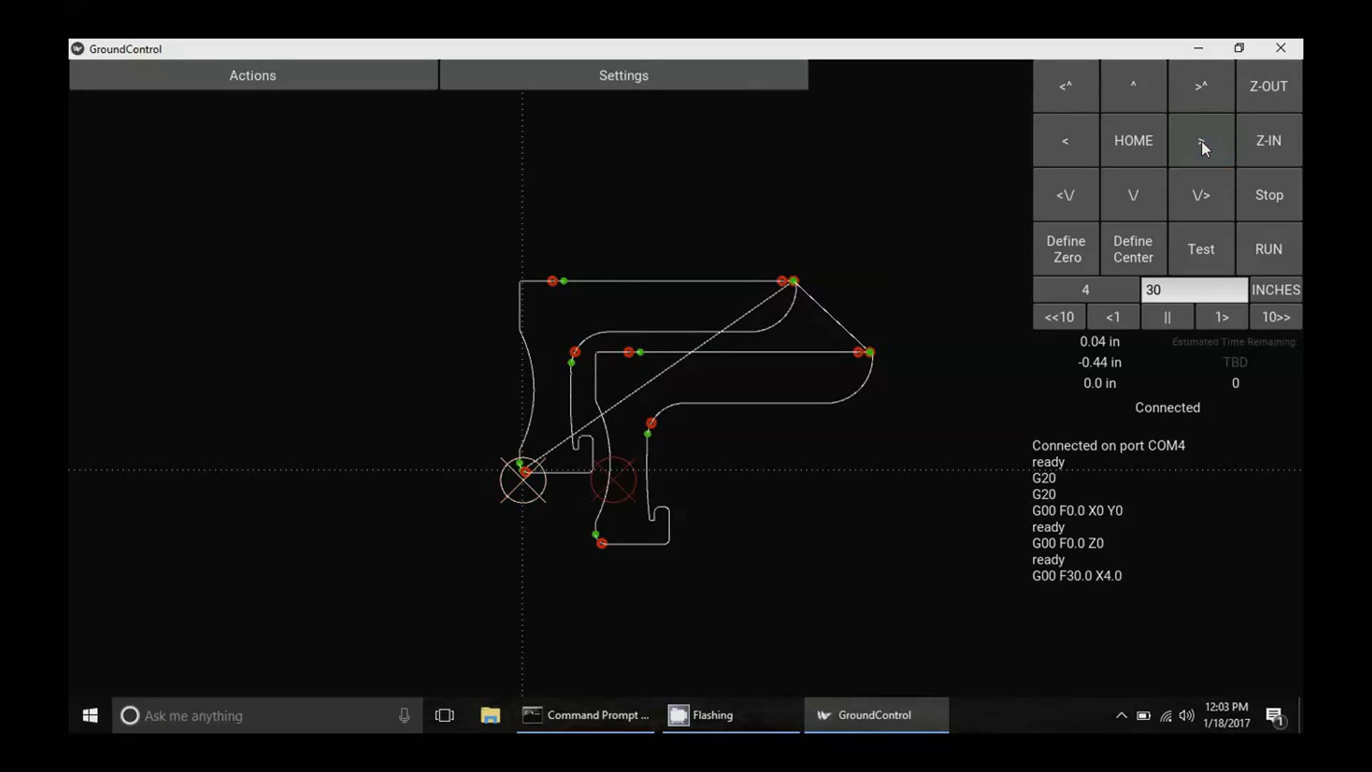
{"action": "left_click", "coordinate": [1200, 140]}
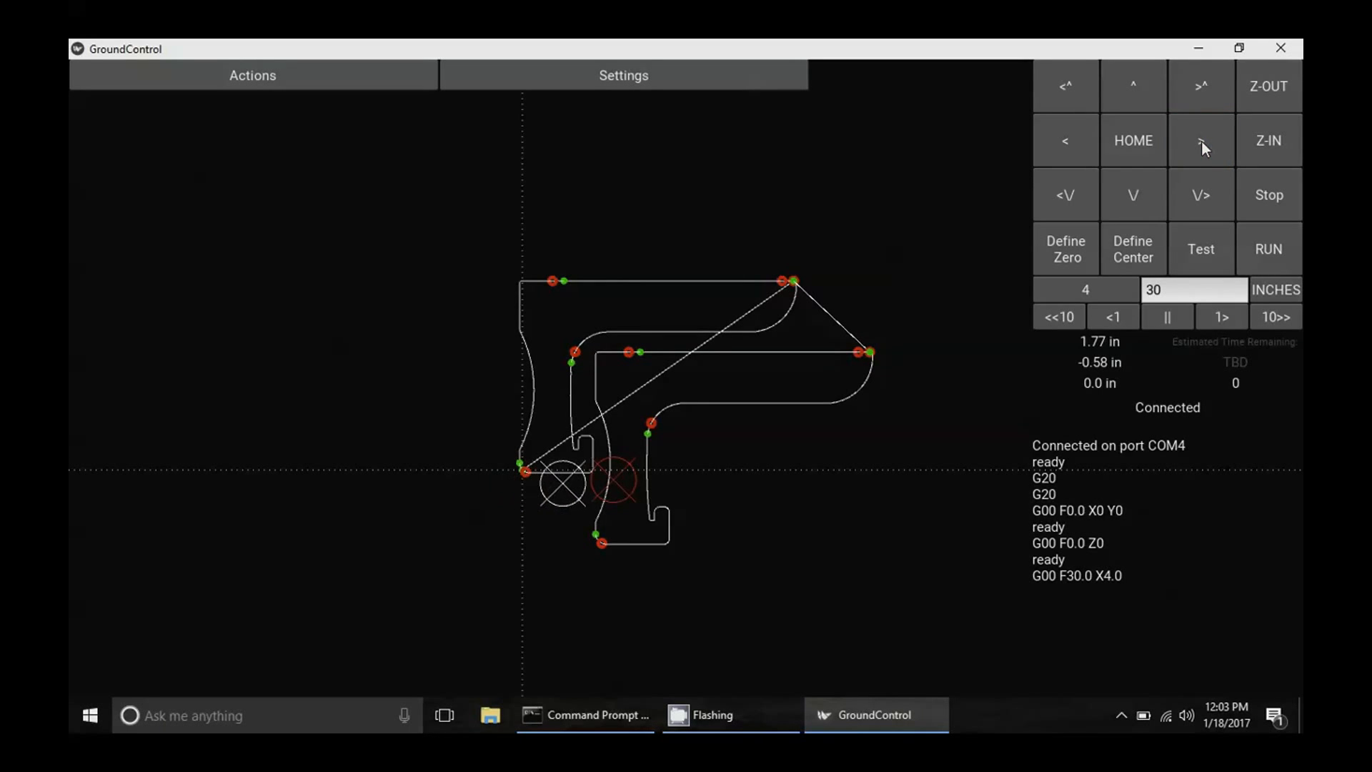
{"action": "left_click", "coordinate": [1201, 140]}
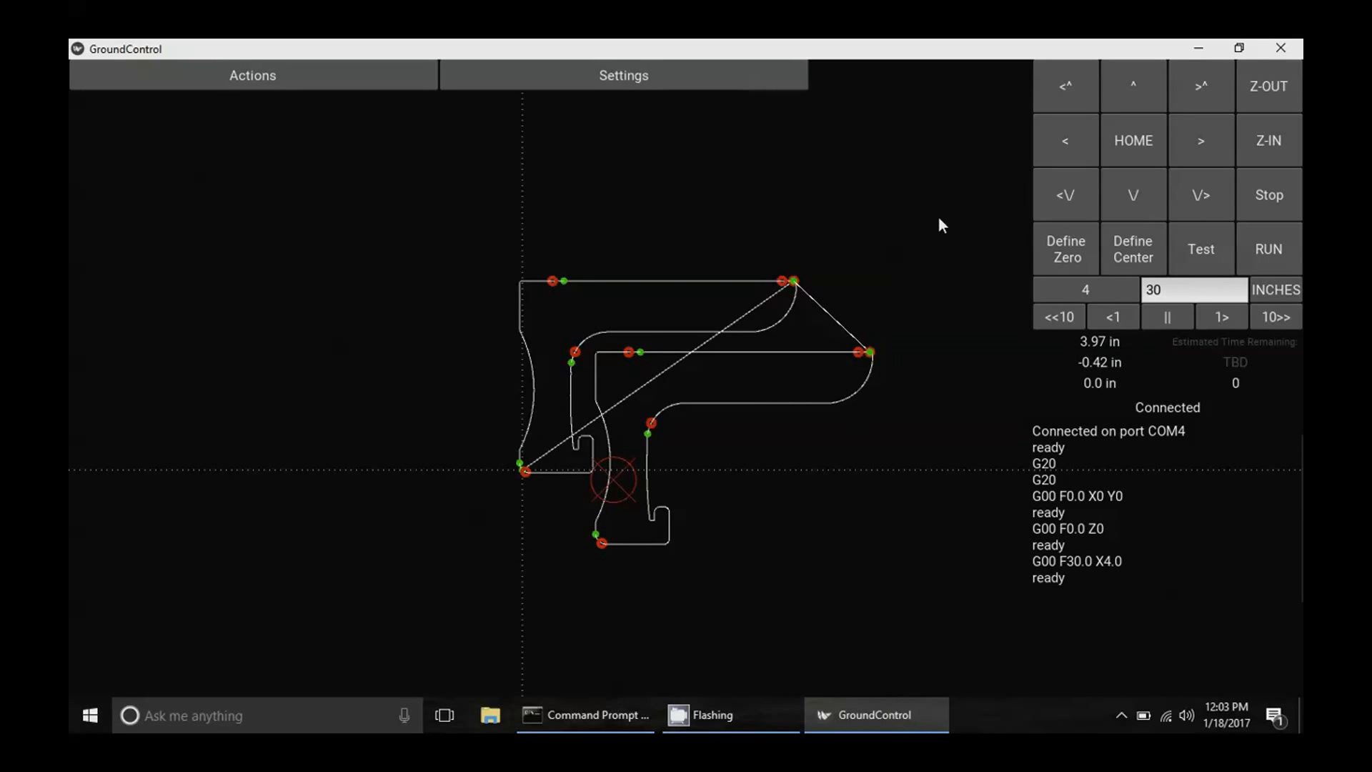
{"action": "mouse_move", "coordinate": [1068, 261]}
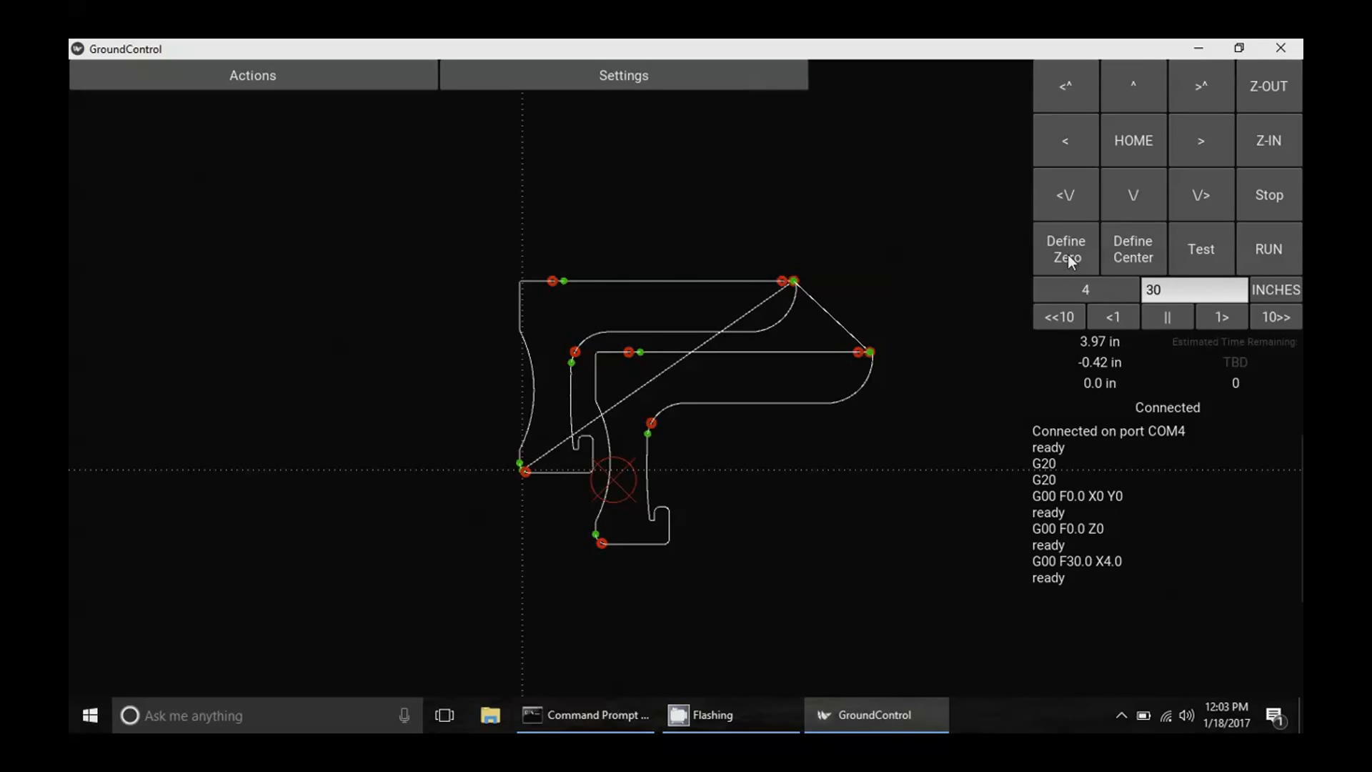
- Define the jogged position as the work origin, shifting the toolpath start there
{"action": "left_click", "coordinate": [1065, 248]}
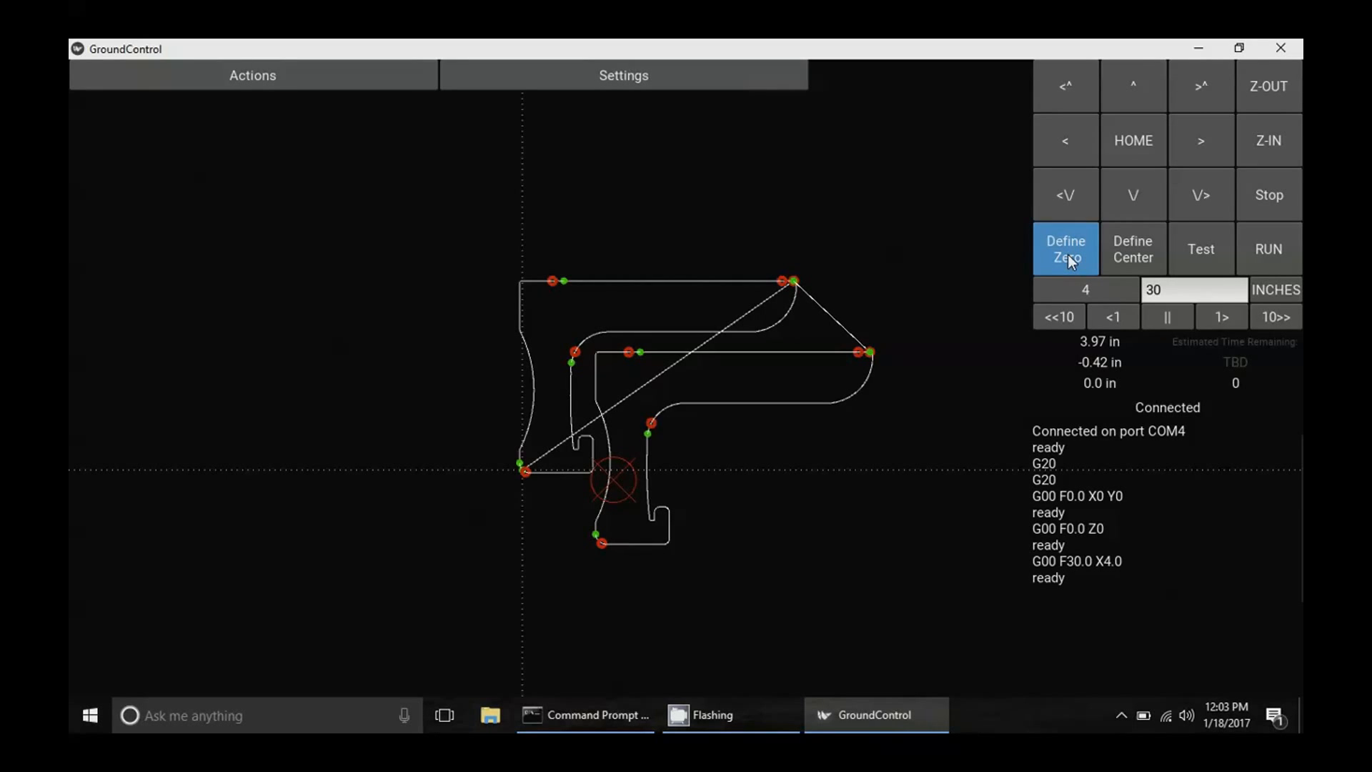
{"action": "left_click", "coordinate": [1064, 249]}
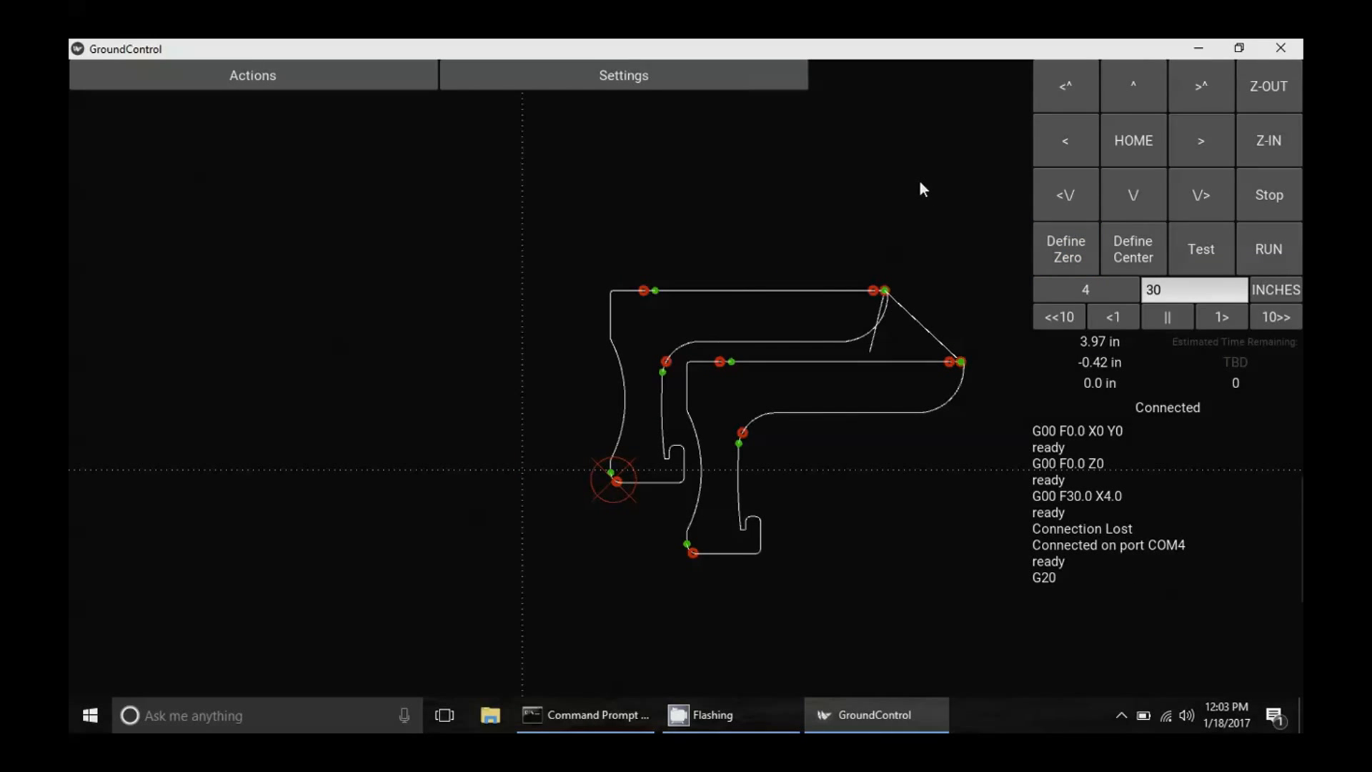
{"action": "mouse_move", "coordinate": [1267, 136]}
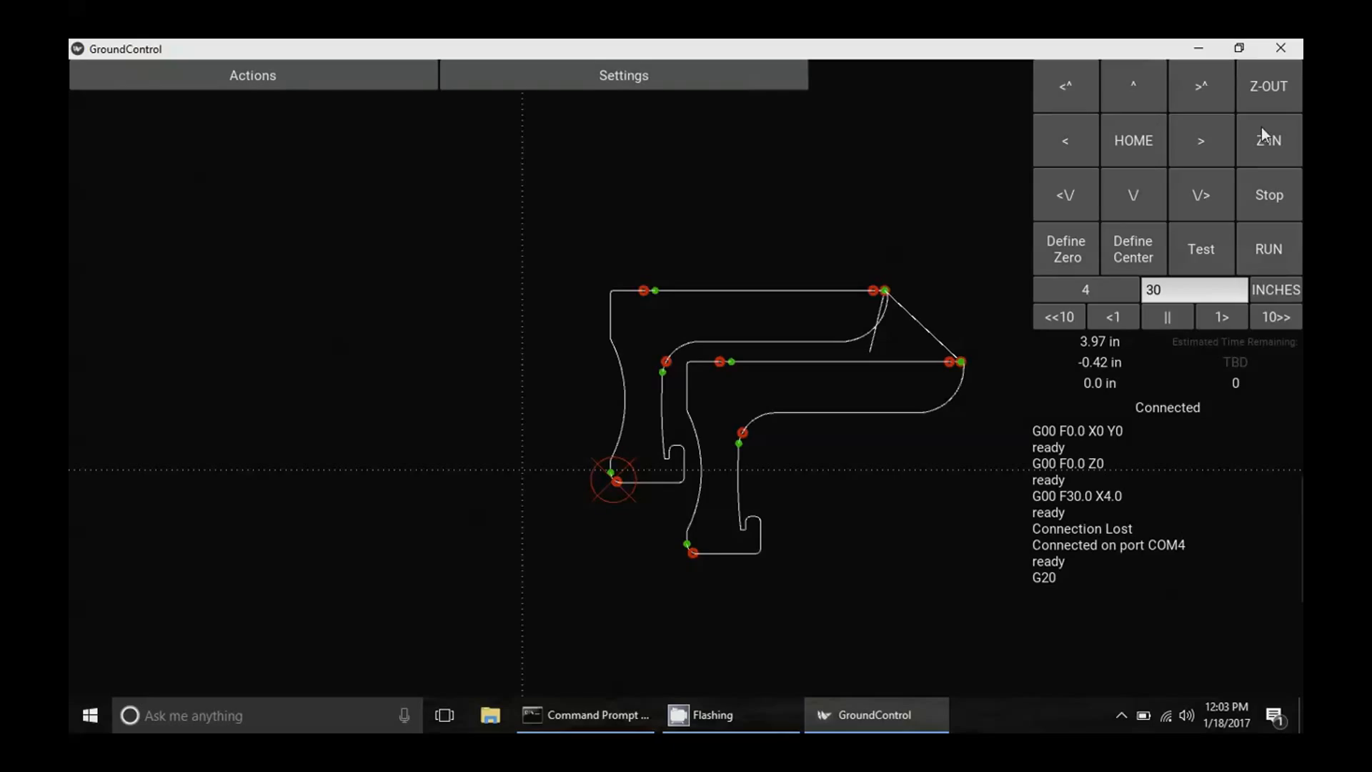
{"action": "mouse_move", "coordinate": [1225, 530]}
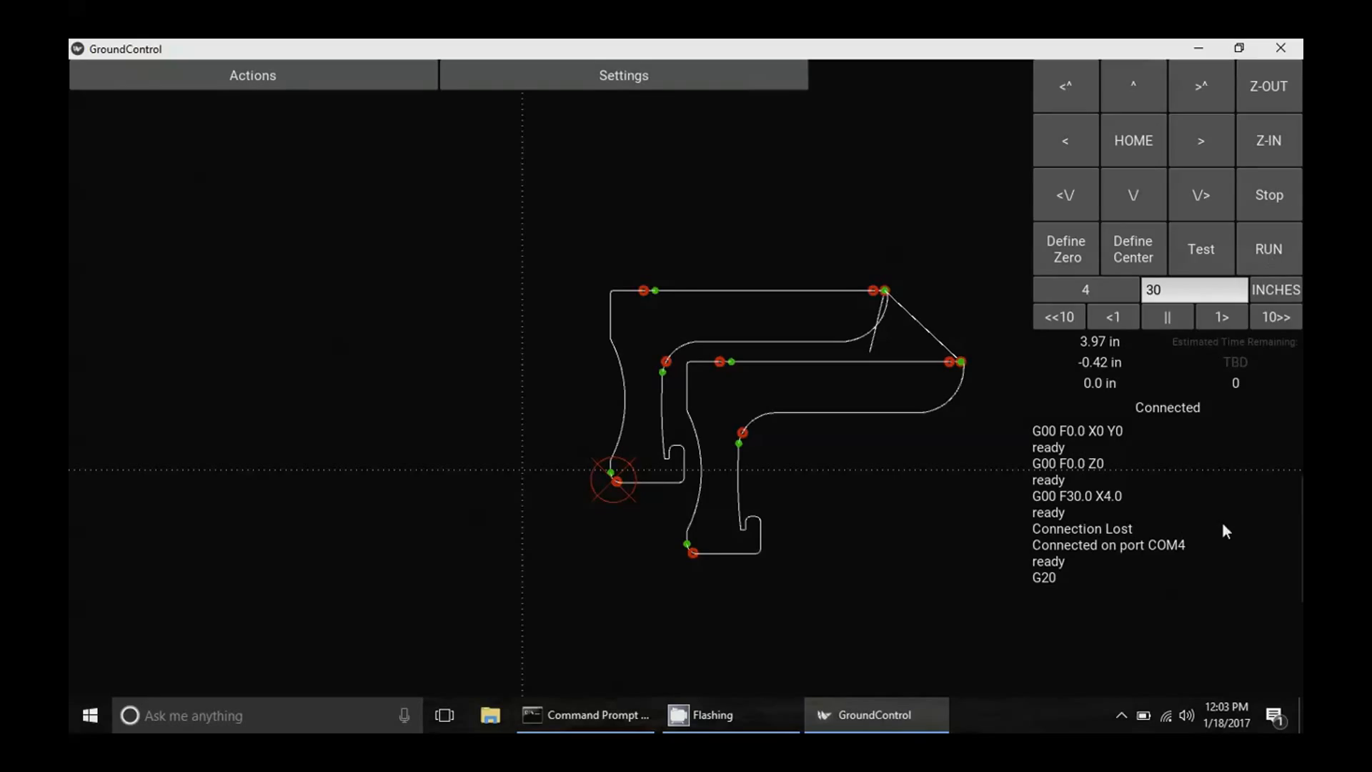